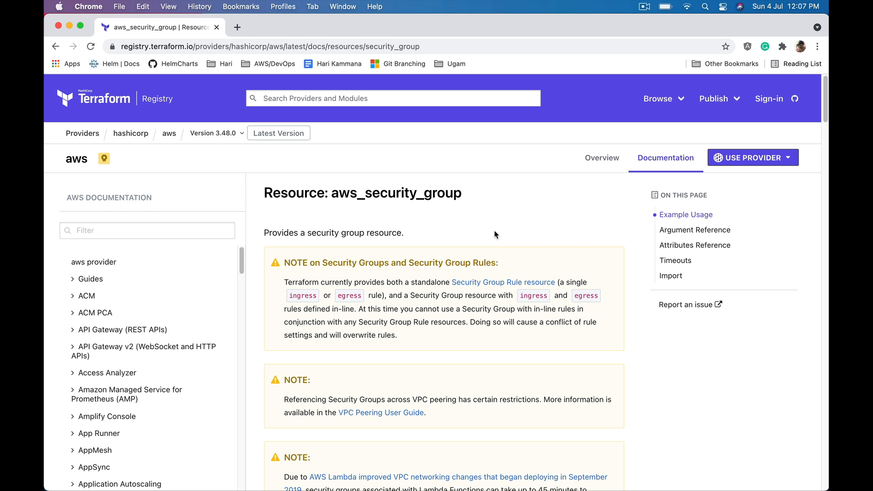
mouse_move(333, 194)
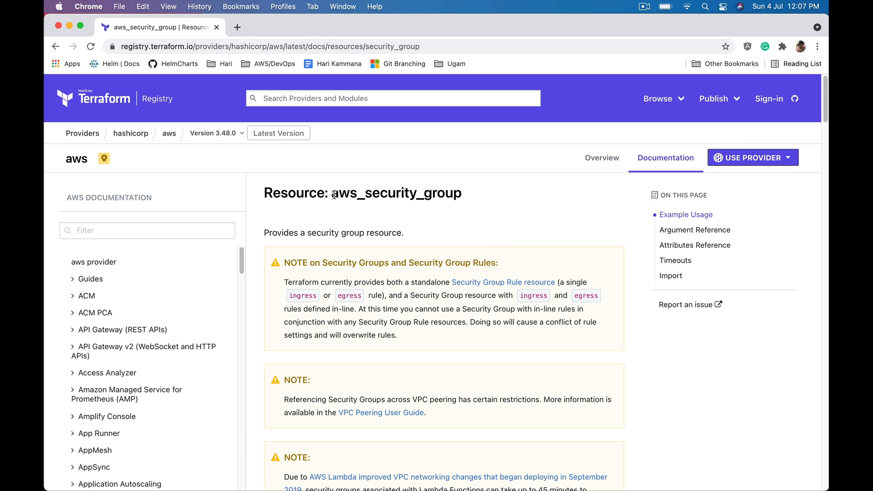
Pick out the aws_security_group resource name and scroll down to its Example Usage.
double_click(395, 193)
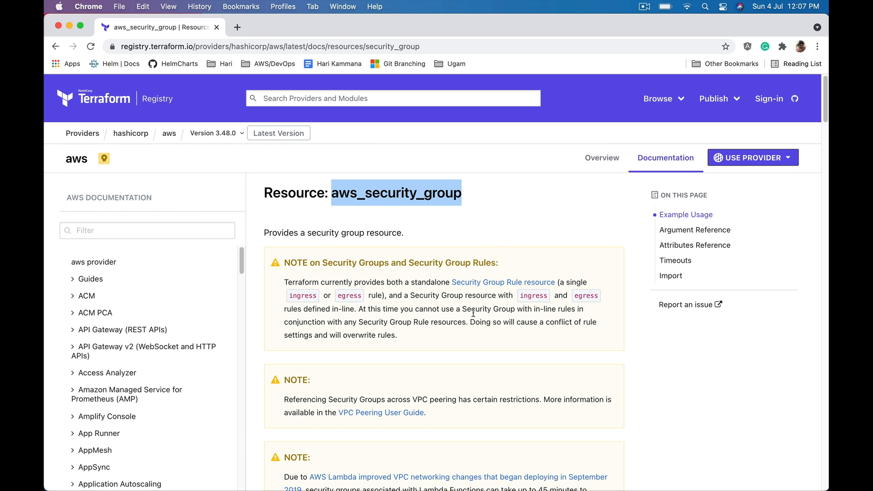
scroll(down, 3)
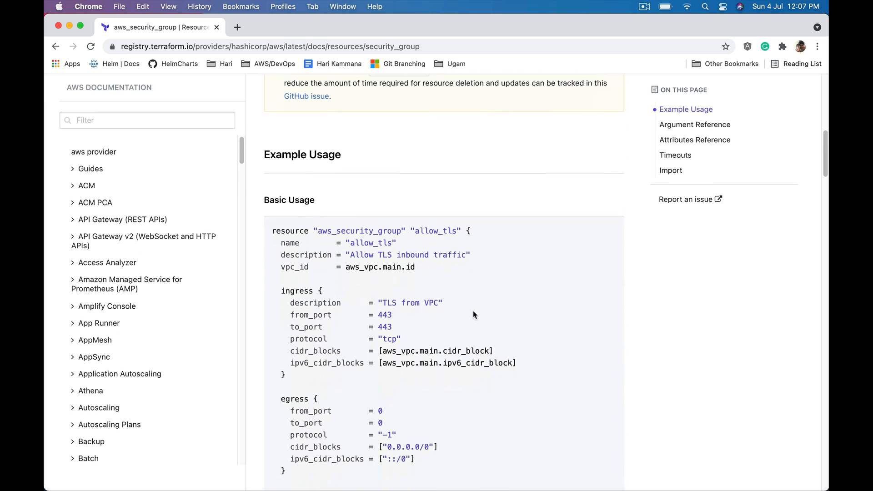
scroll(down, 3)
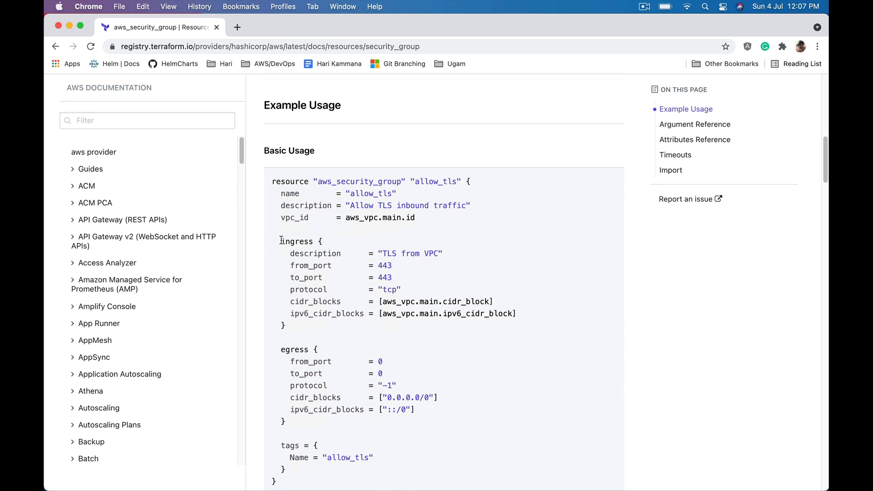
Highlight the ingress block of the allow_tls example repeatedly while explaining it.
drag(280, 241, 284, 325)
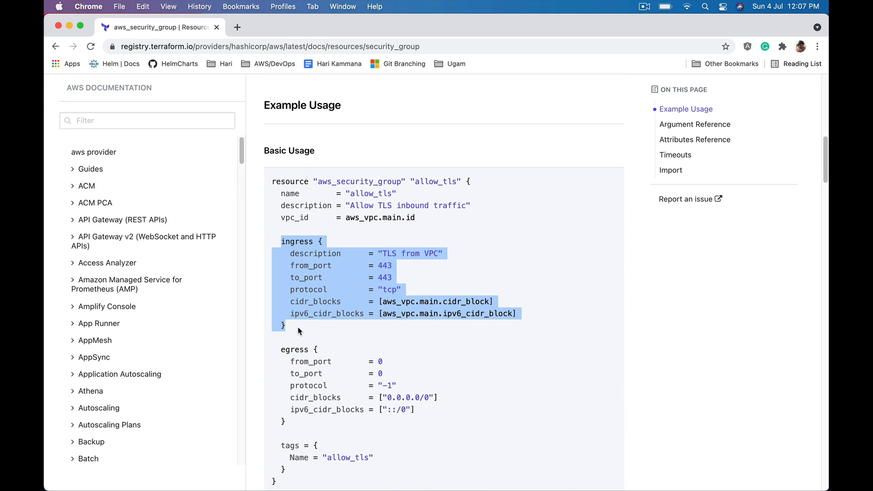
click(301, 240)
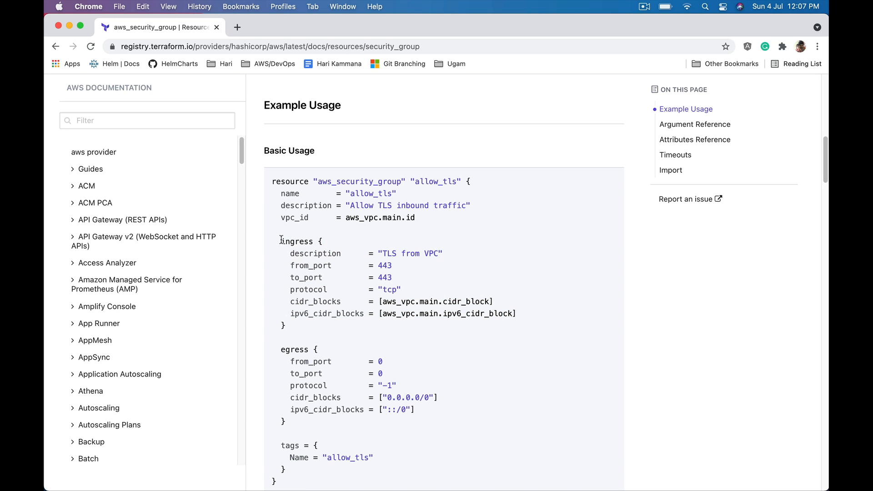
drag(280, 241, 283, 326)
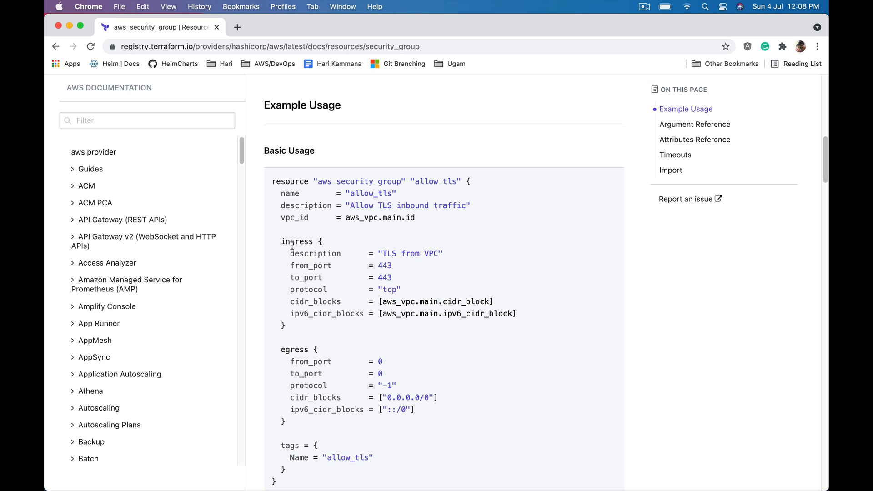
drag(281, 241, 283, 326)
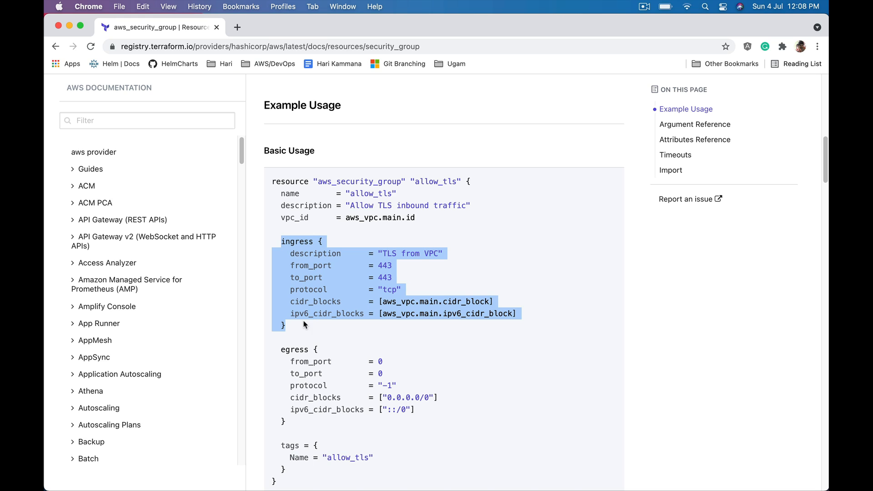
mouse_move(299, 297)
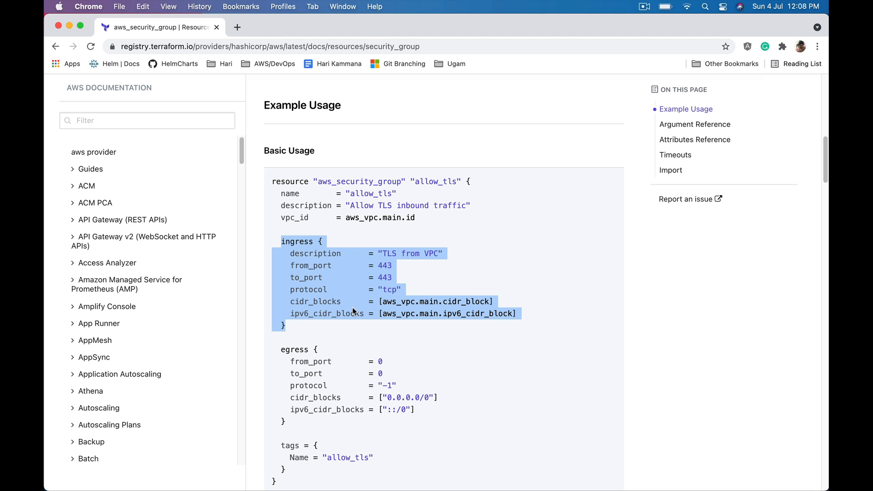
mouse_move(349, 309)
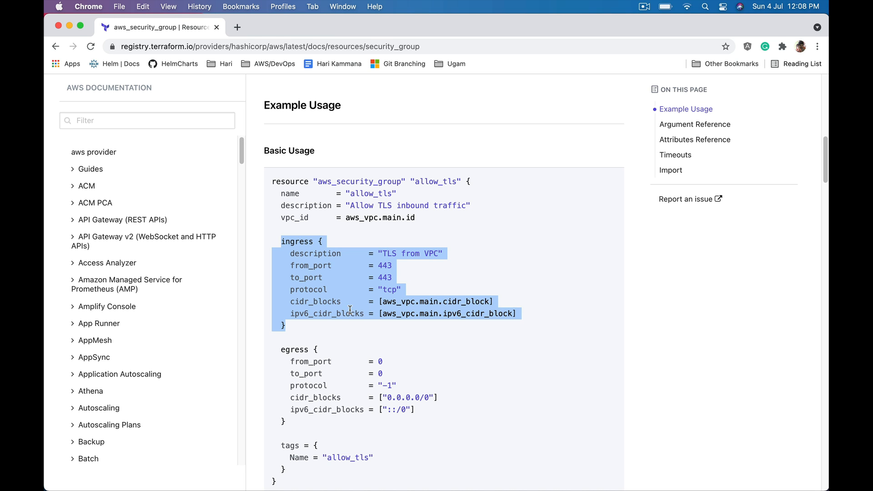
scroll(down, 3)
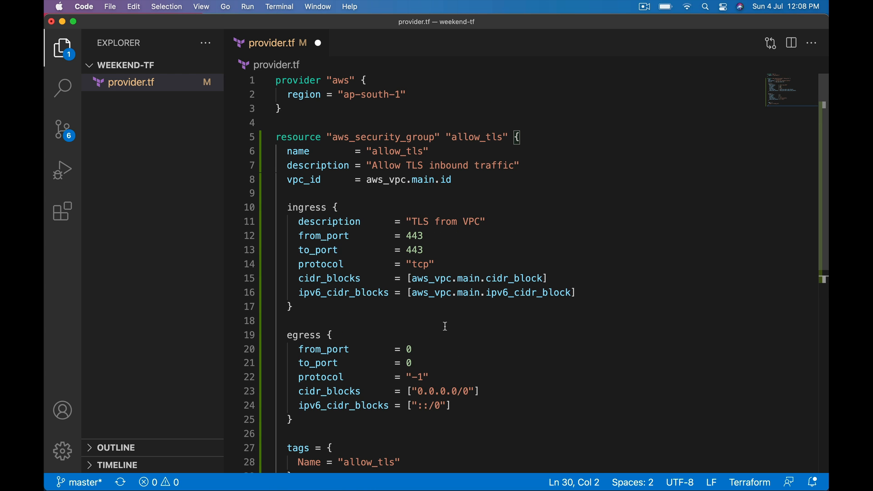
Paste the aws_security_group allow_tls example into provider.tf under the provider block.
double_click(303, 180)
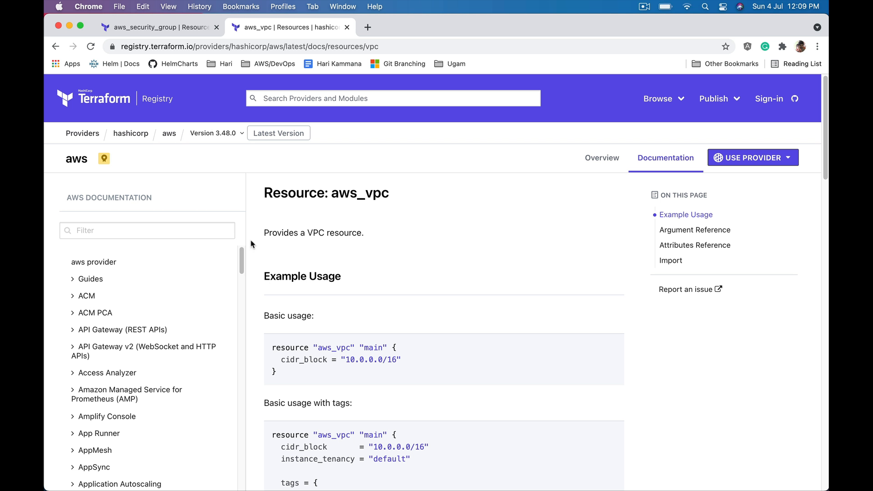
Select and copy the 'Basic usage with tags' aws_vpc example, then switch back to the editor.
scroll(down, 3)
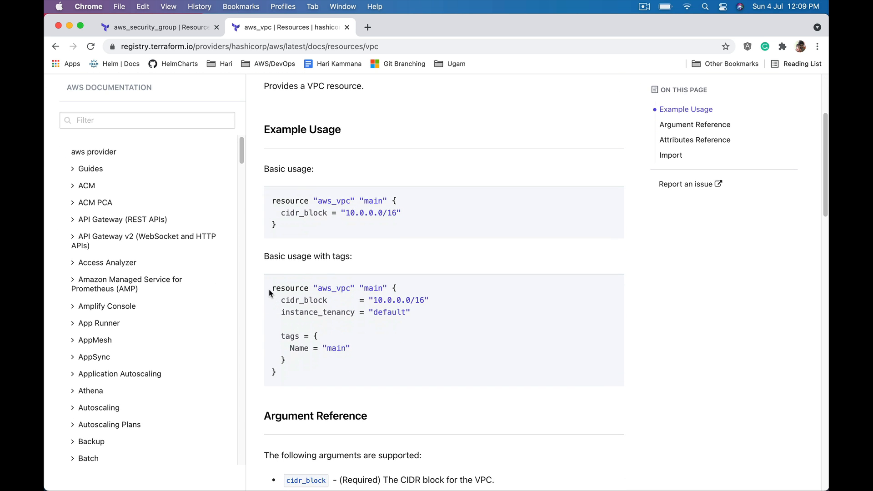
drag(271, 289, 283, 376)
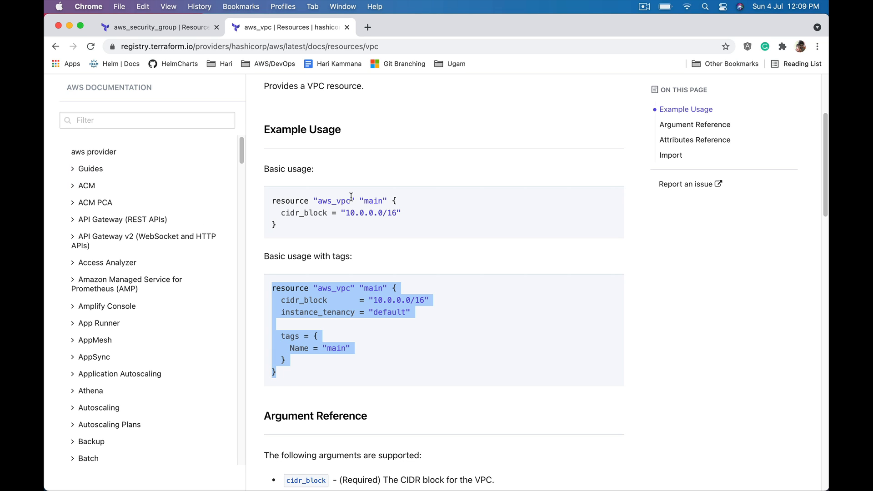
key(cmd+tab)
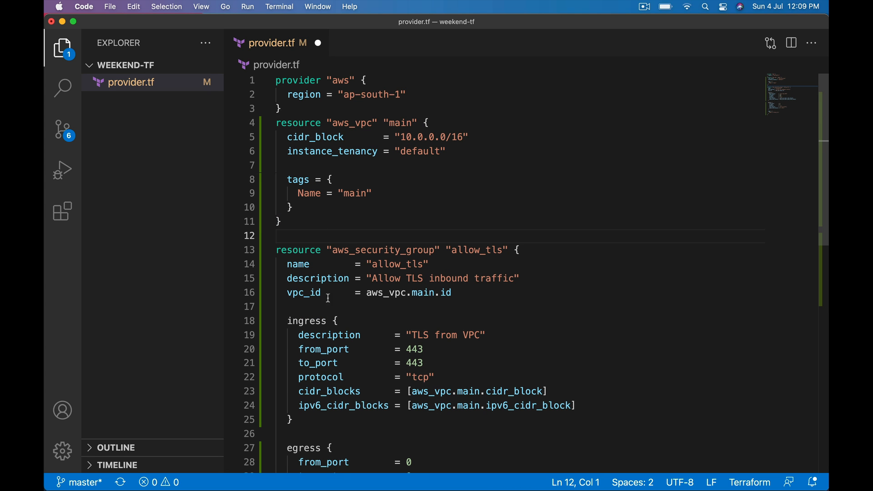
Trace the vpc_id = aws_vpc.main.id reference back to the pasted aws_vpc "main" block.
double_click(386, 292)
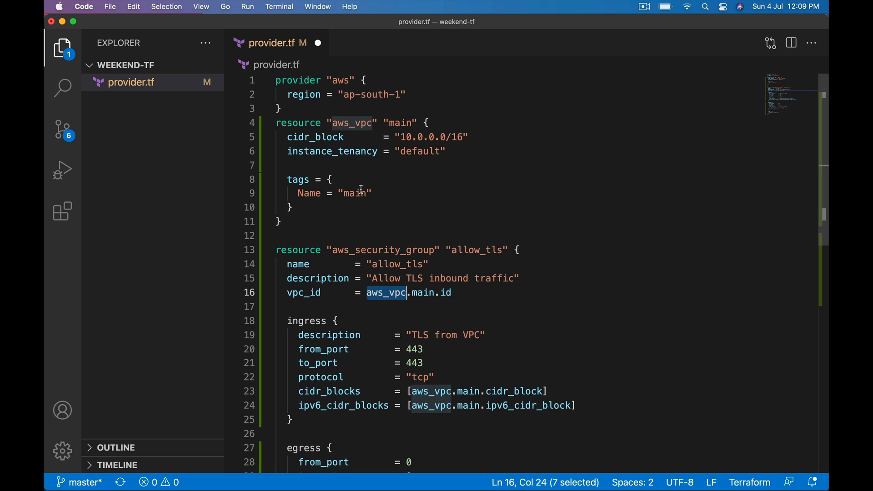
double_click(421, 292)
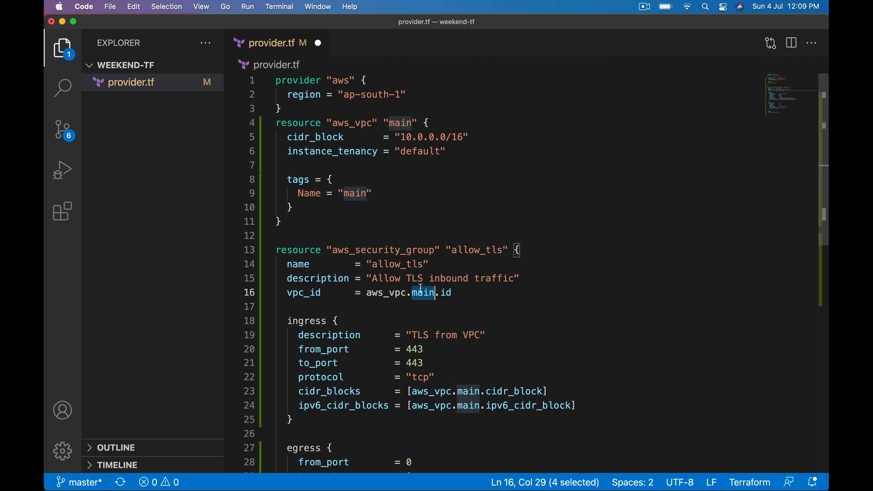
double_click(400, 123)
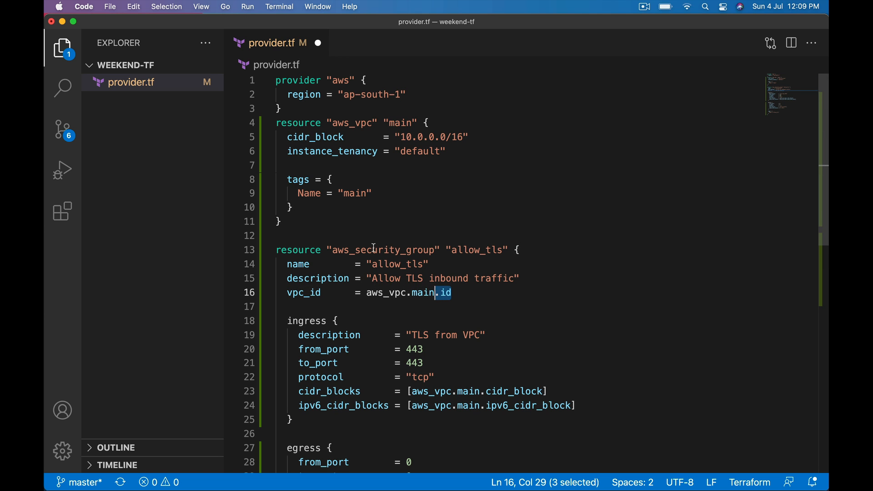
click(283, 221)
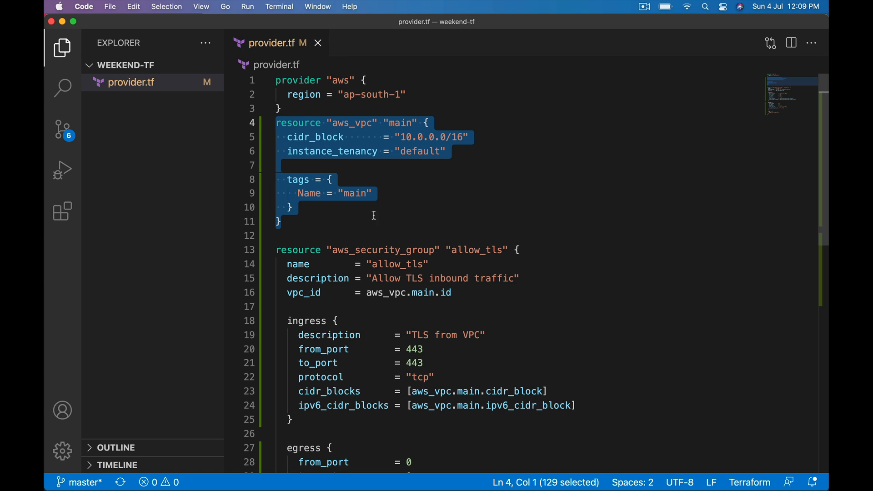
scroll(down, 3)
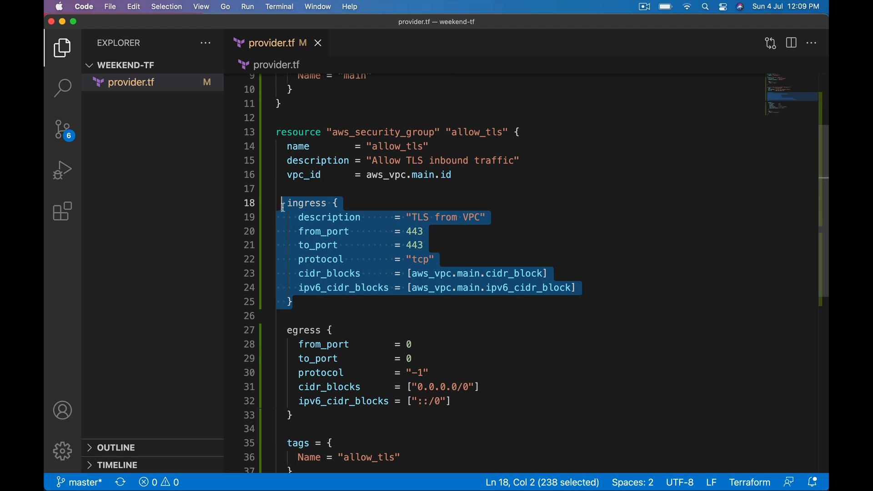
Duplicate the 443 ingress block, set the copy's from_port and to_port to 80, and open a line above.
click(315, 302)
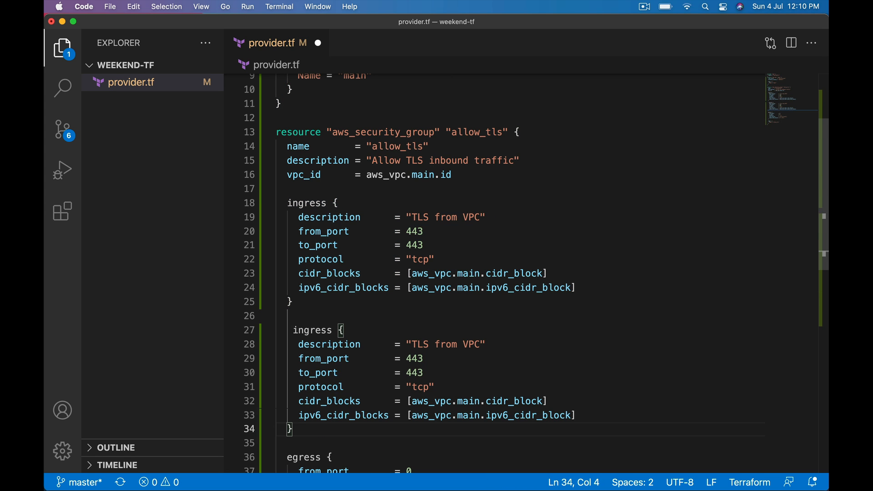
mouse_move(343, 344)
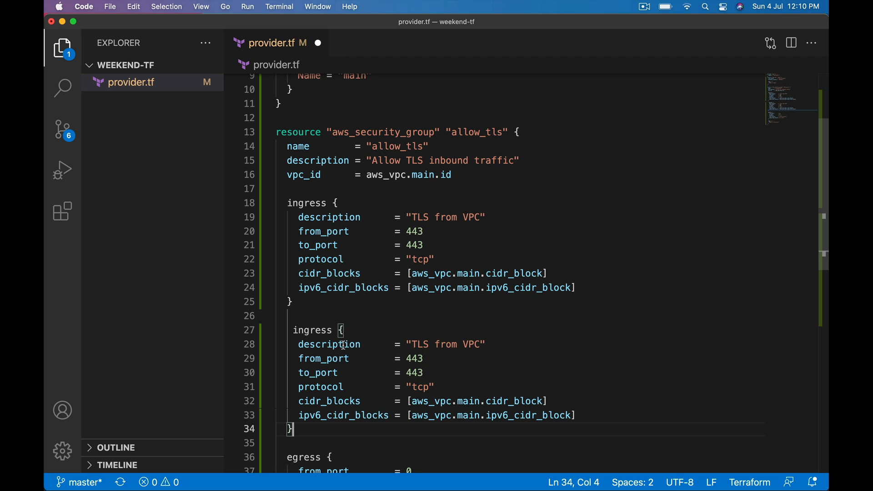
text(80)
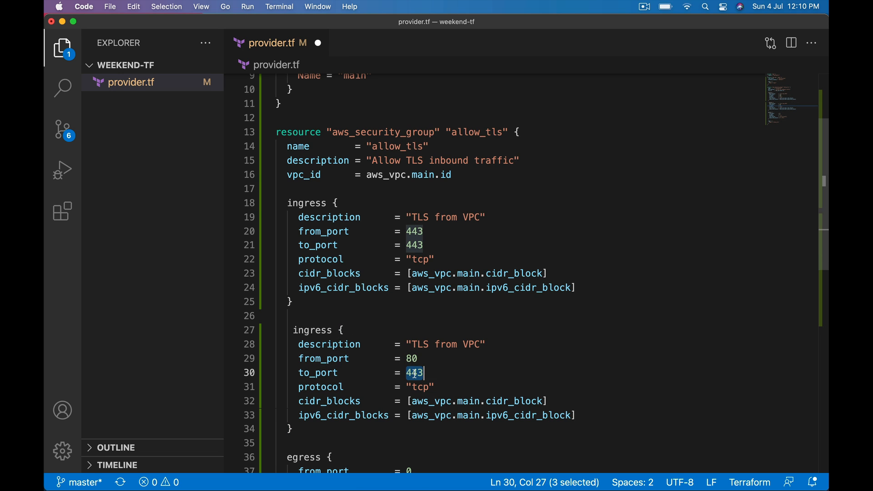
text(80)
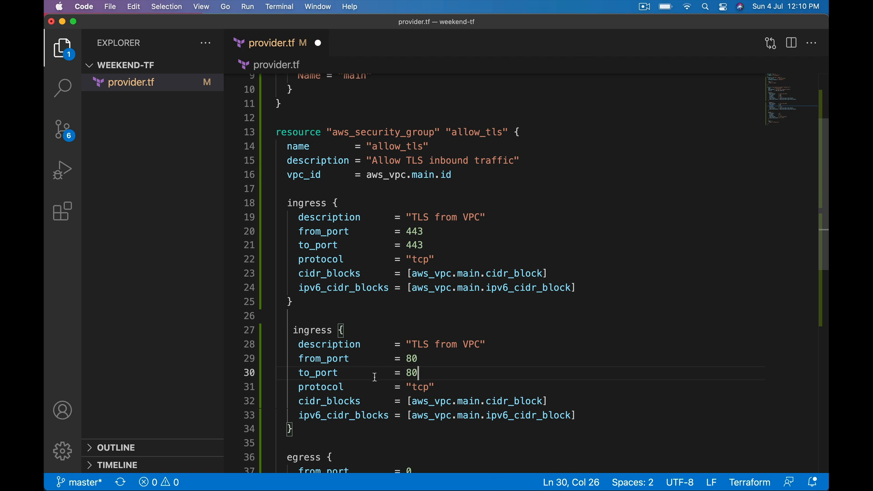
mouse_move(420, 344)
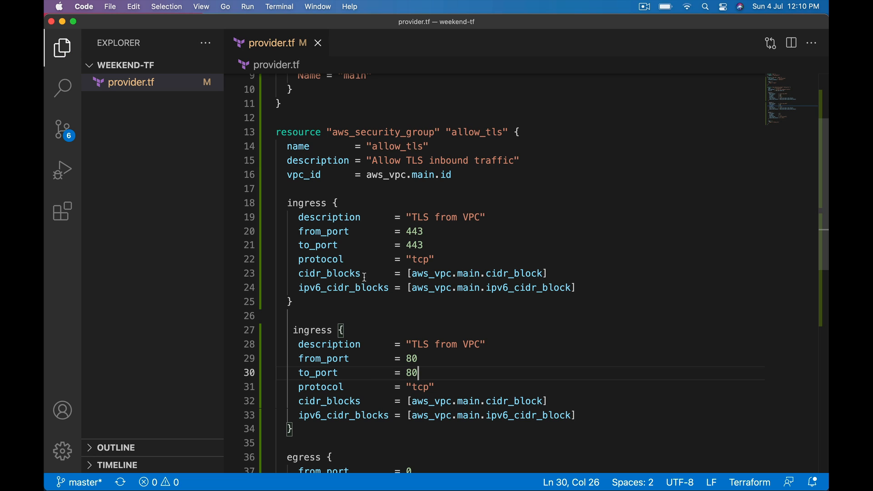
mouse_move(347, 166)
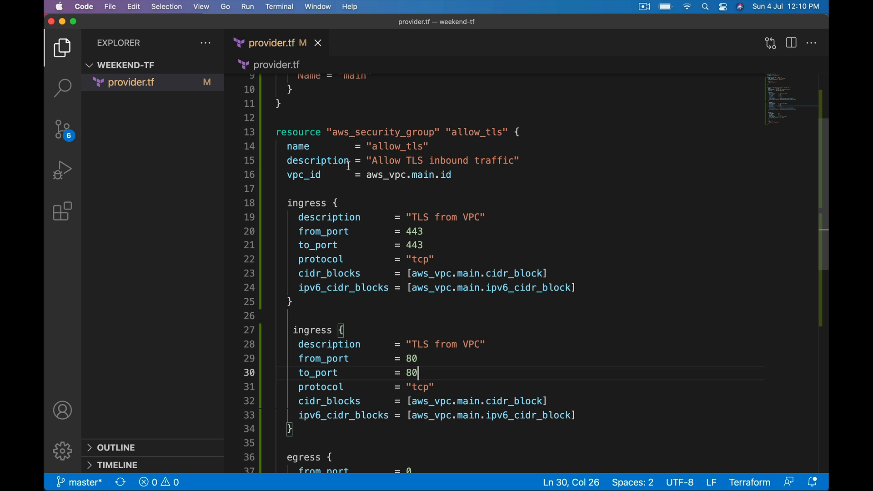
mouse_move(398, 196)
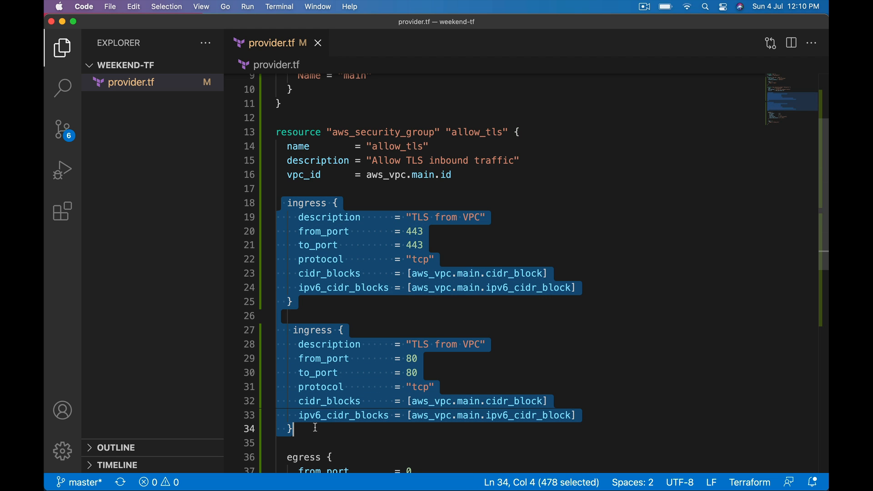
mouse_move(505, 380)
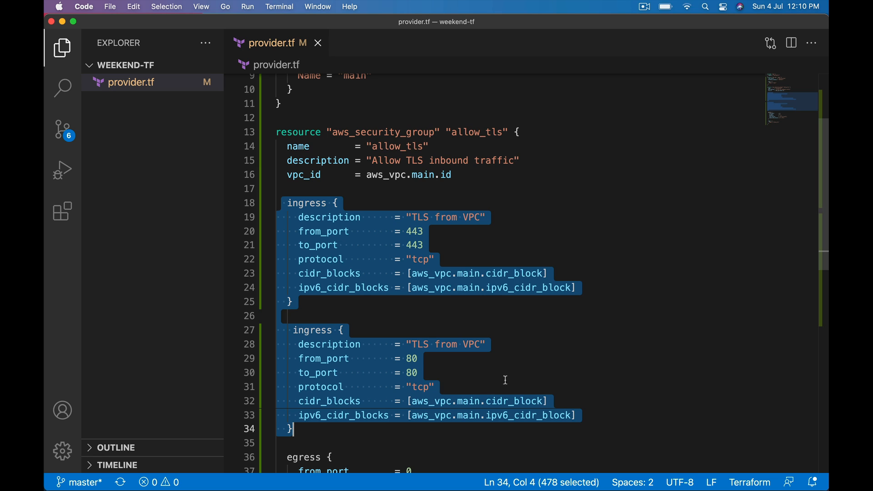
mouse_move(308, 203)
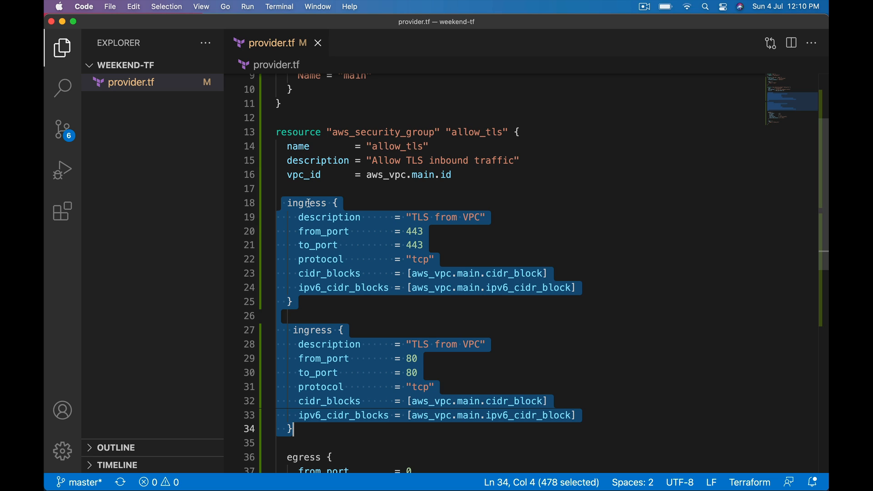
mouse_move(339, 400)
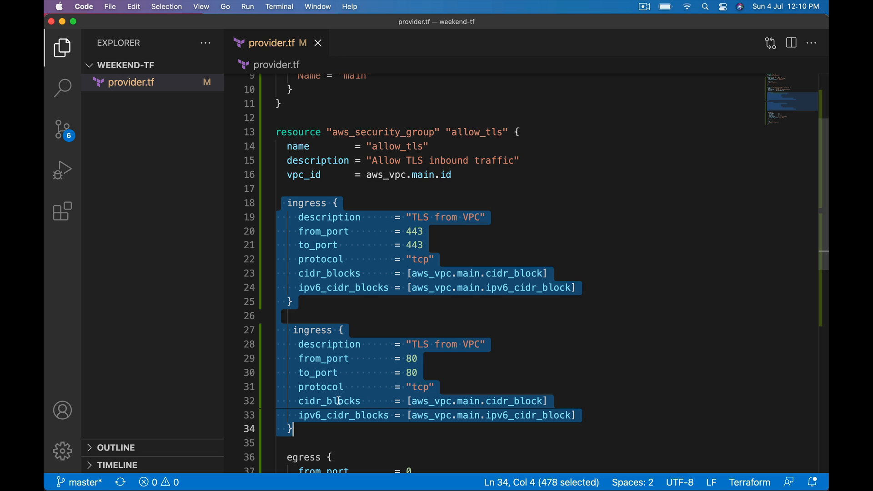
click(311, 188)
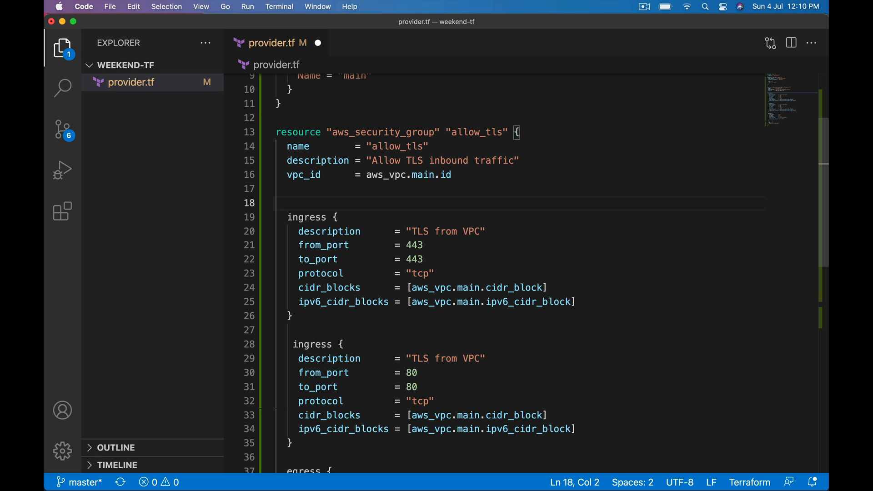
mouse_move(242, 194)
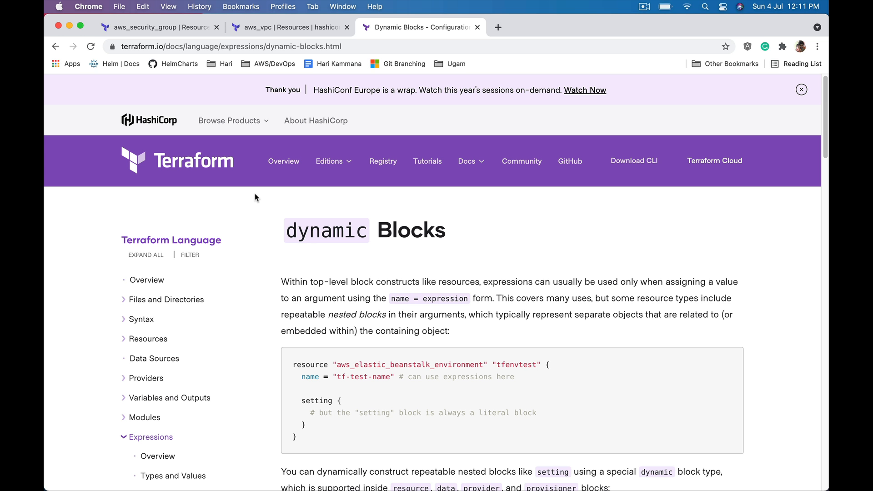
mouse_move(428, 230)
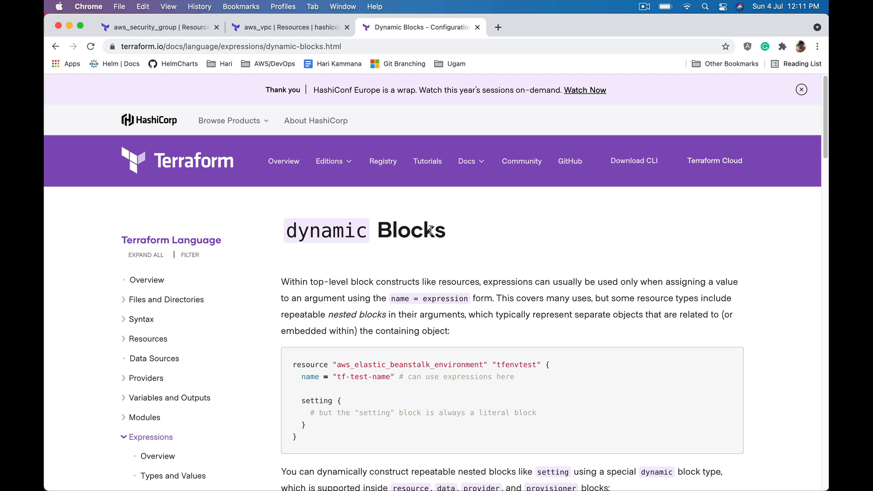
mouse_move(412, 208)
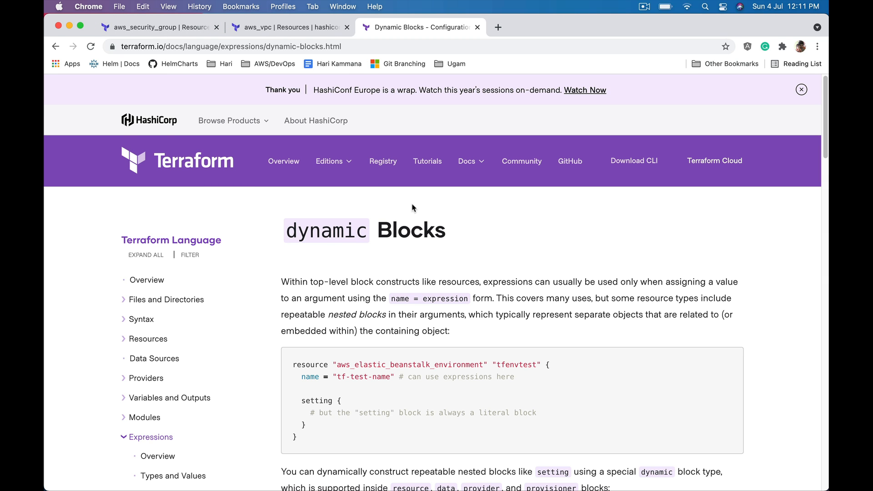
Scroll the Dynamic Blocks docs, highlighting the resource type and dynamic "setting" label, then return to VS Code.
click(802, 90)
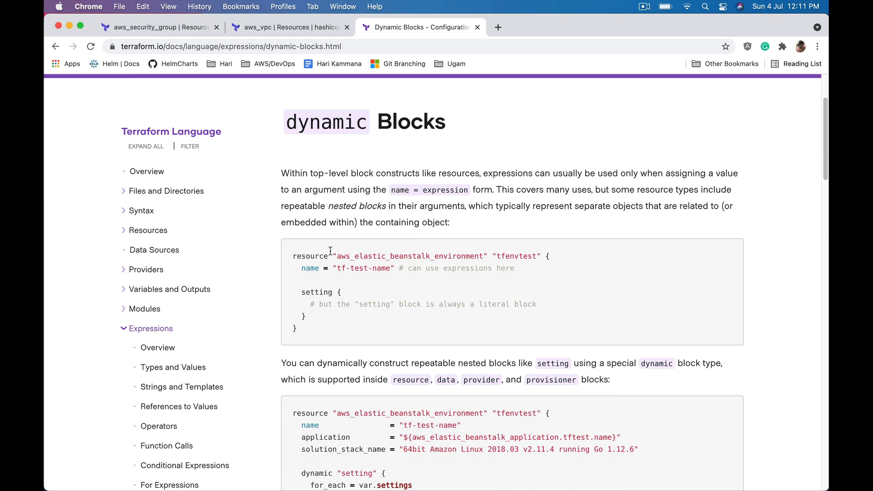
double_click(384, 256)
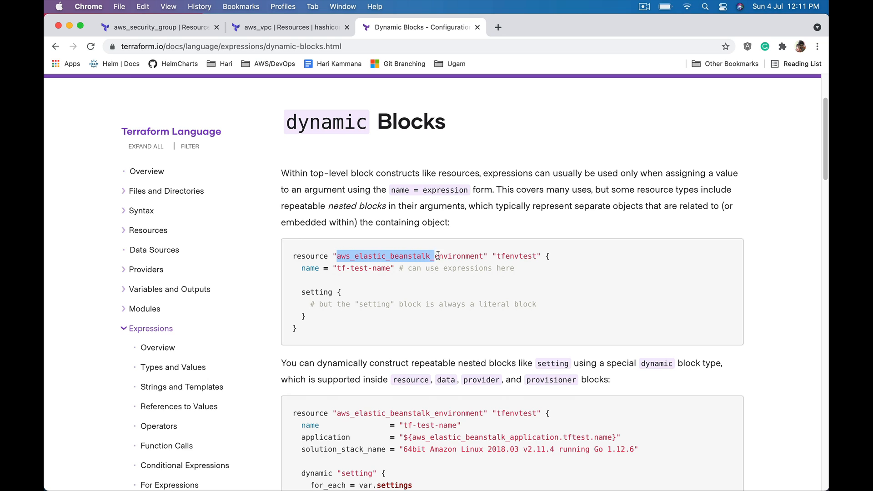
scroll(down, 3)
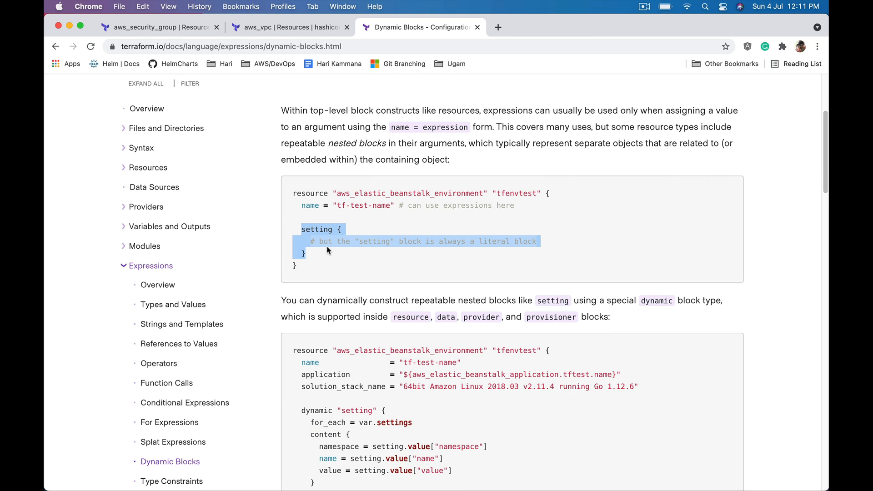
scroll(down, 3)
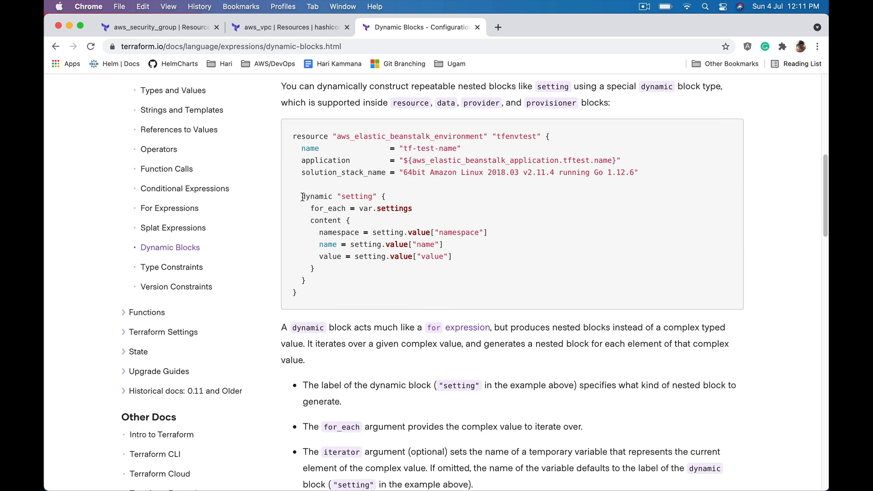
mouse_move(347, 216)
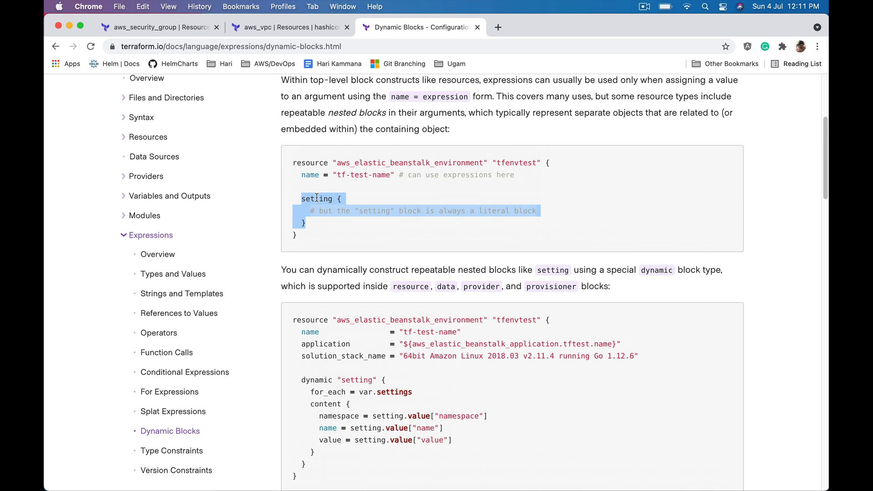
mouse_move(340, 380)
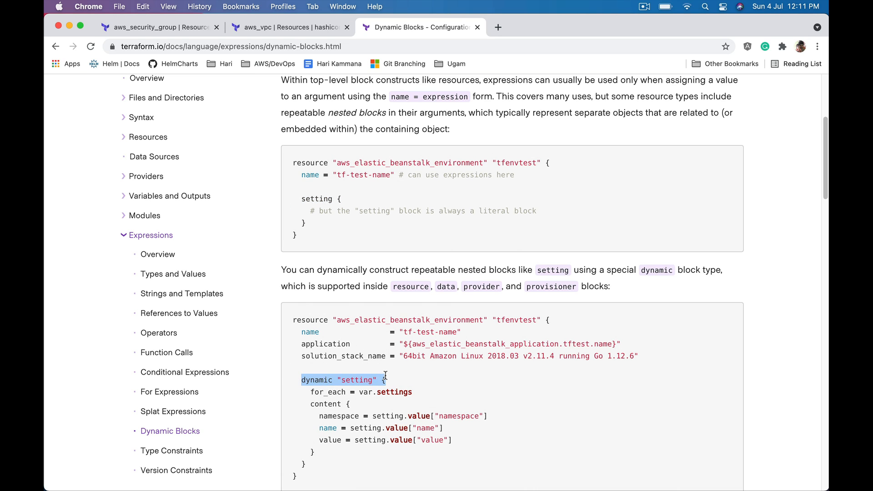
double_click(356, 381)
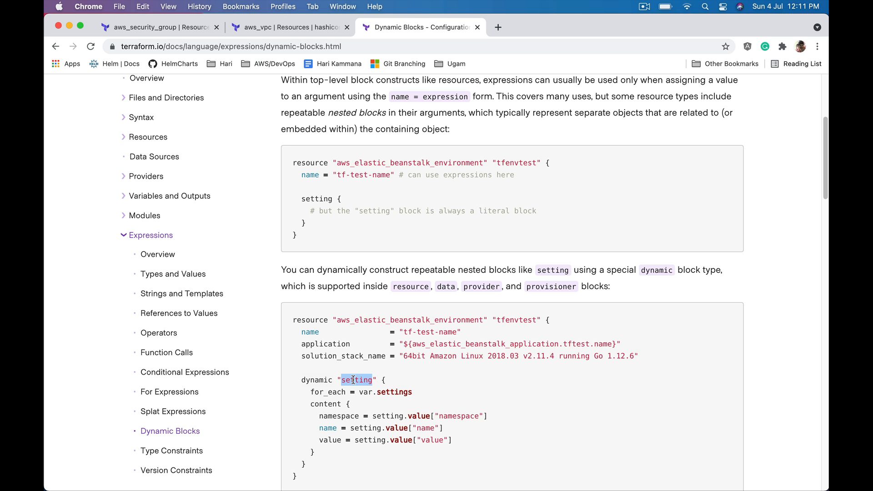
mouse_move(390, 383)
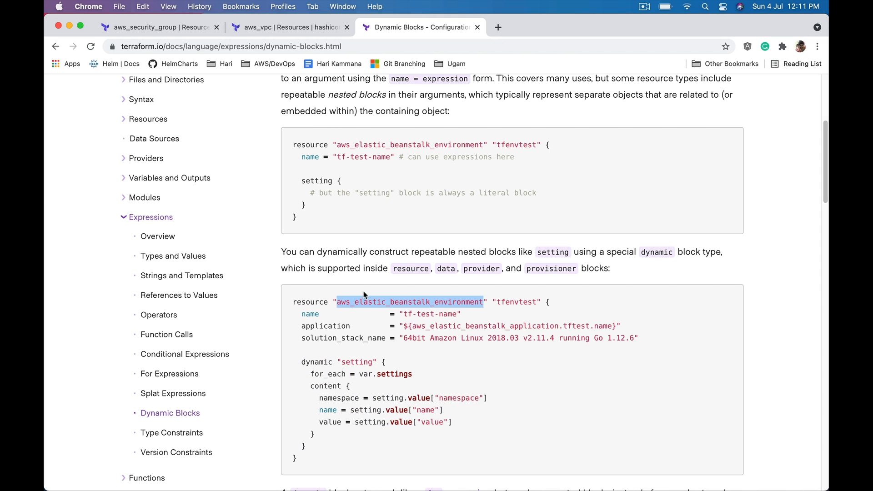
mouse_move(374, 313)
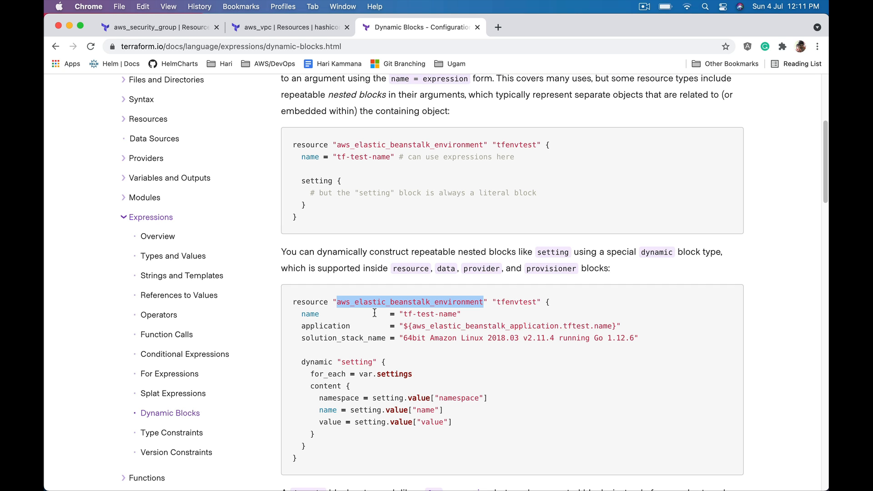
key(cmd+tab)
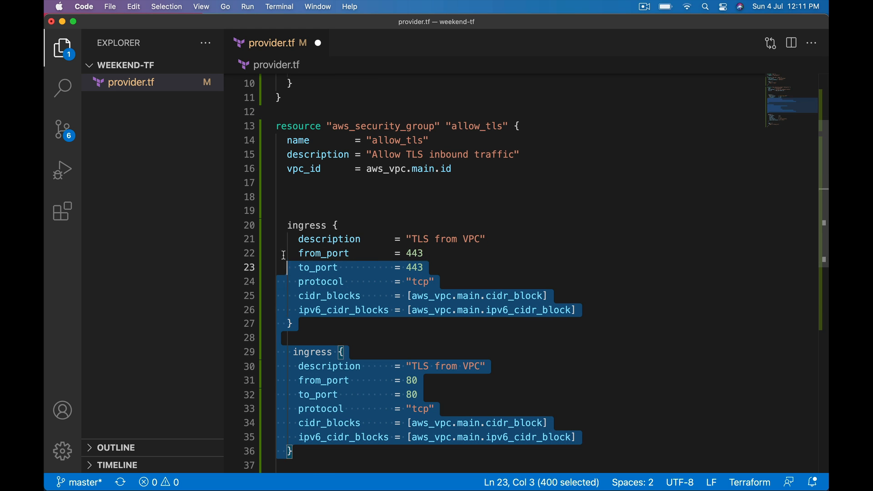
Open an empty line after vpc_id, above the two ingress rules in allow_tls.
click(301, 182)
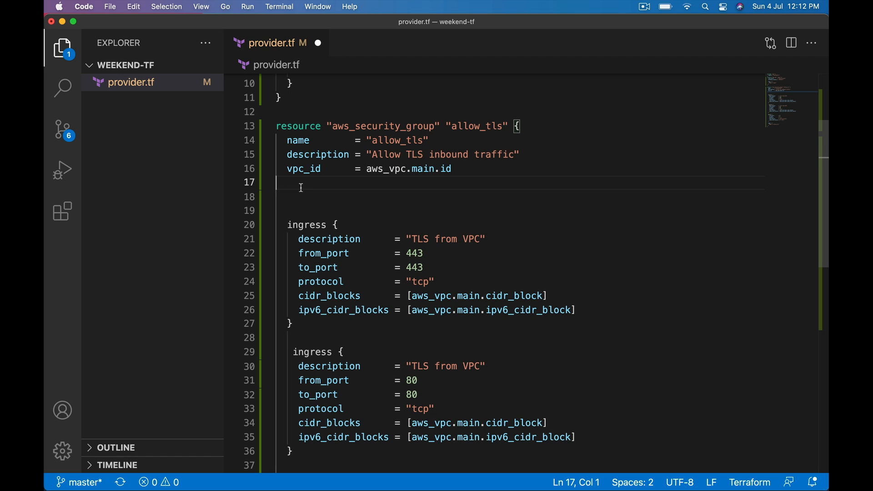
mouse_move(379, 227)
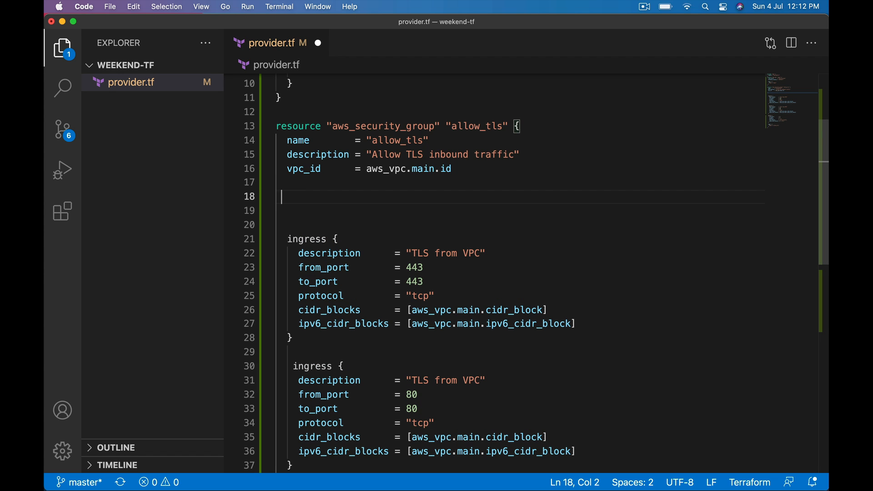
Write a dynamic "ingress" { } skeleton on line 18 above the existing ingress rules.
text(dynamic)
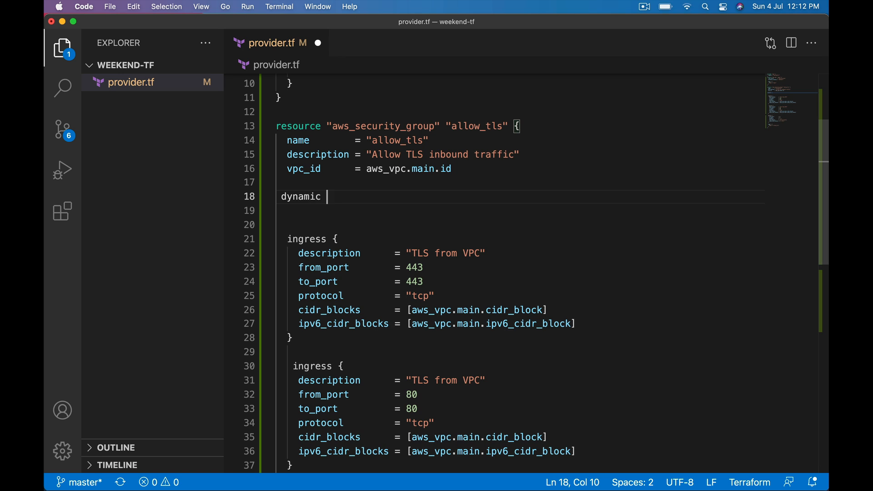
text(")
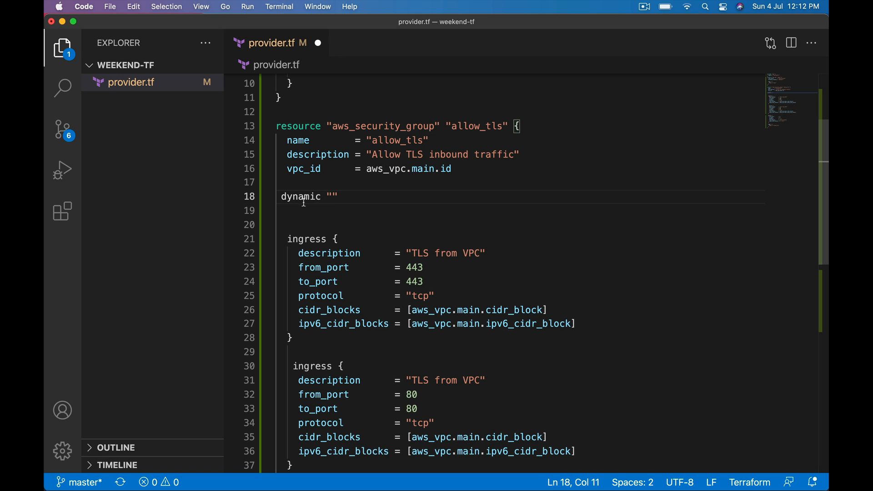
double_click(306, 239)
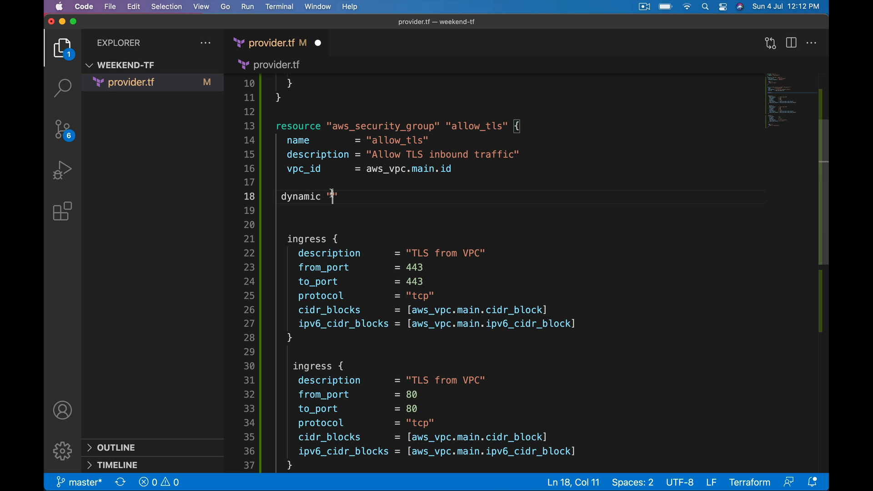
text(ingress)
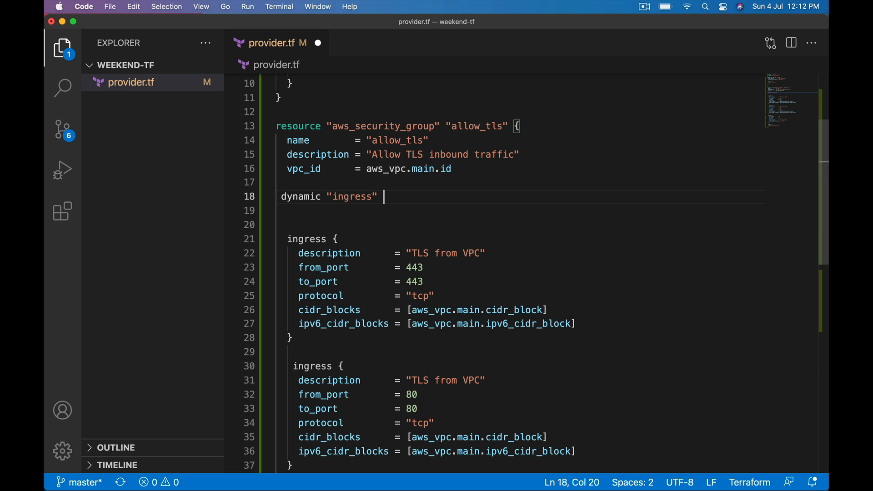
text({)
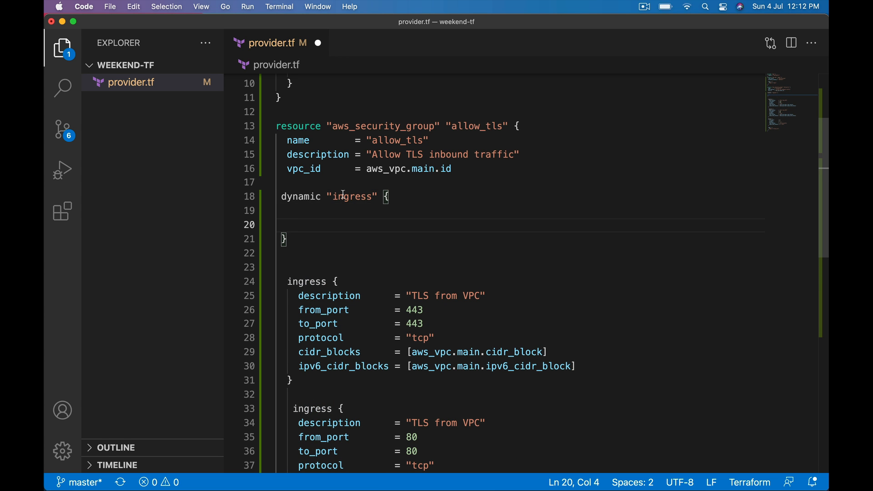
mouse_move(338, 205)
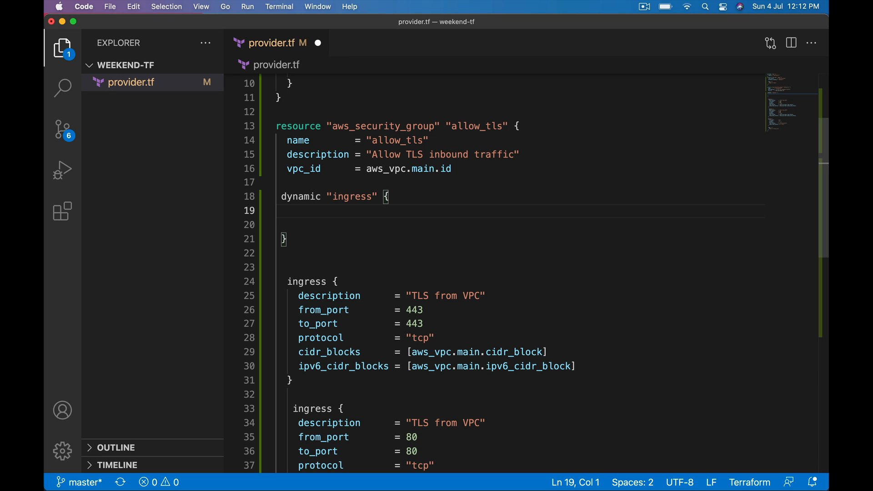
text(fo)
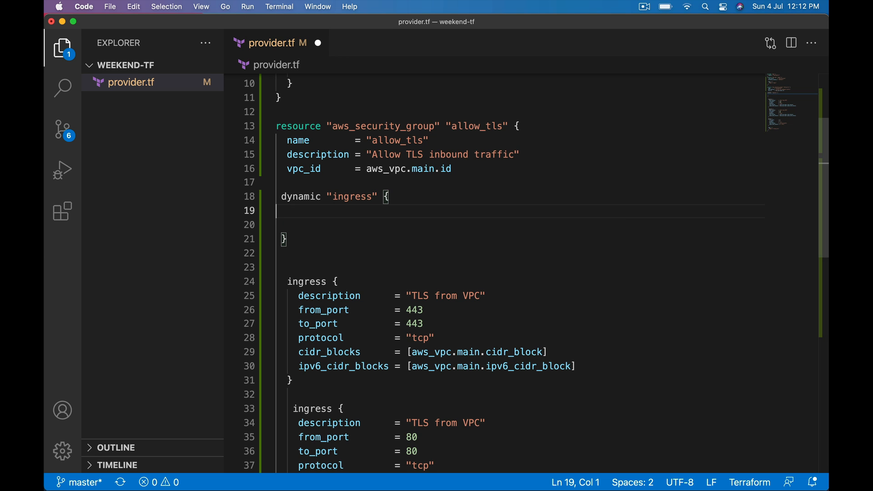
scroll(down, 3)
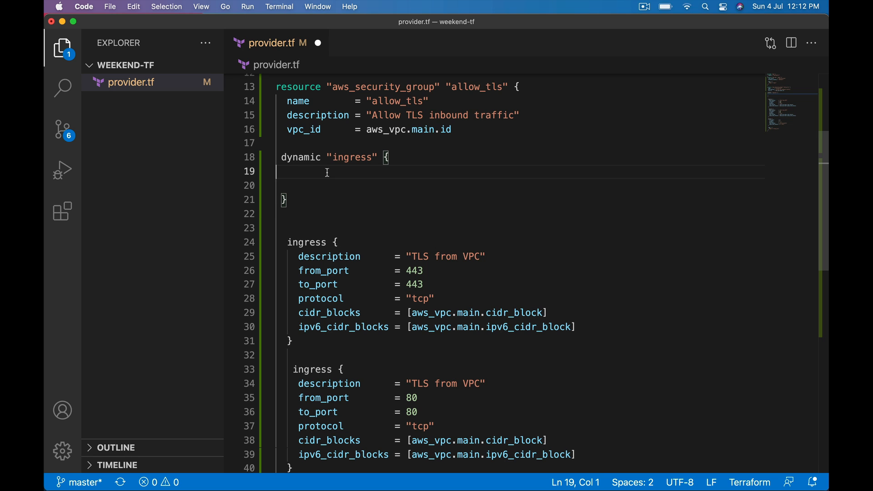
mouse_move(322, 285)
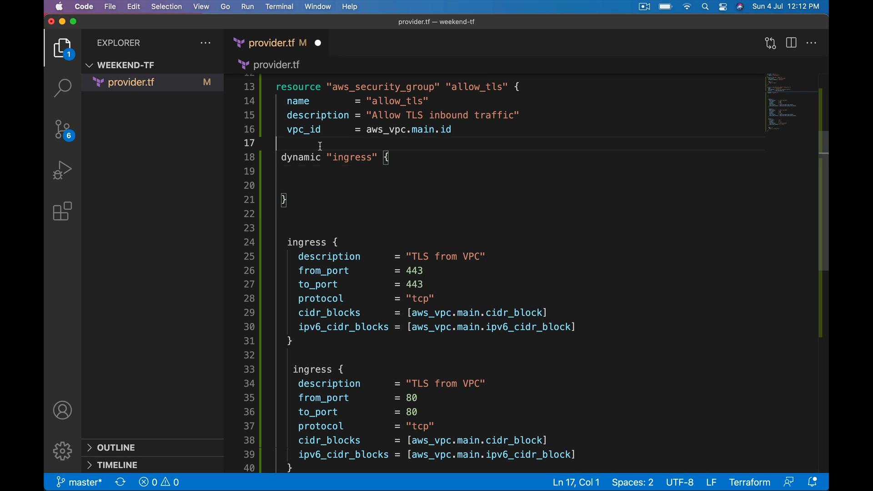
Declare variable "web_ingress" { on a new line above the dynamic block.
key(enter)
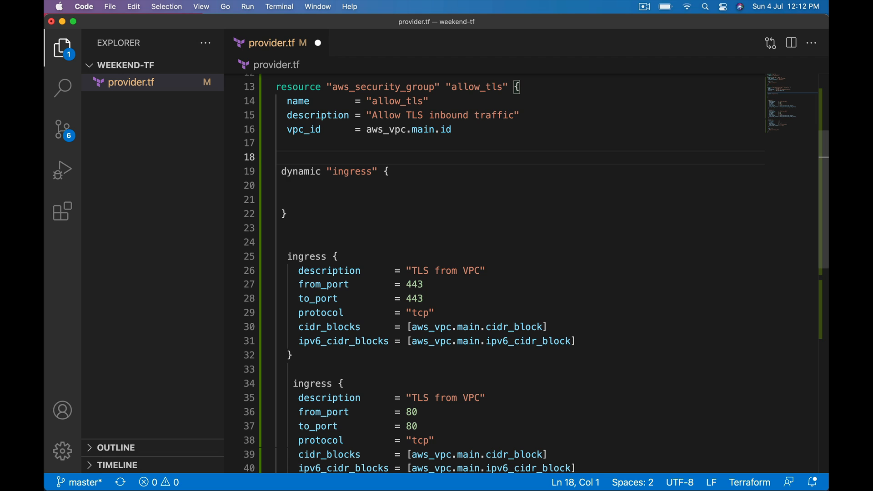
text(variable)
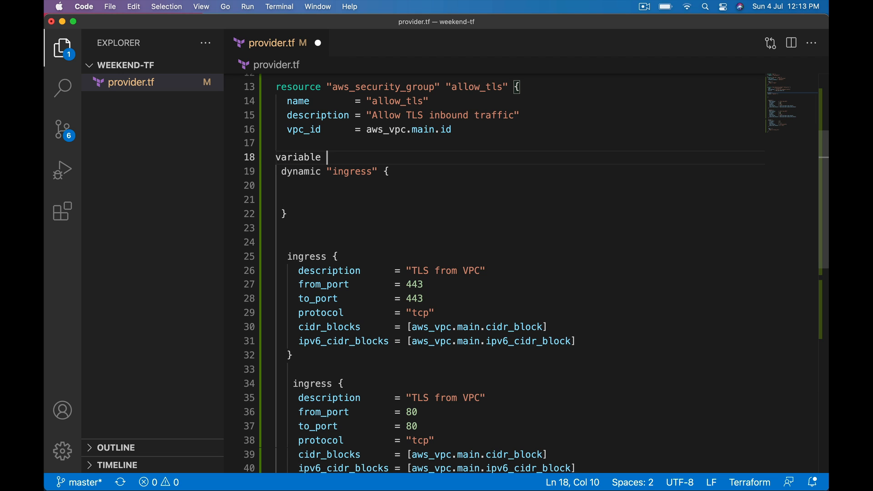
text(")
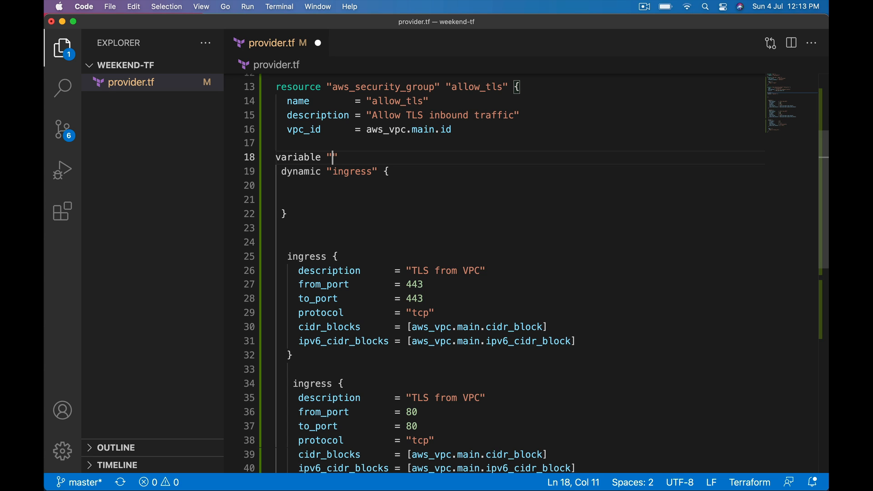
text(web_i)
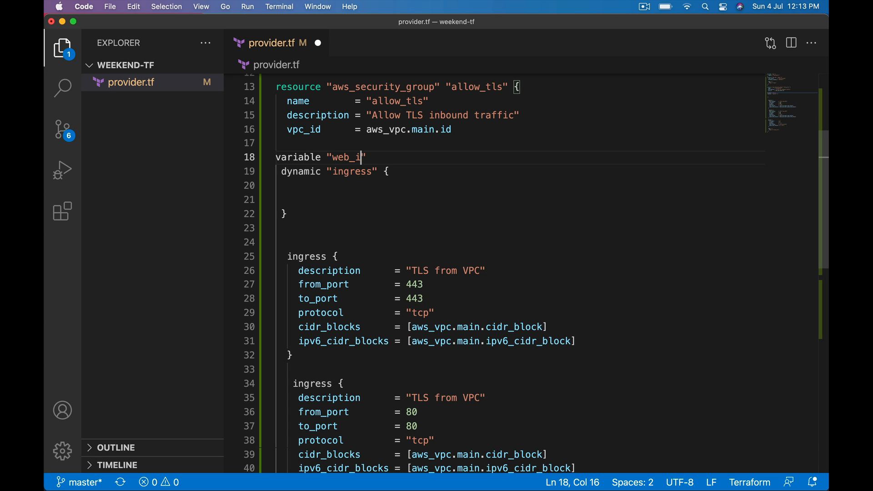
text(ngress)
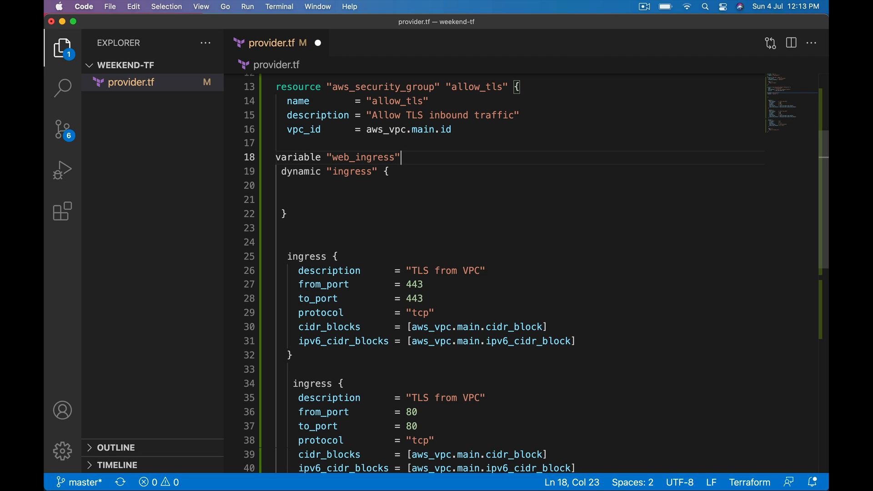
text({)
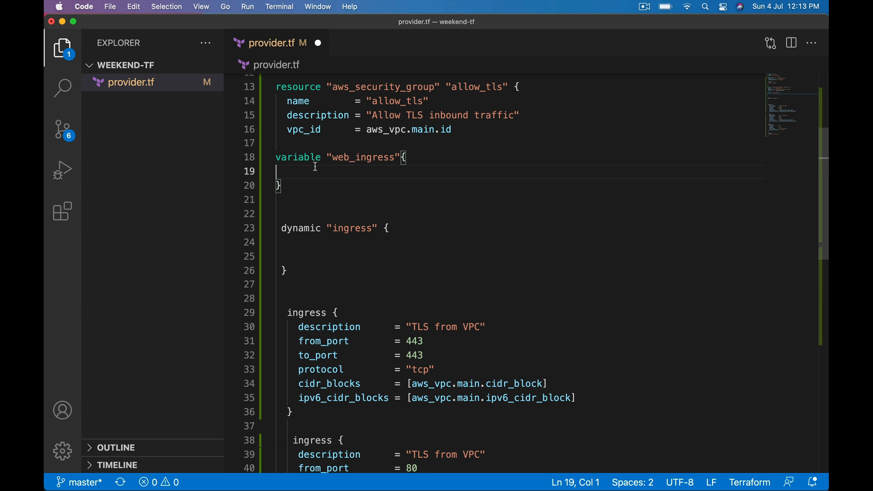
Give web_ingress the type map(object({ })) with an empty object body.
text(type)
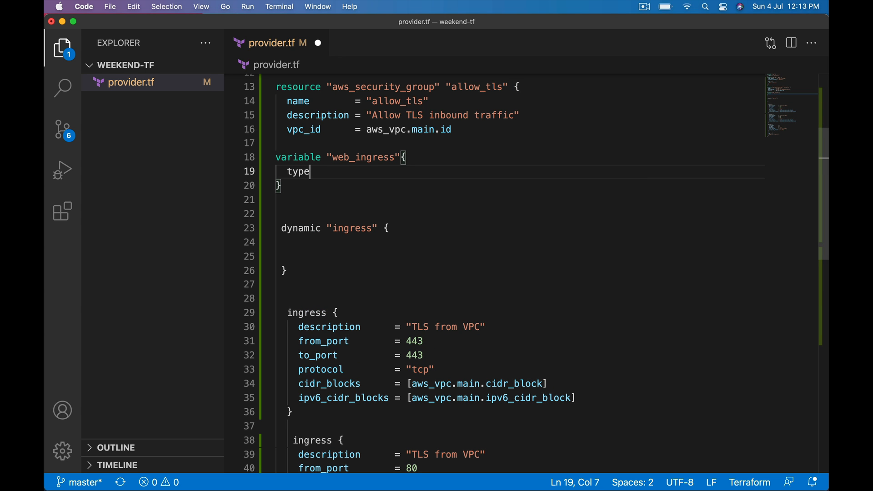
text(= ma)
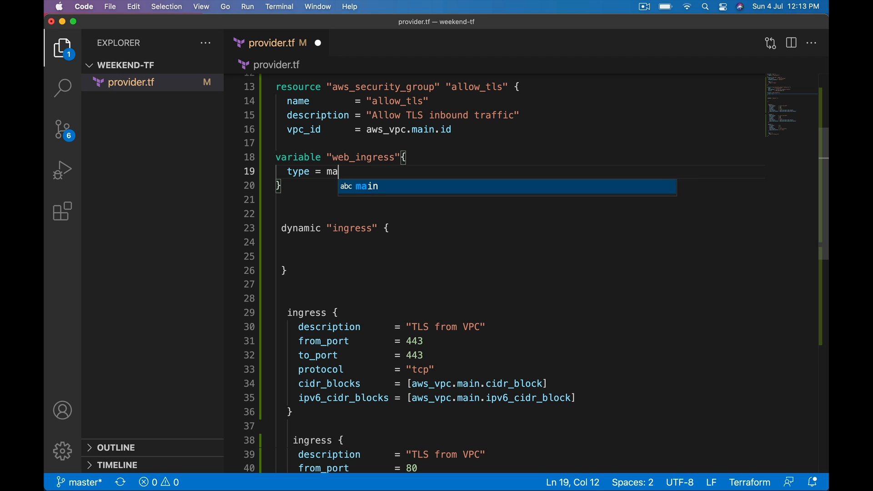
text(p()
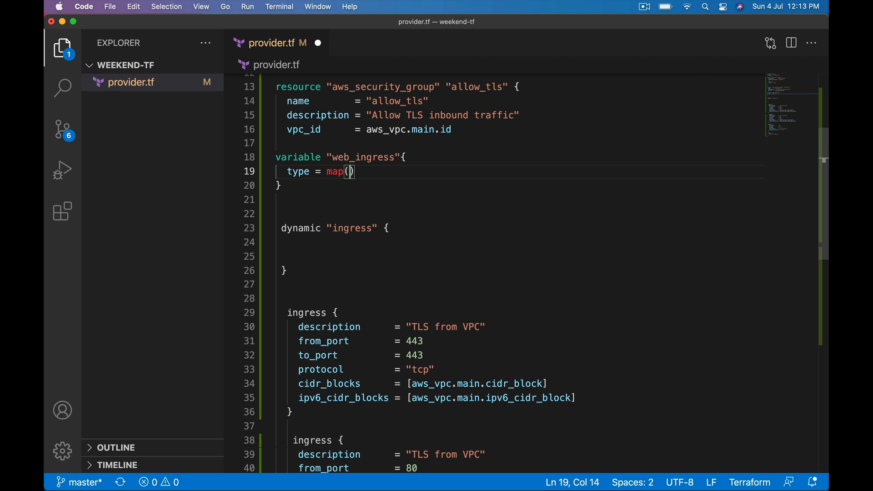
text(Object)
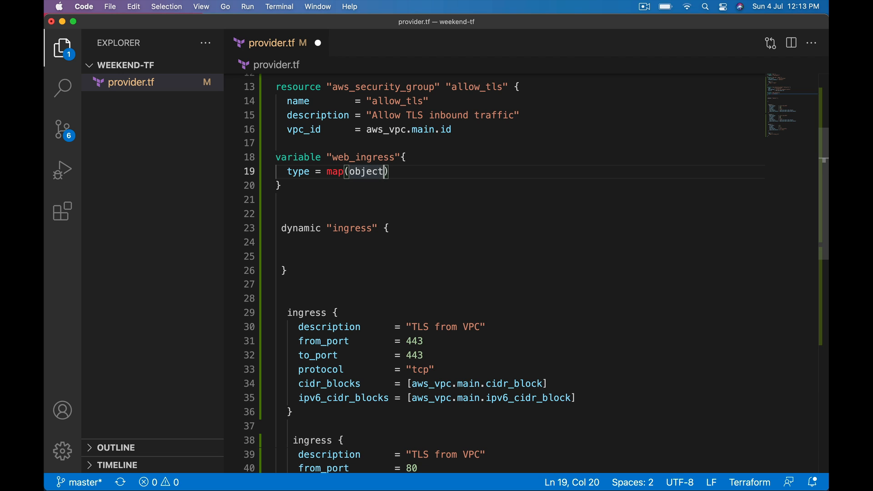
text(())
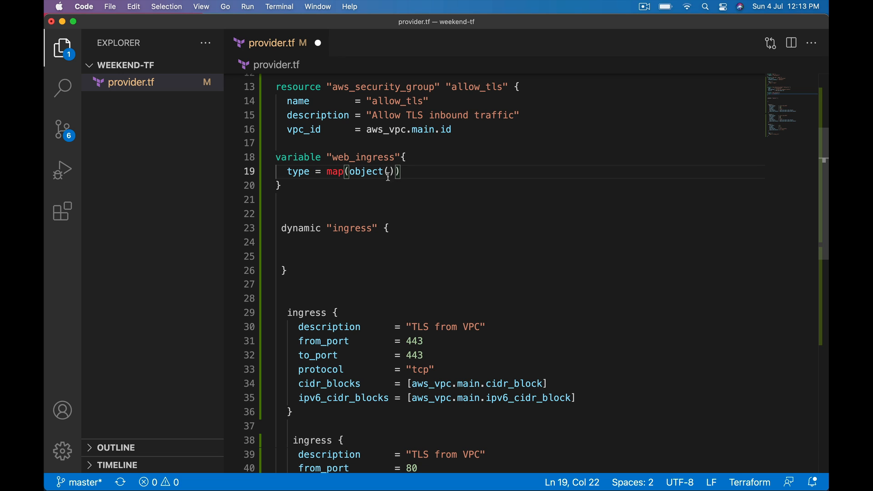
mouse_move(428, 168)
text({)
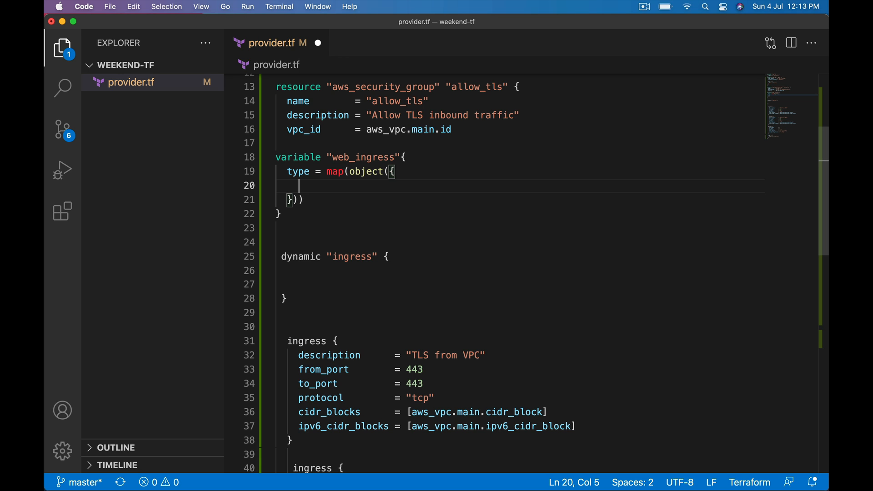
drag(287, 341, 294, 441)
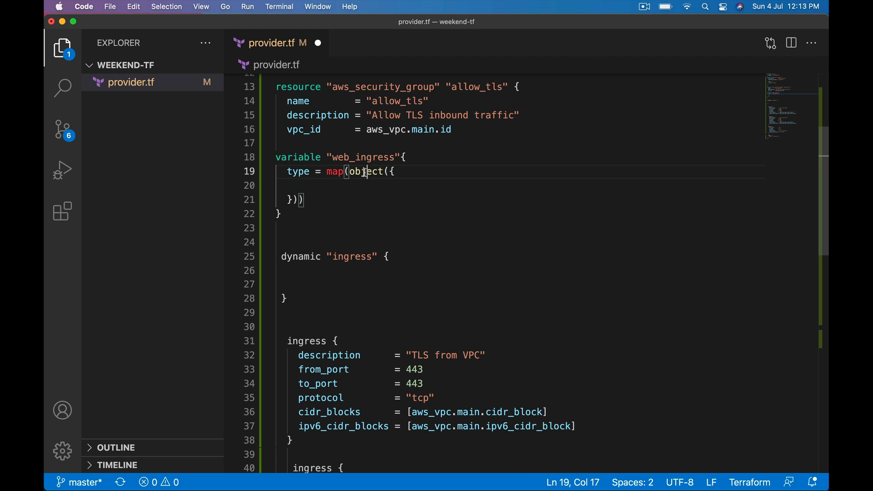
Delete the ipv6_cidr_blocks line from the 443 ingress rule and empty its cidr_blocks list.
double_click(365, 172)
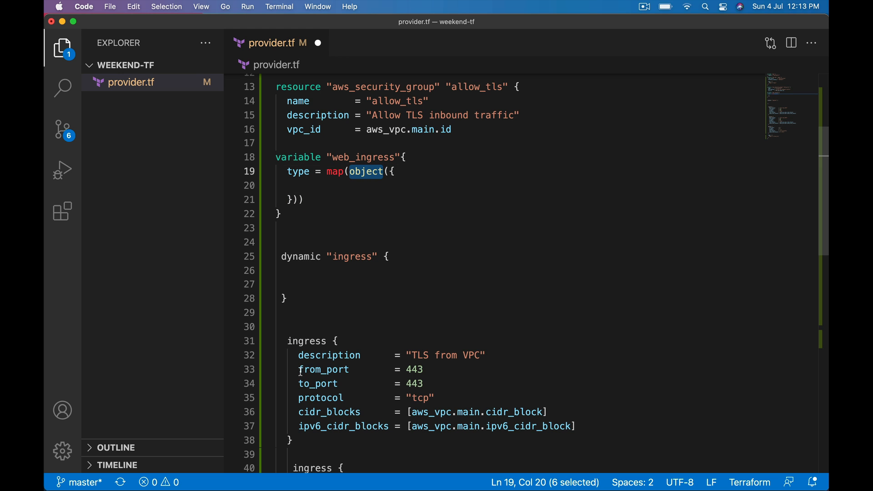
drag(298, 370, 440, 383)
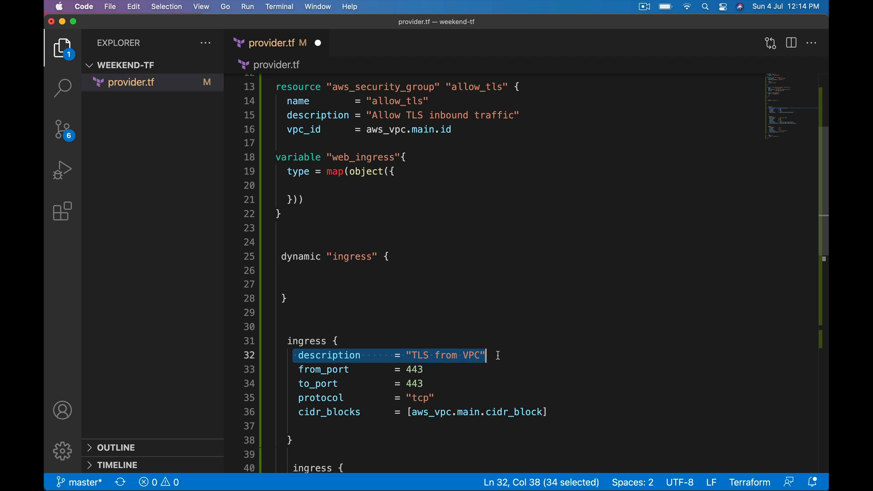
mouse_move(509, 368)
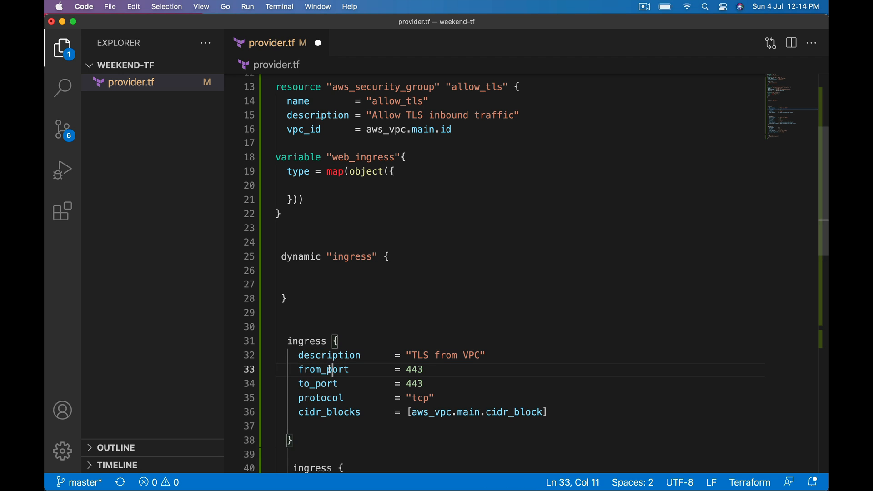
double_click(323, 369)
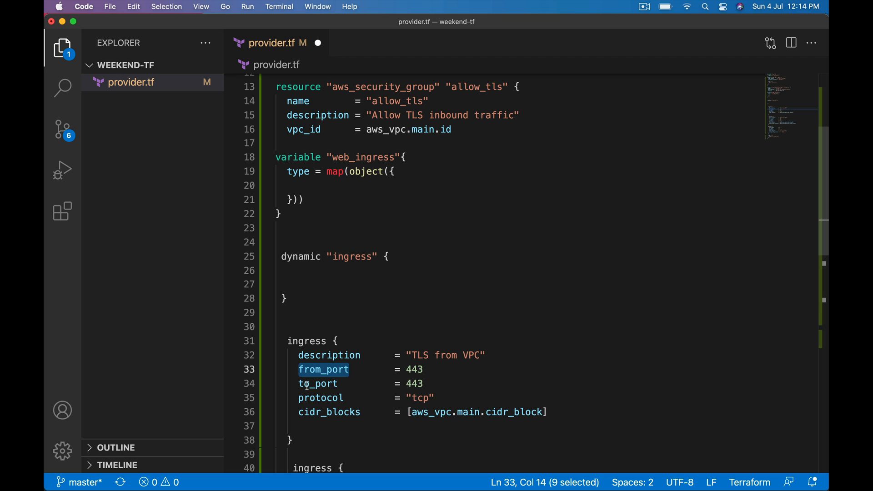
mouse_move(413, 412)
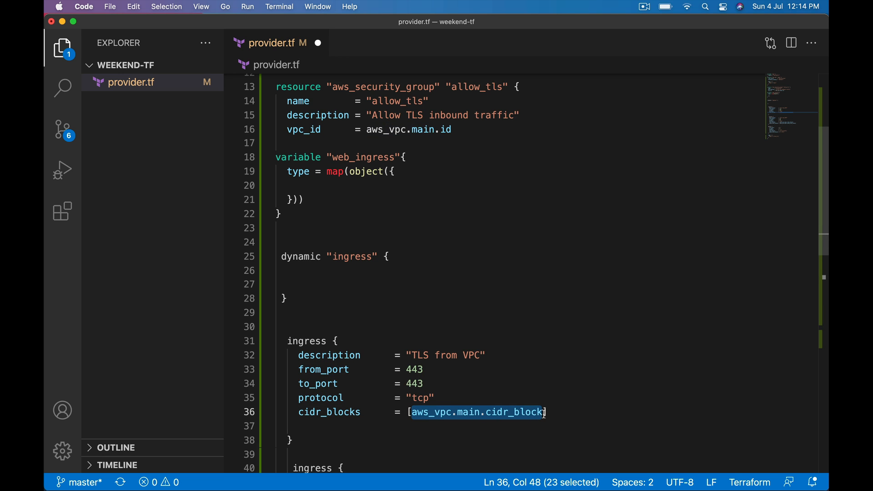
key(Delete)
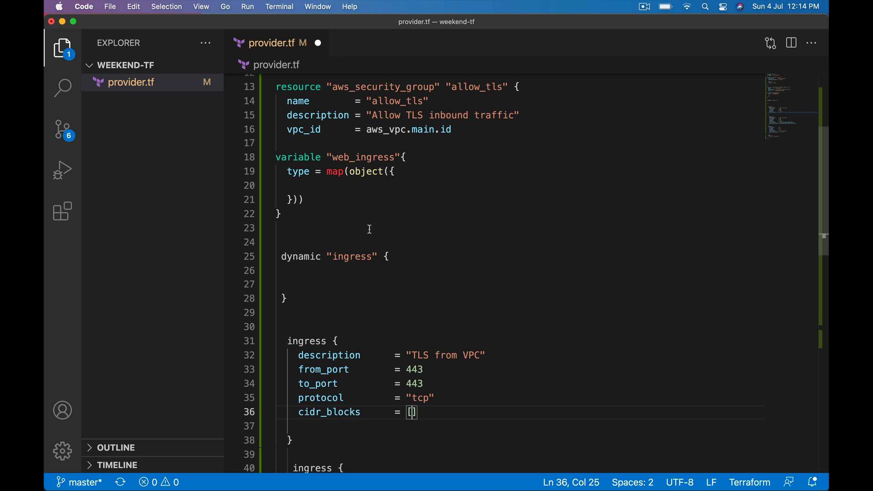
mouse_move(337, 175)
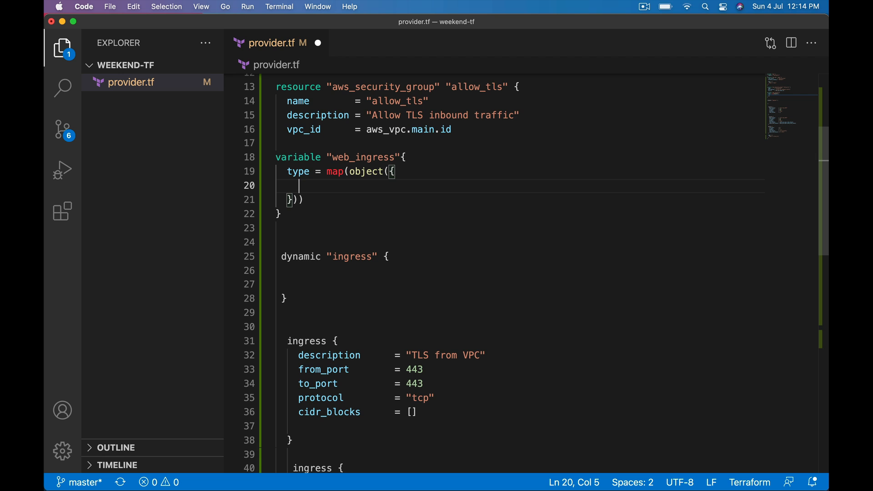
mouse_move(295, 365)
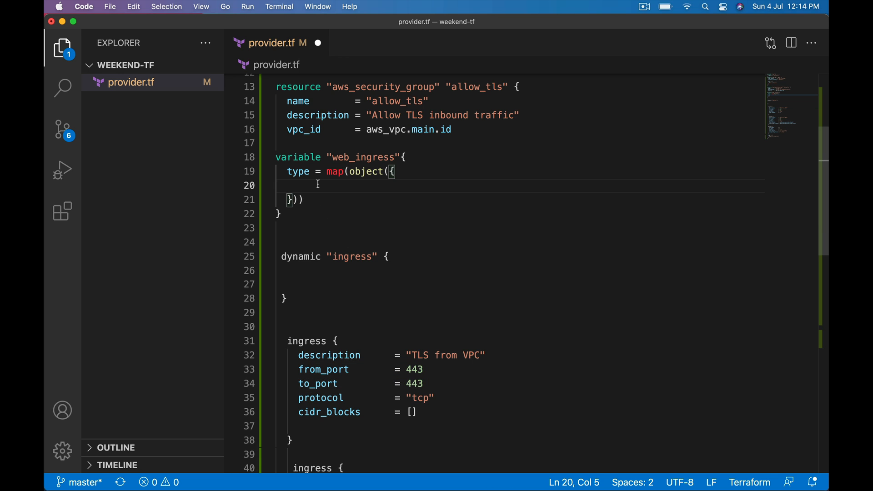
Declare port = number and protocol = string inside the web_ingress object type.
text(port =)
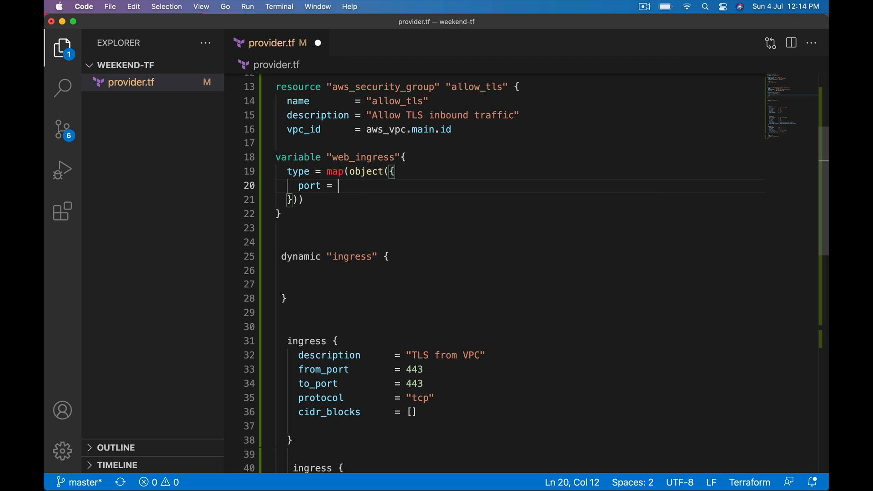
text(string)
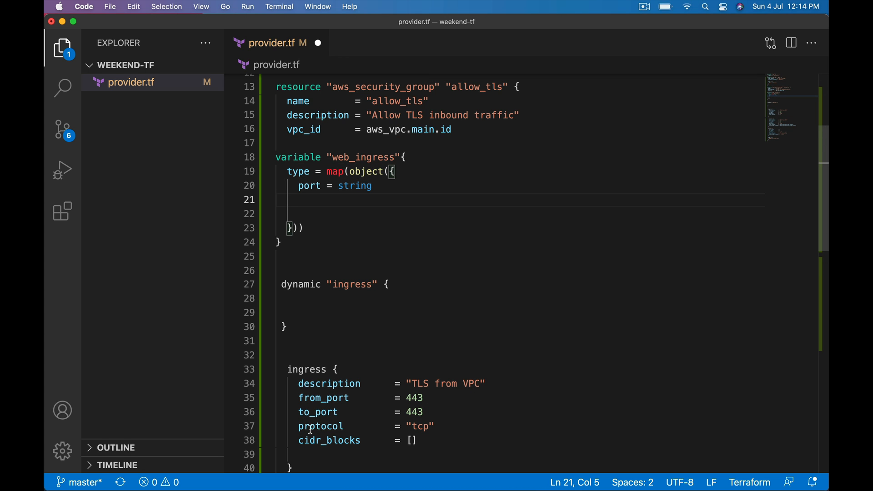
double_click(321, 426)
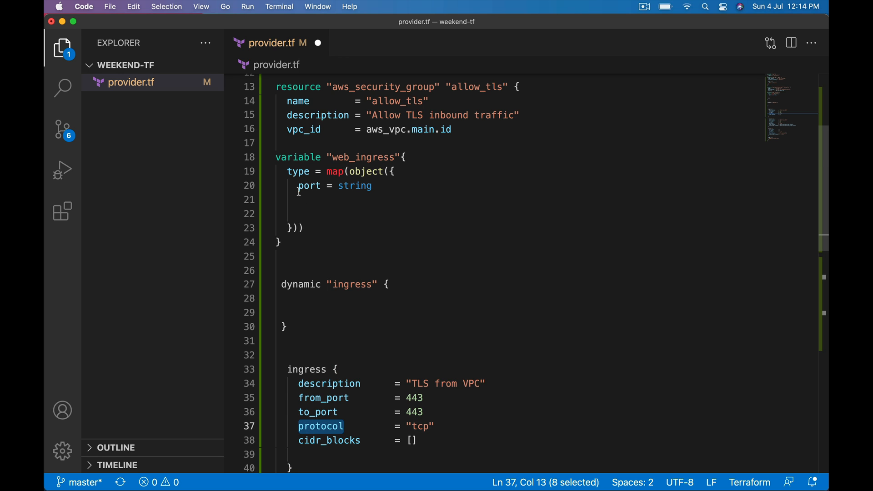
double_click(309, 185)
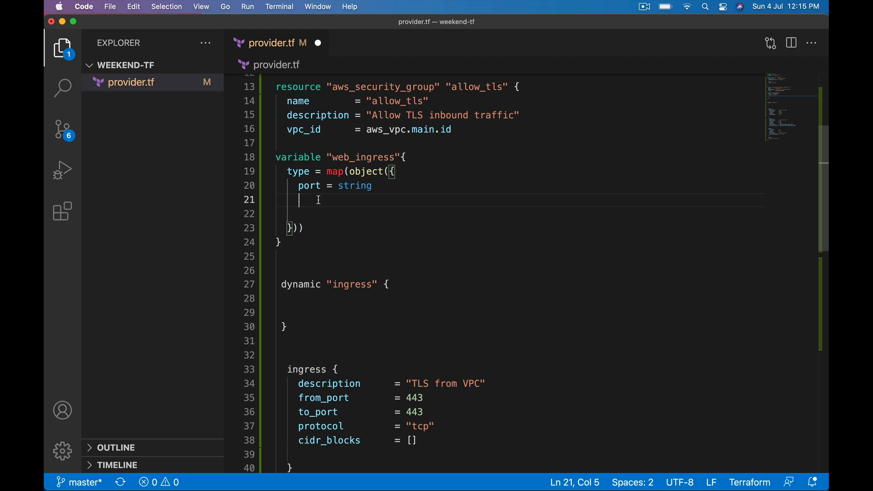
text(protocol =)
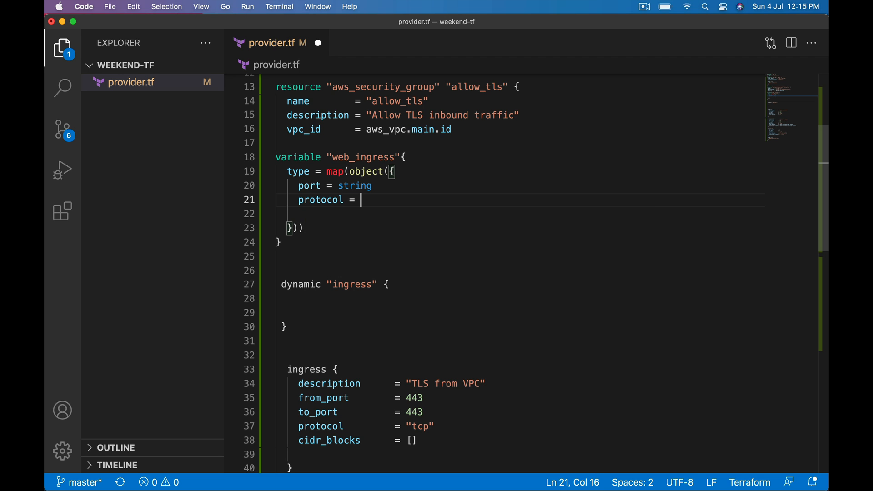
mouse_move(320, 406)
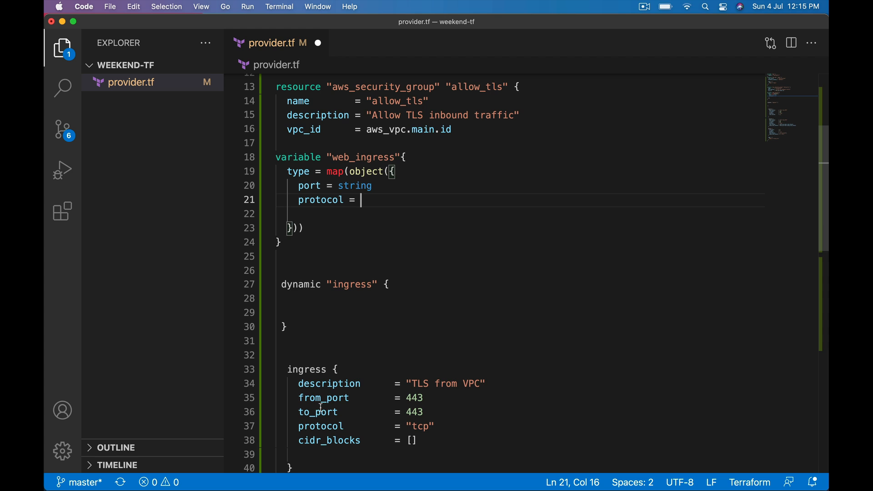
double_click(317, 412)
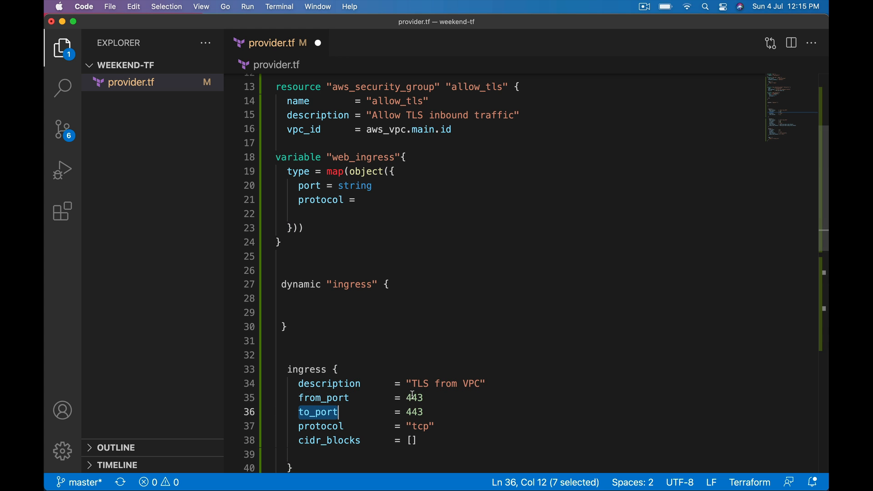
double_click(354, 186)
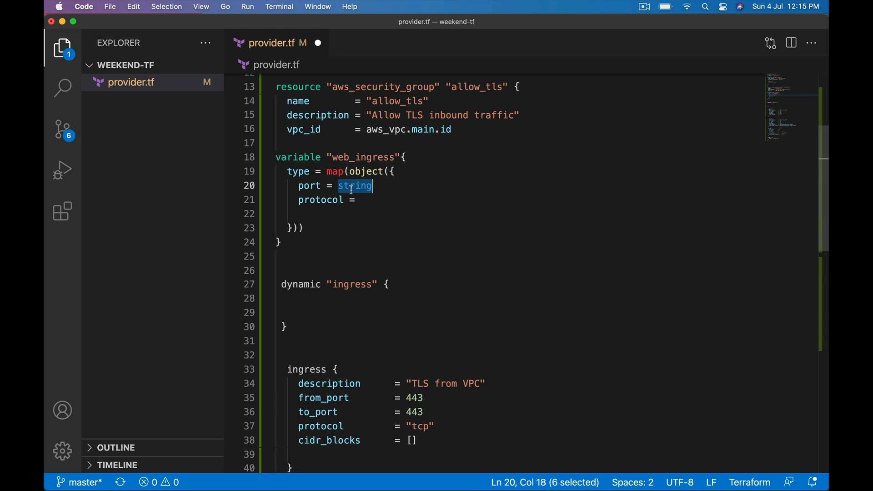
text(number)
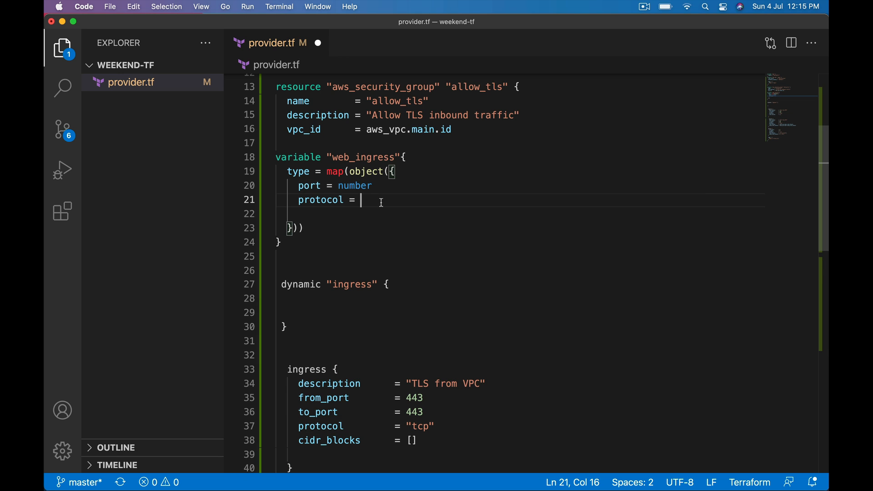
text(string)
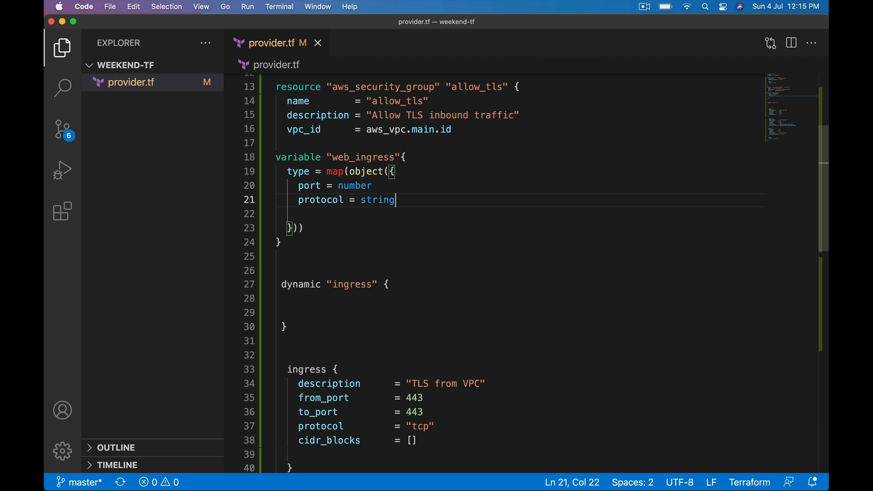
Add cidr_blocks = list(string) as the third field of the object type.
double_click(329, 440)
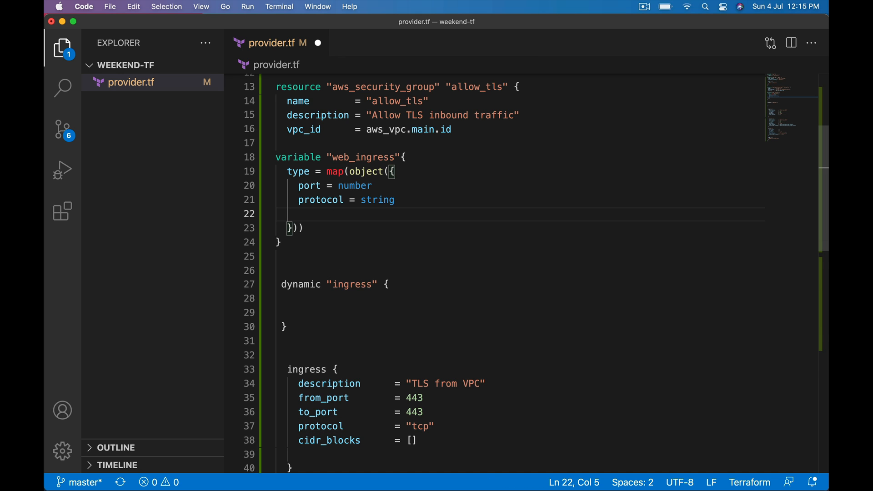
text(cidr_blocks =)
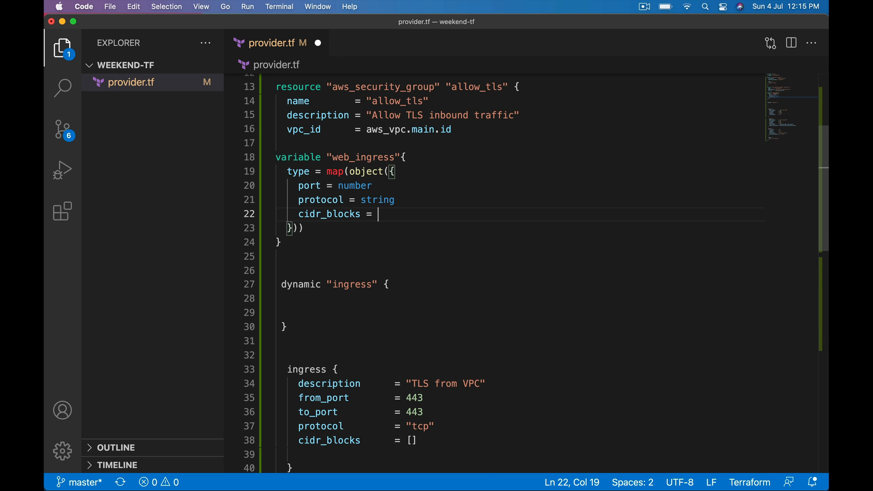
text(list)
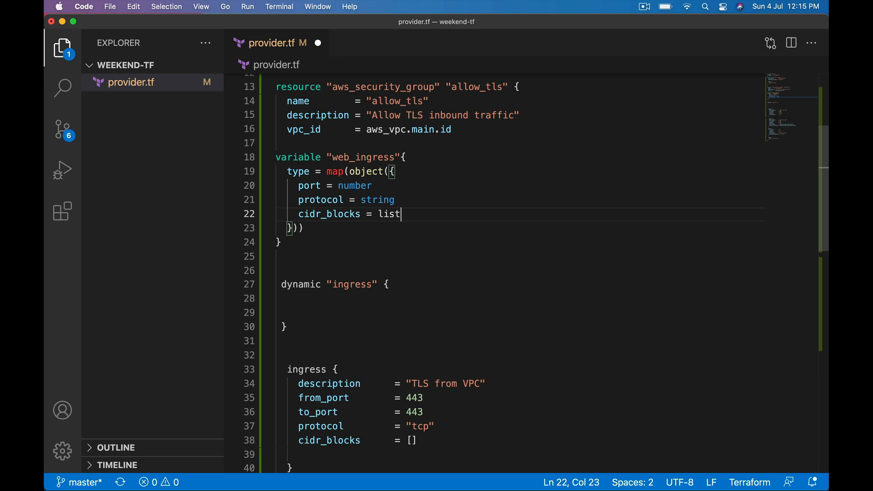
text((strin)
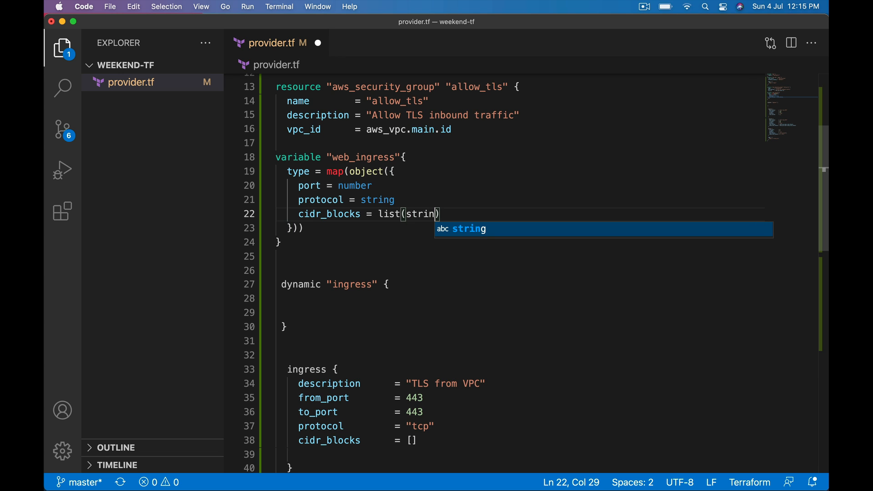
text(g)
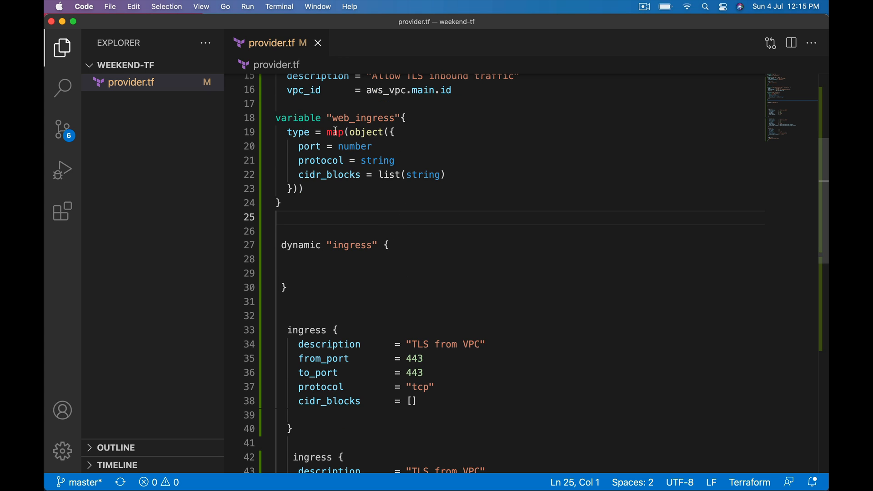
mouse_move(370, 132)
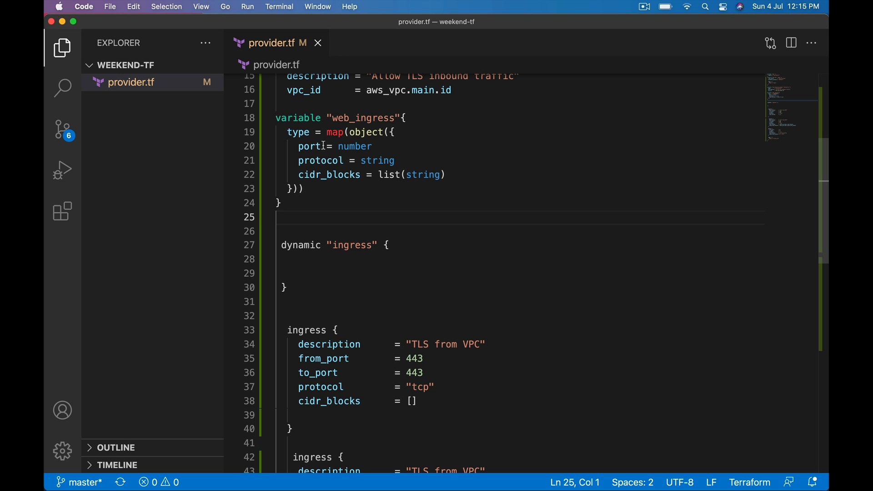
drag(321, 146, 393, 160)
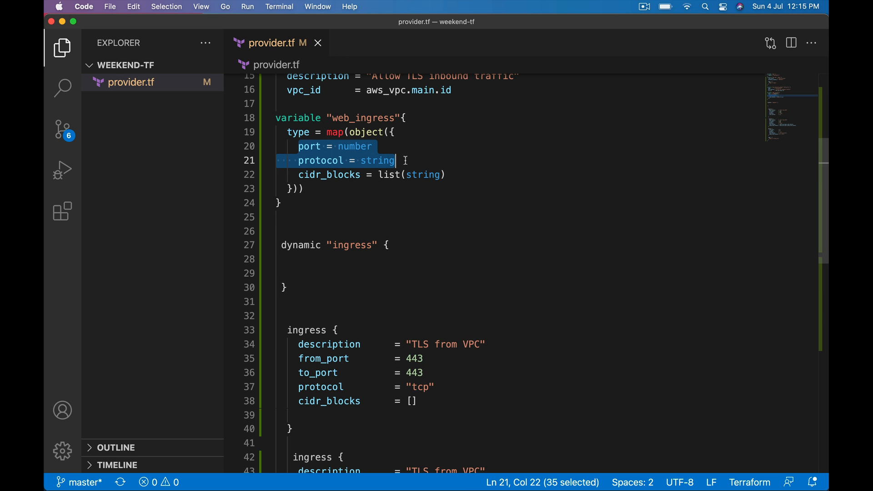
mouse_move(363, 162)
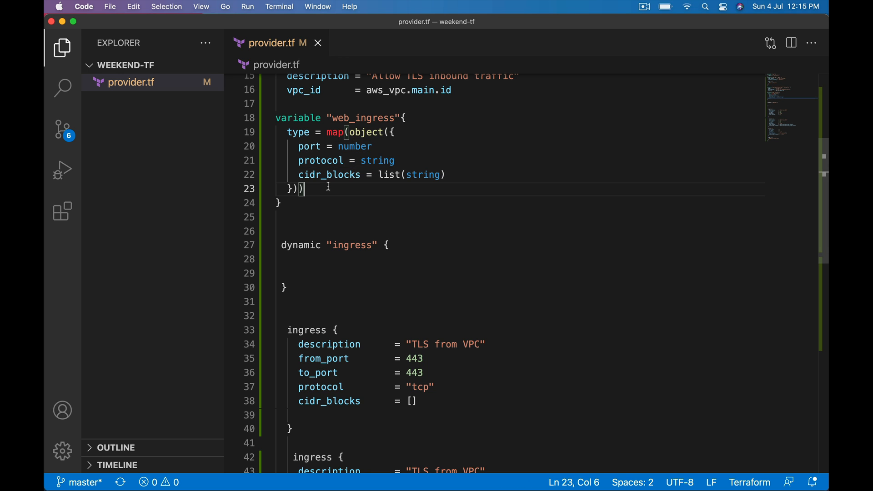
Start a default map for web_ingress with an "80" entry block.
key(enter)
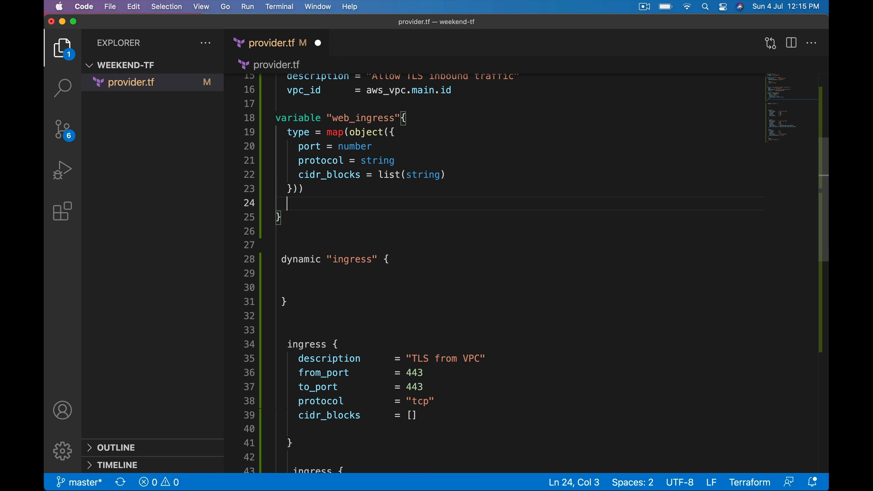
text(default)
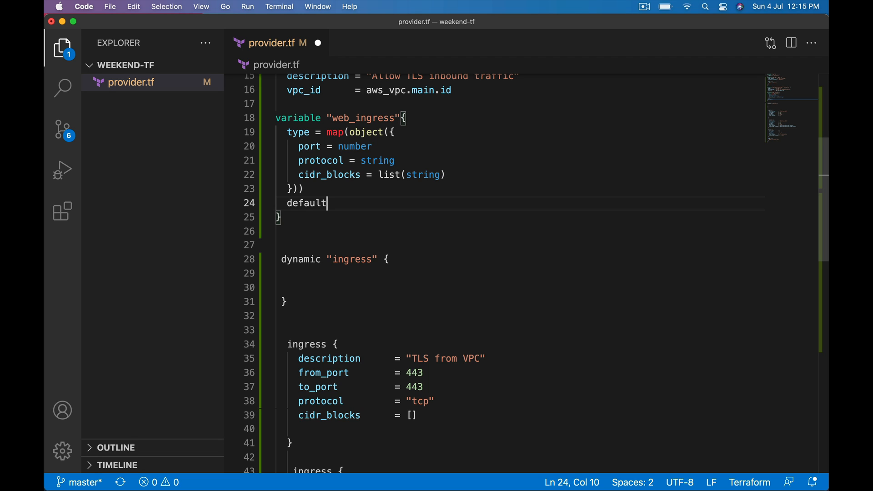
text(= {})
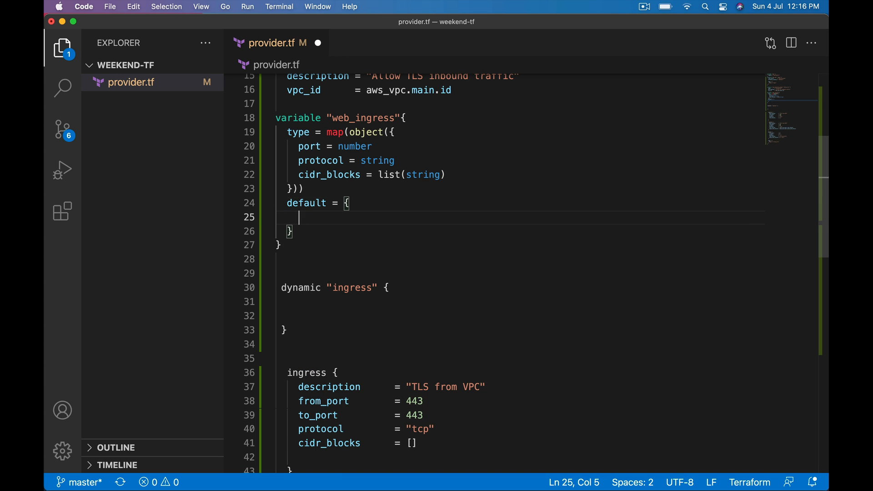
text("8")
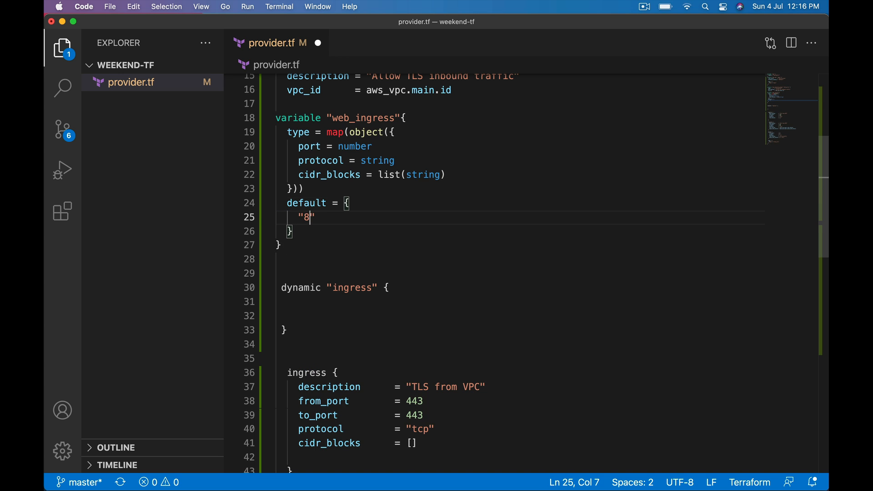
text(0)
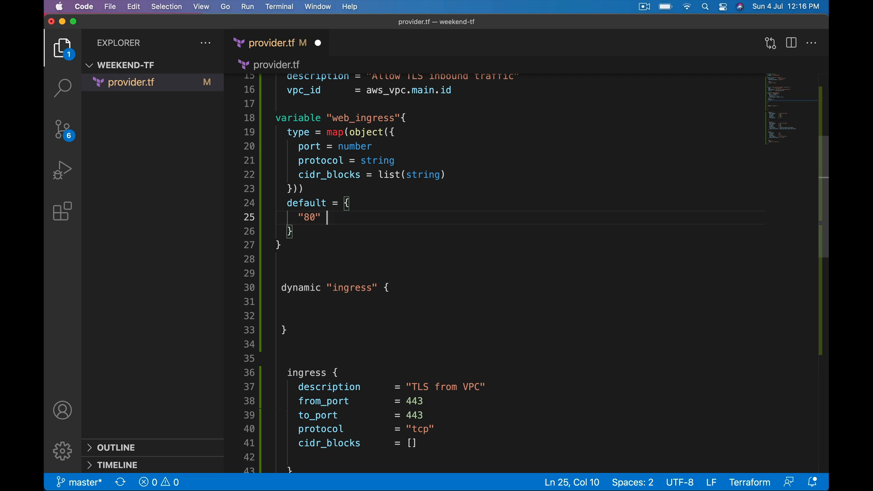
text(=)
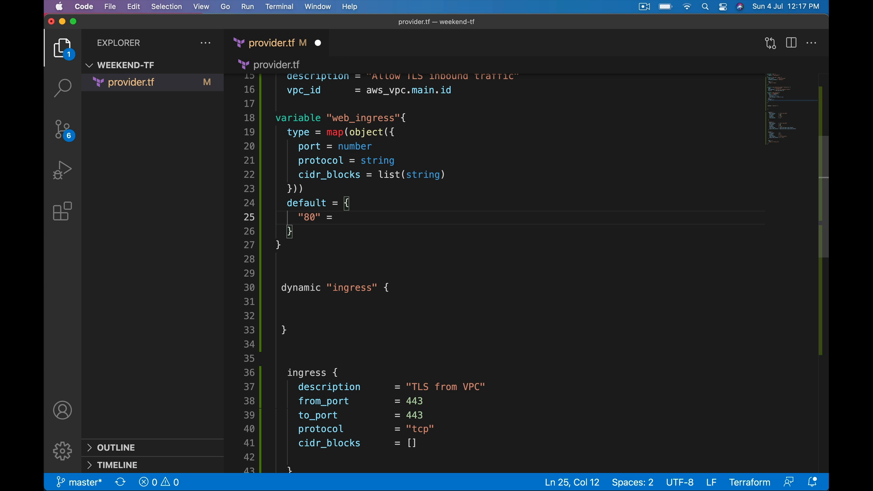
text({)
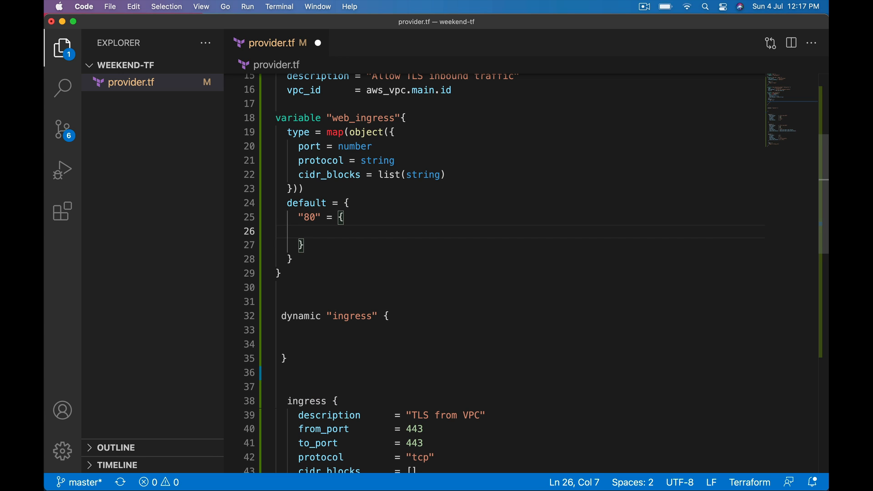
mouse_move(292, 212)
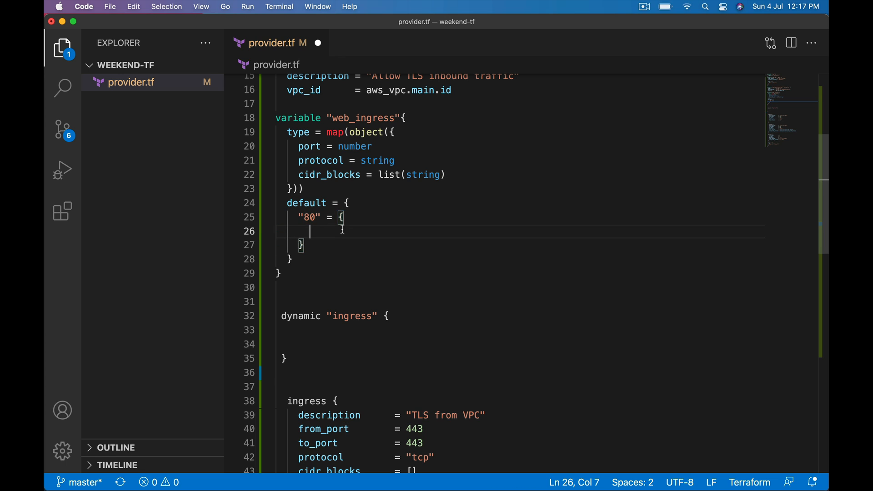
Fill the "80" entry with port = 80, protocol = "tcp" and cidr_blocks = ["0.0.0.0/0"].
text(port =)
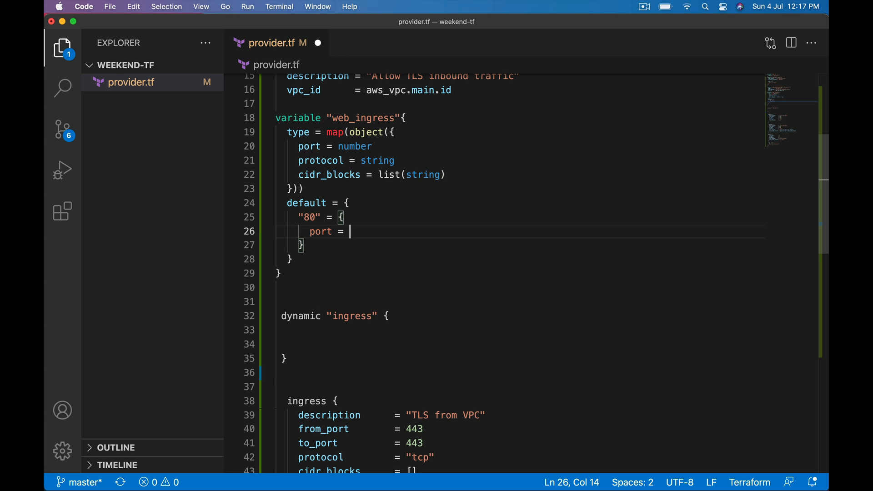
text(80)
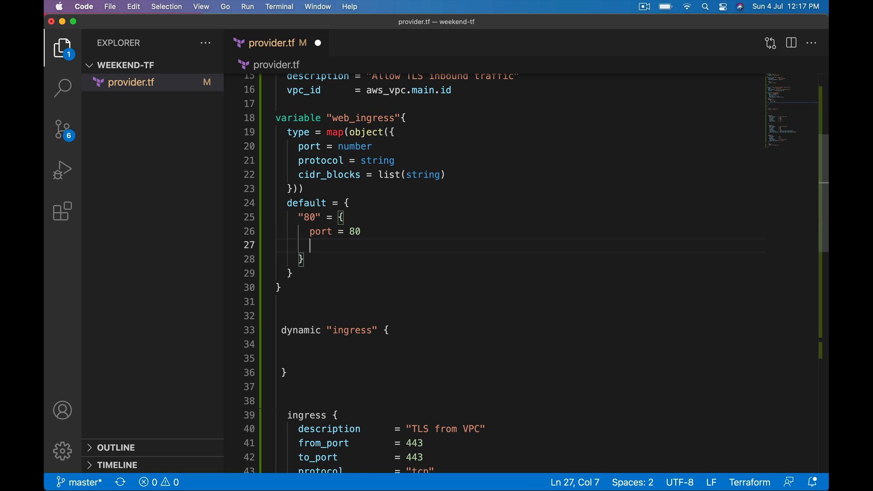
text(protocol)
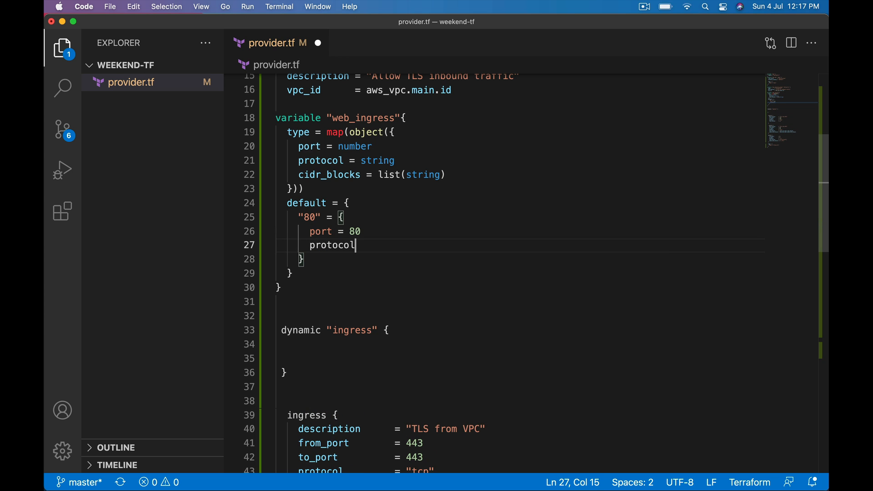
text(= "")
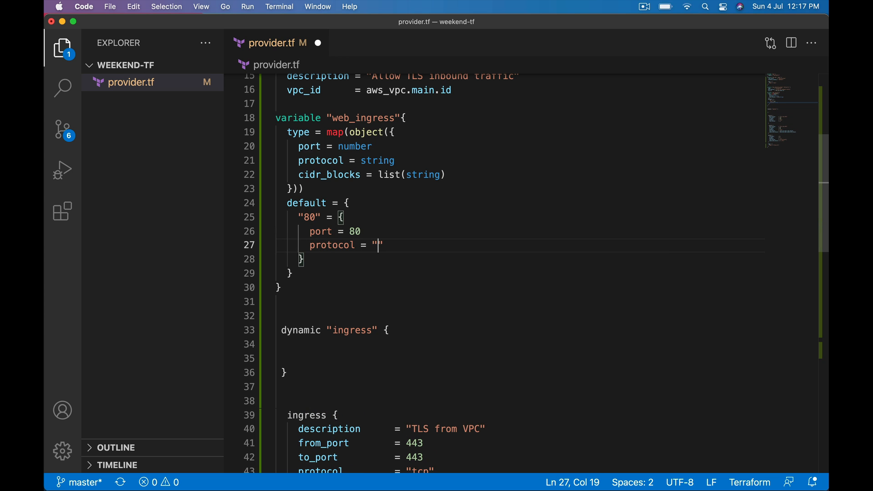
text(tcp)
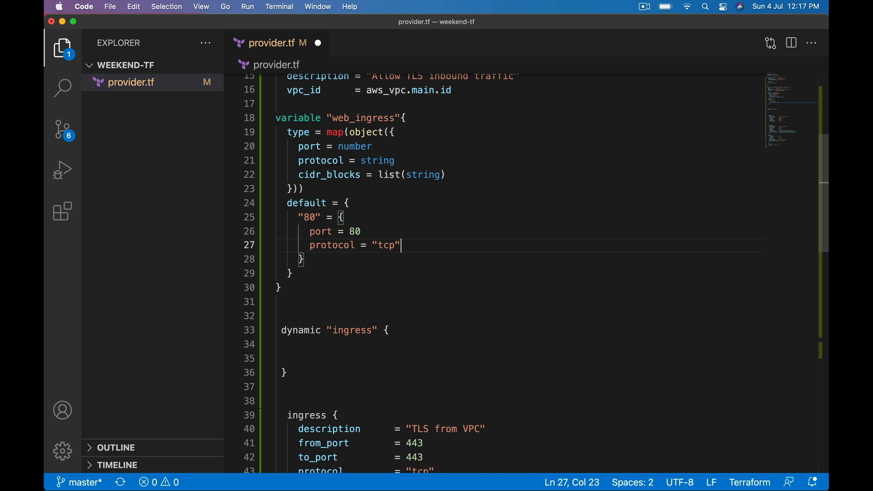
text(cidr_blocks)
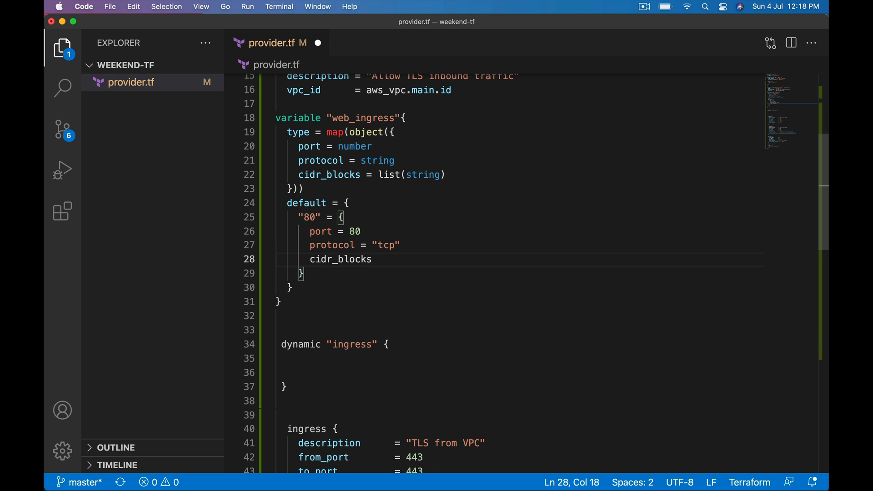
text(= [])
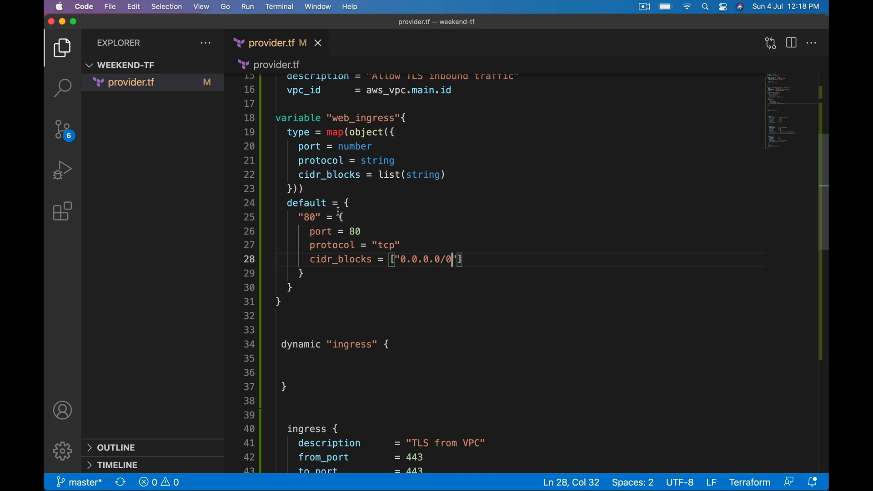
Duplicate the "80" entry as a "443" entry with port 443, protocol tcp, cidr_blocks 0.0.0.0/0.
click(342, 218)
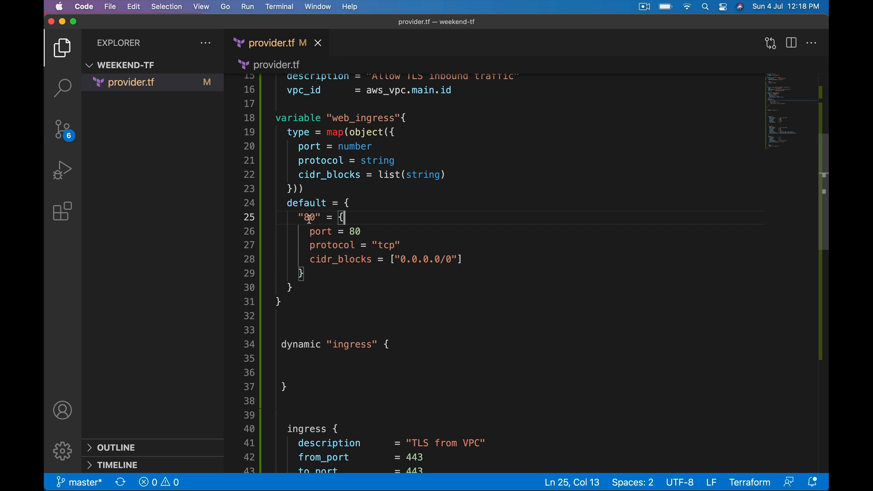
drag(341, 218, 303, 273)
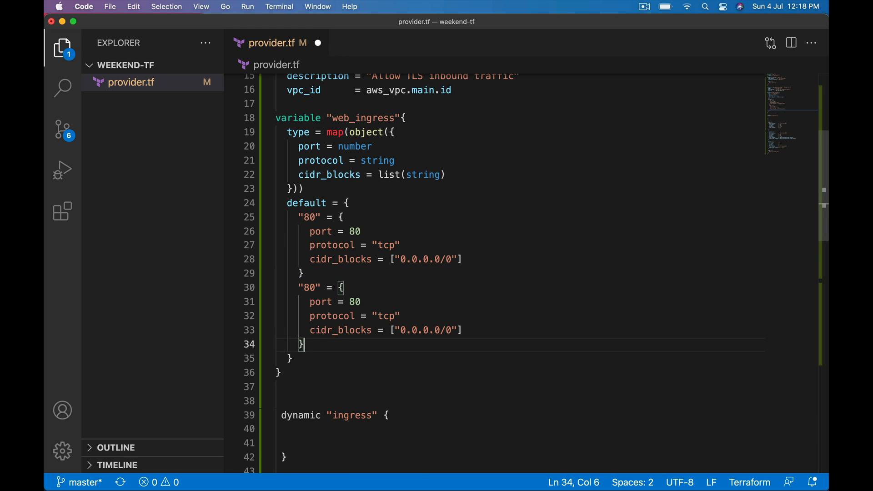
double_click(309, 287)
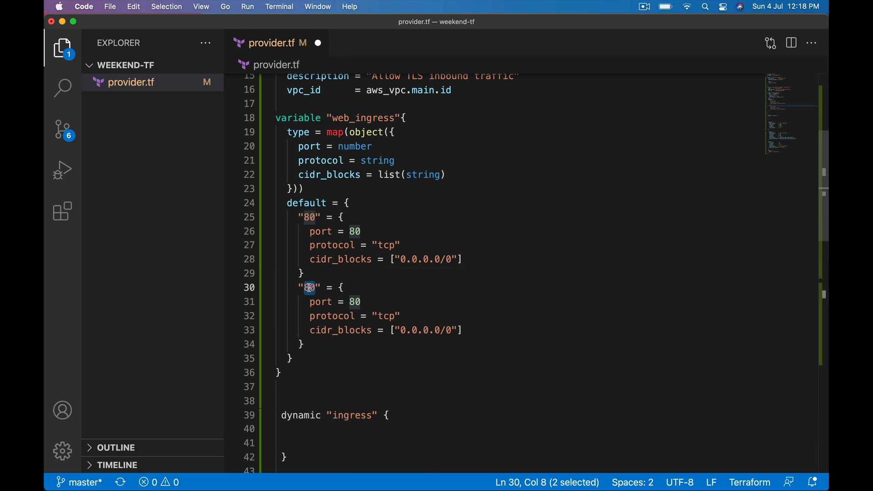
text(44)
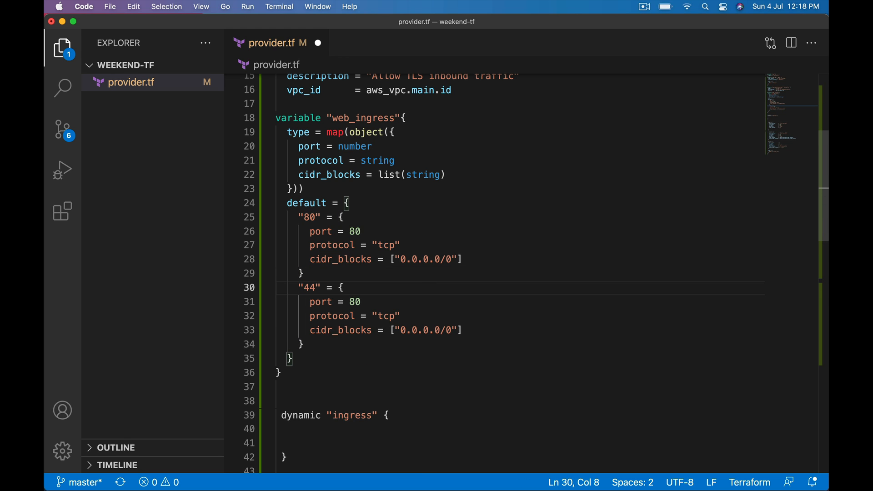
text(3)
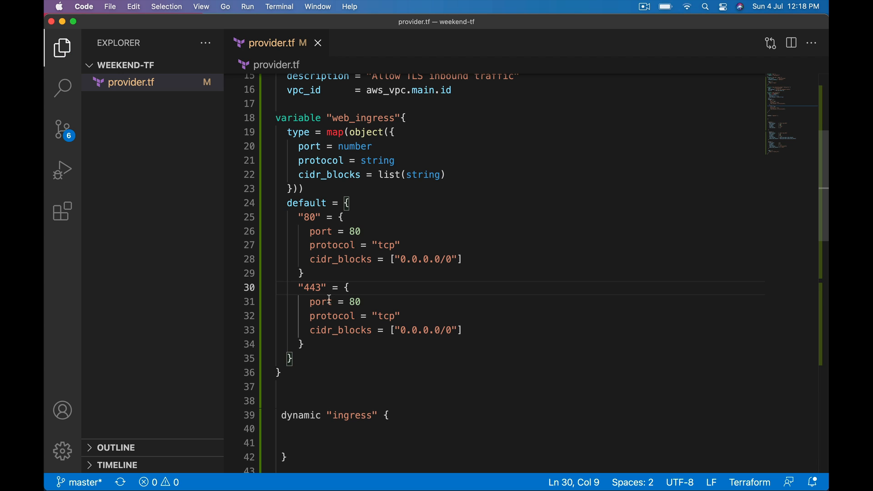
text(44)
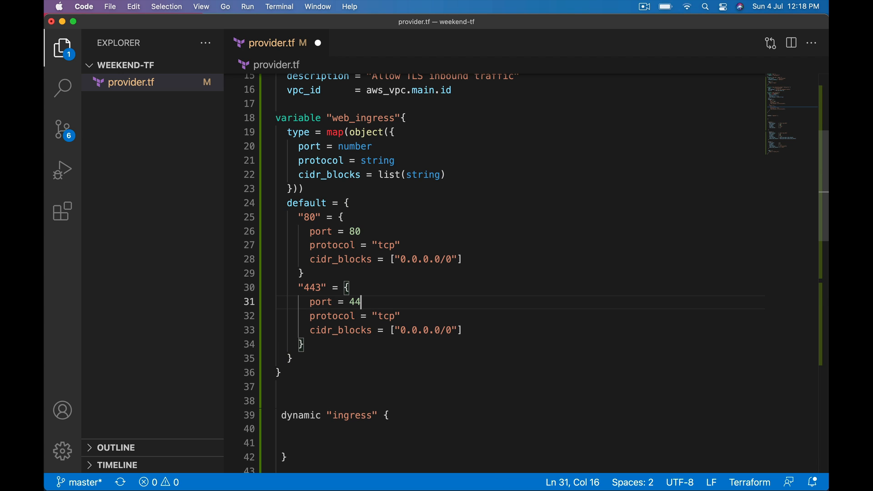
text(3)
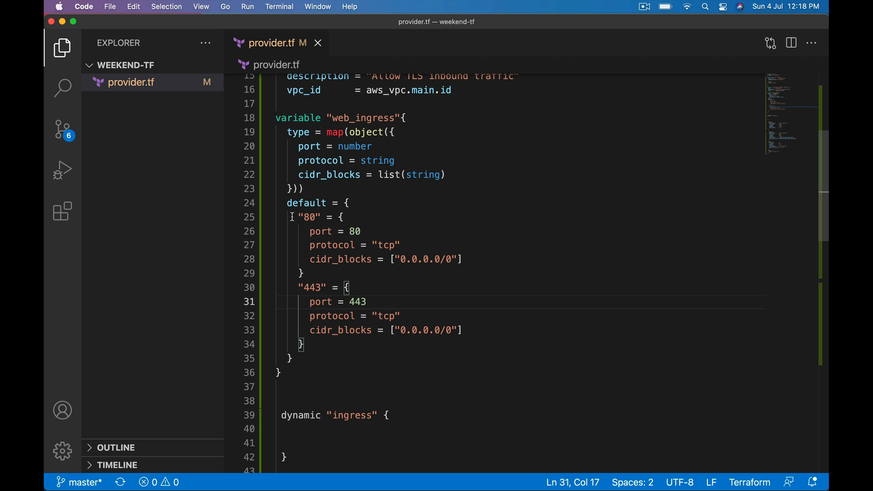
drag(289, 216, 305, 273)
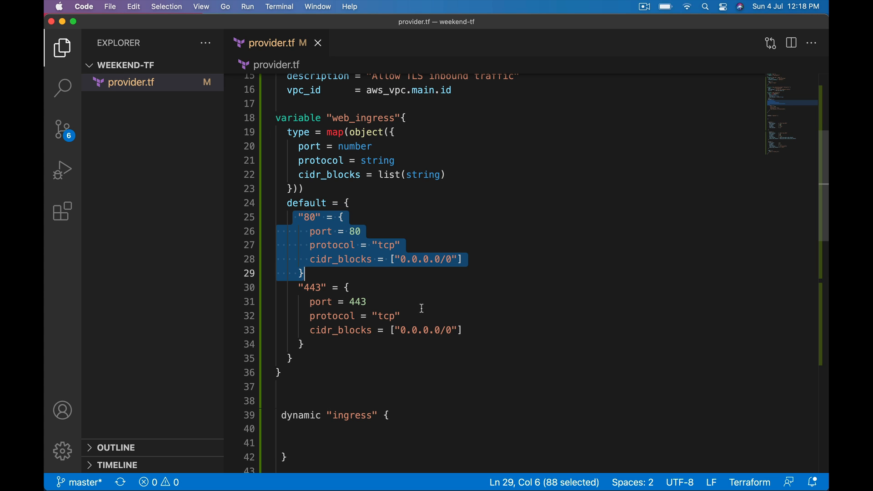
scroll(down, 3)
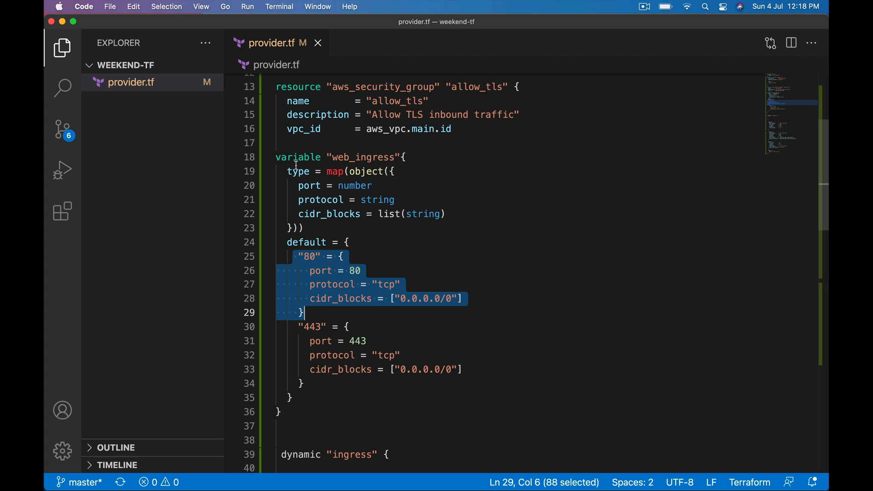
Write for_each = var.web_ingress in dynamic "ingress" and start an empty content{} block.
double_click(362, 157)
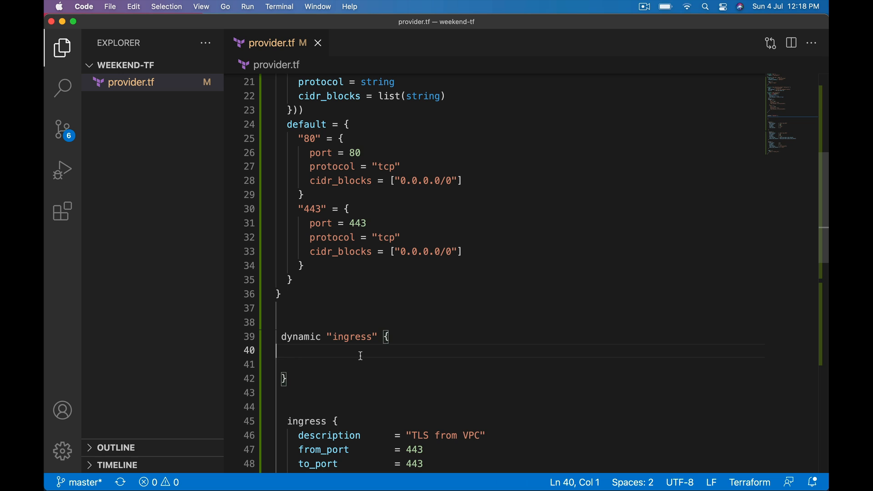
text(for_each = {)
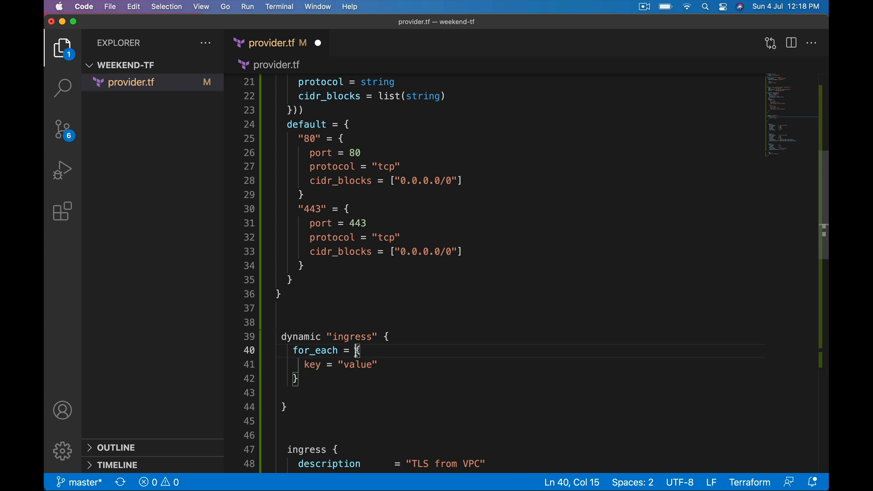
text(var.)
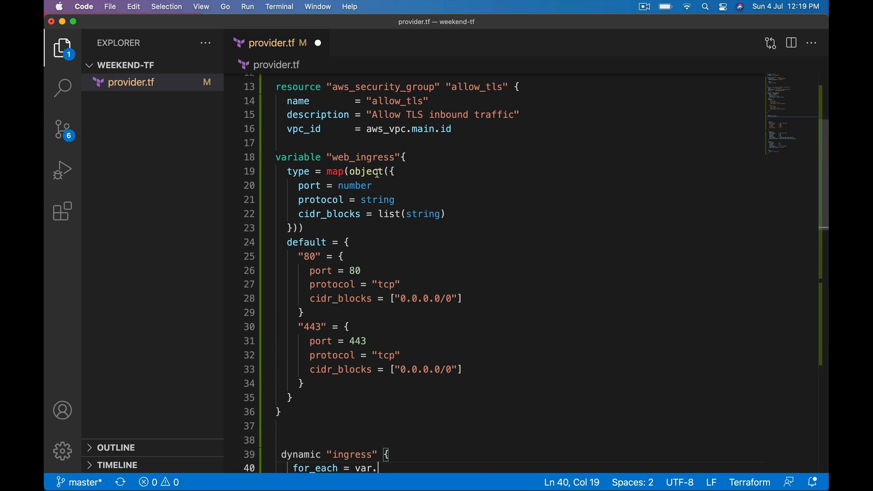
double_click(363, 158)
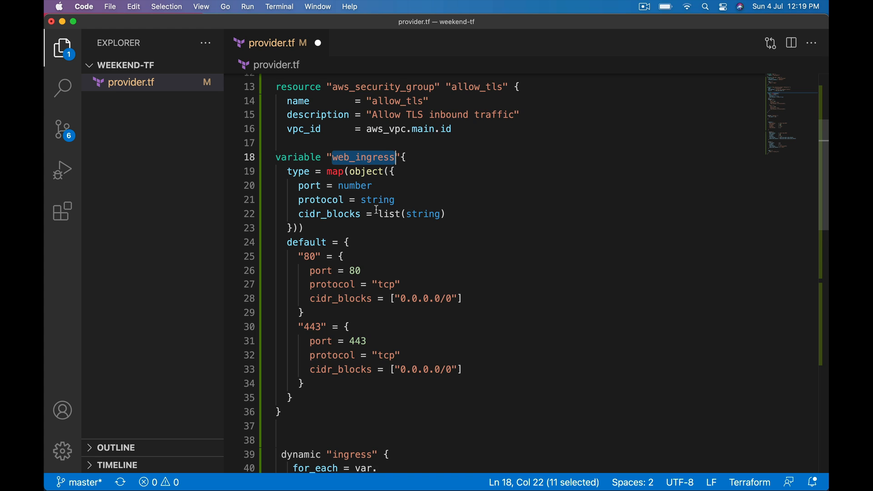
text(web_ingress)
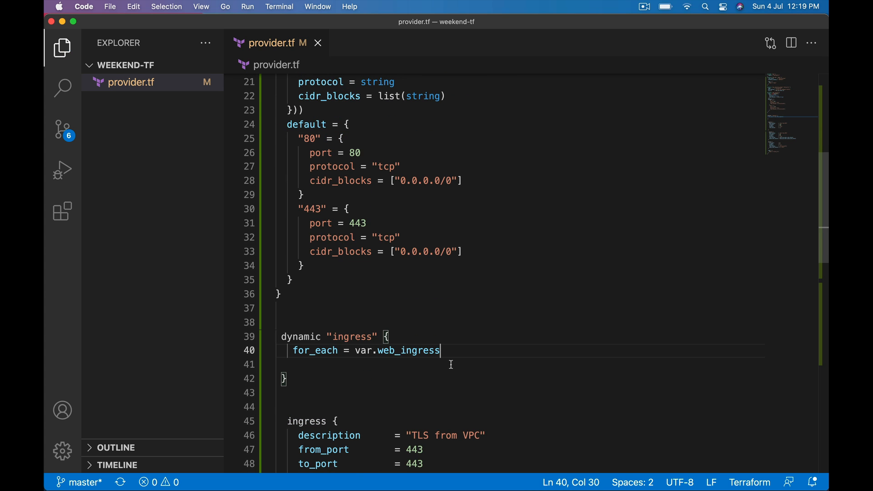
key(enter)
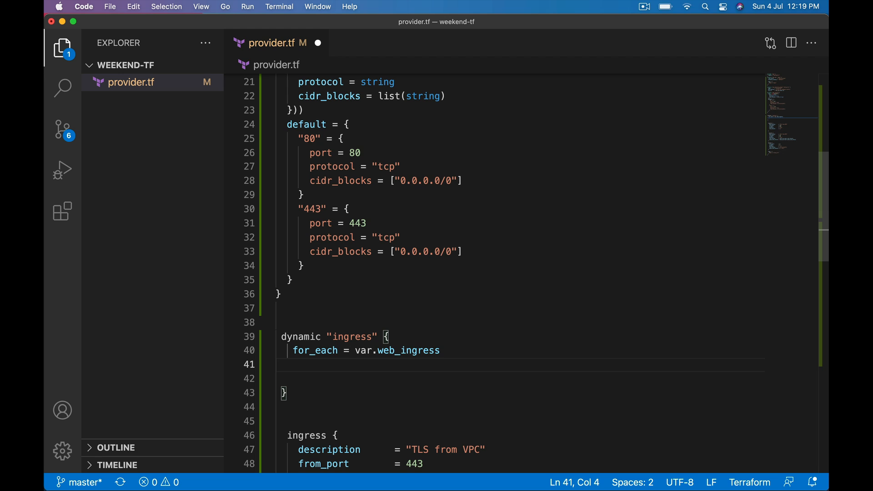
text(con)
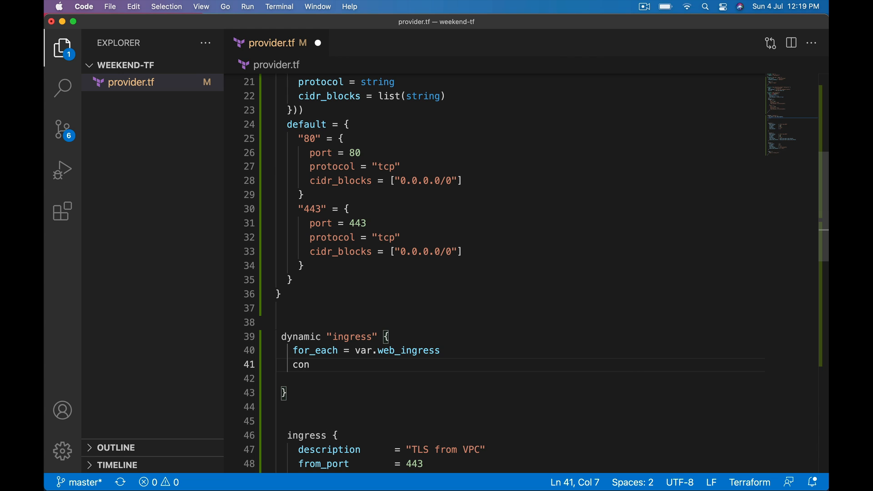
text(tent{})
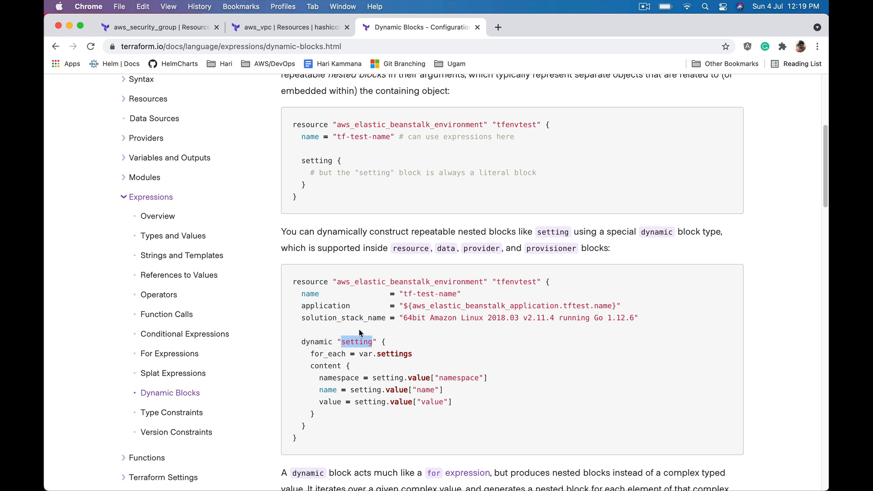
mouse_move(312, 351)
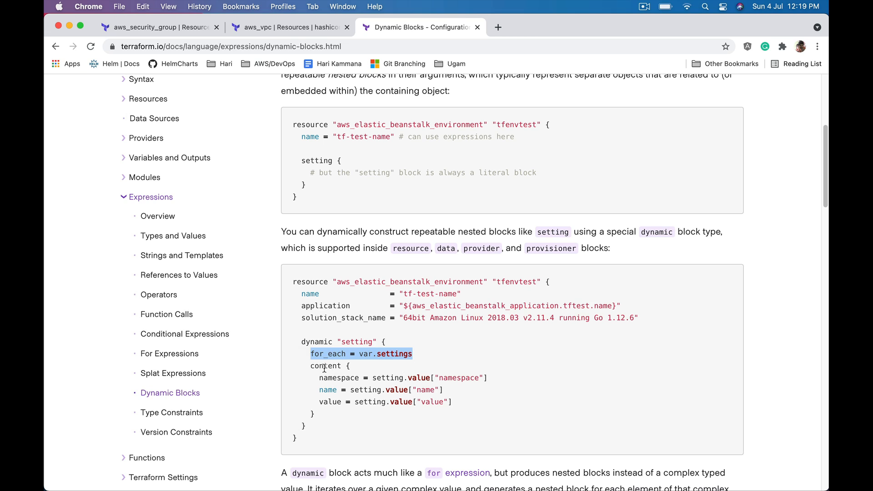
Highlight the content keyword and setting block name in the Dynamic Blocks docs example.
double_click(326, 366)
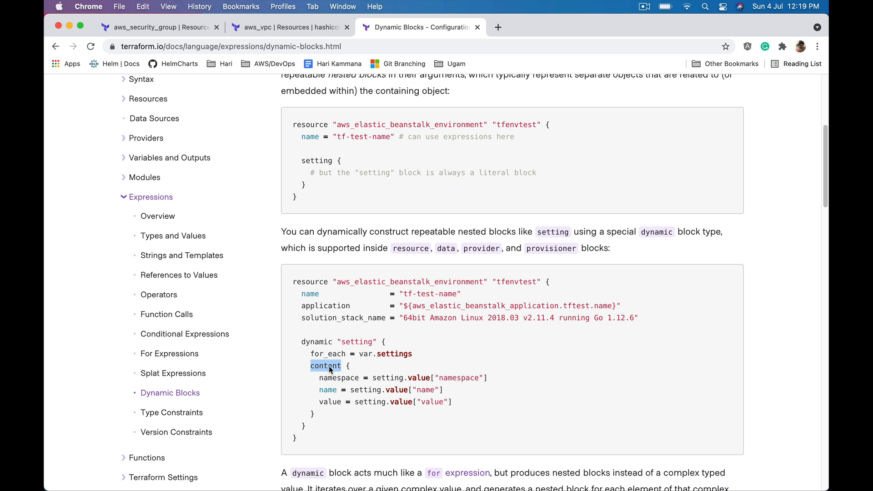
double_click(356, 342)
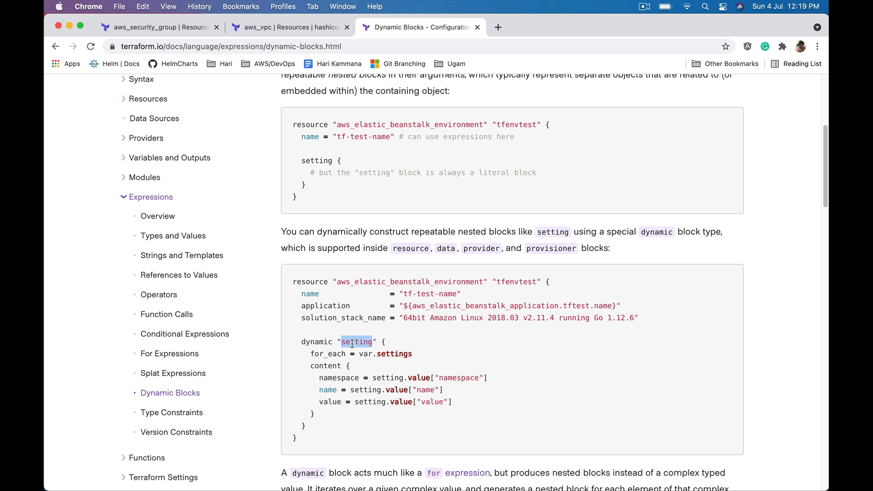
mouse_move(388, 353)
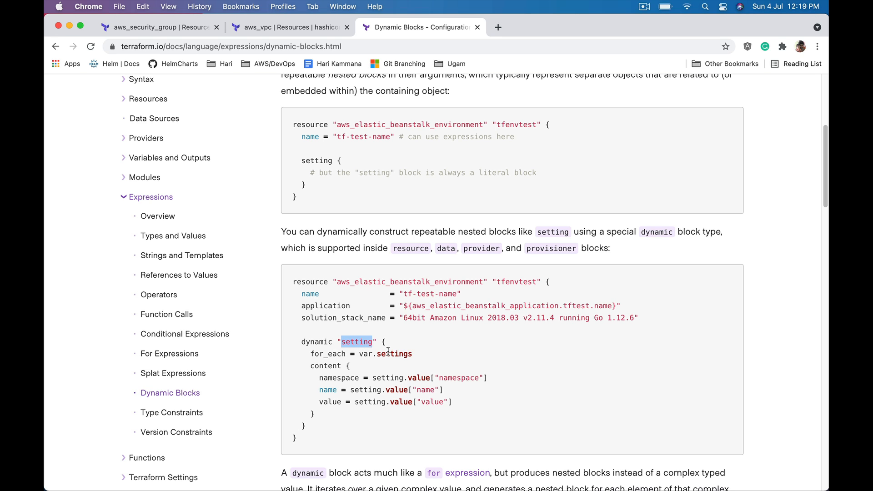
Add the description attribute to the content block and fix the to_port indentation.
key(cmd+tab)
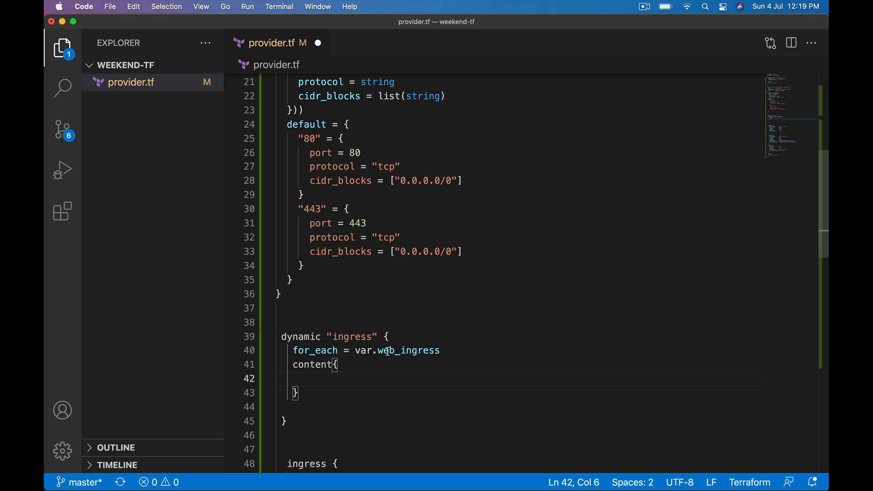
scroll(down, 3)
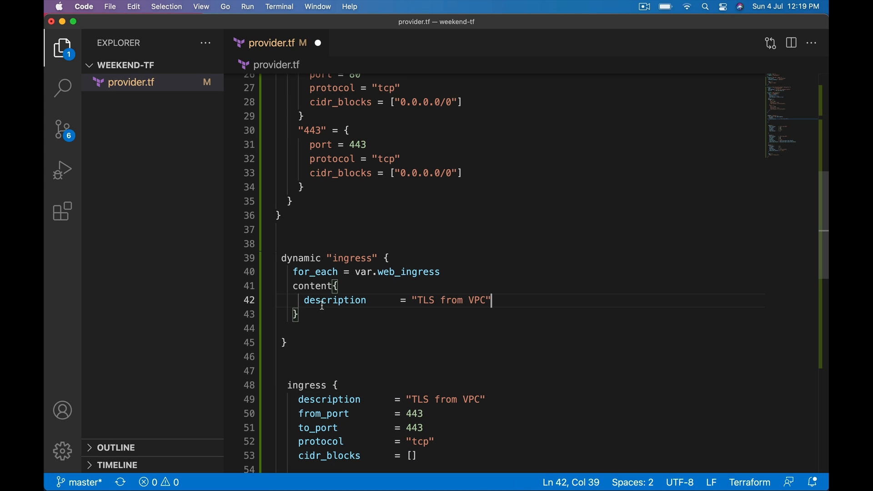
double_click(312, 413)
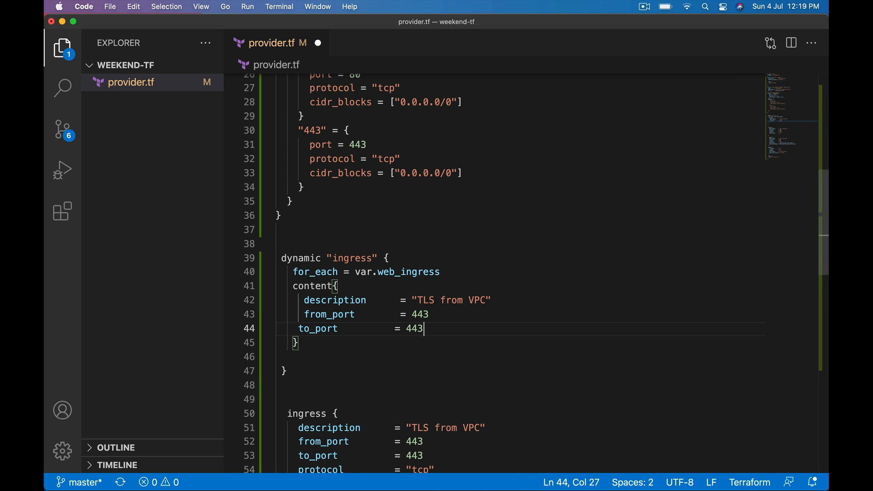
click(301, 329)
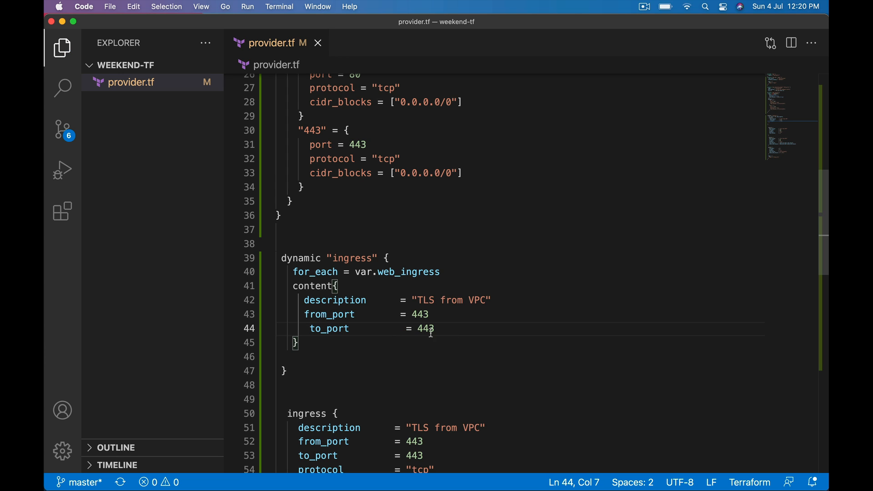
mouse_move(329, 304)
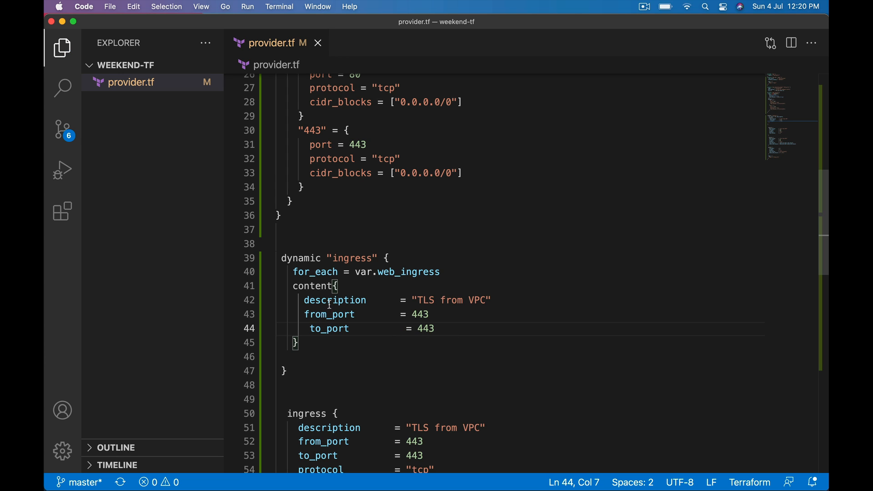
Set from_port and to_port to ingress.value.port instead of hardcoded 443.
double_click(329, 314)
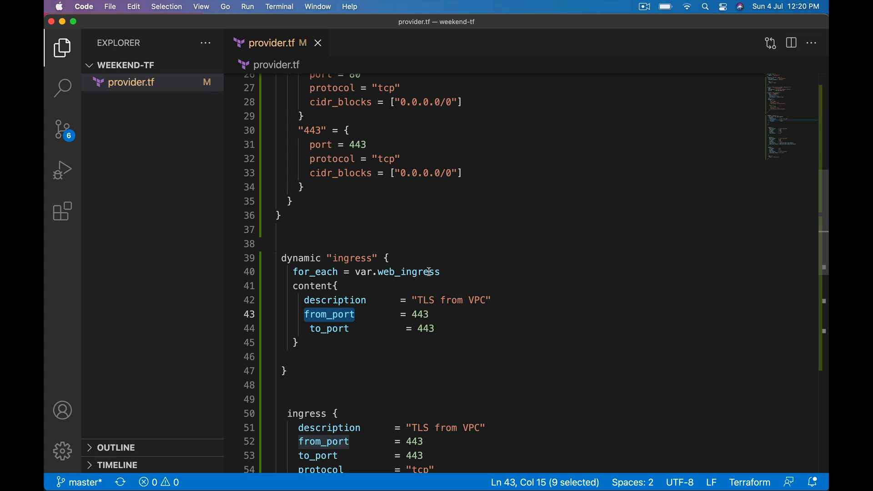
double_click(398, 272)
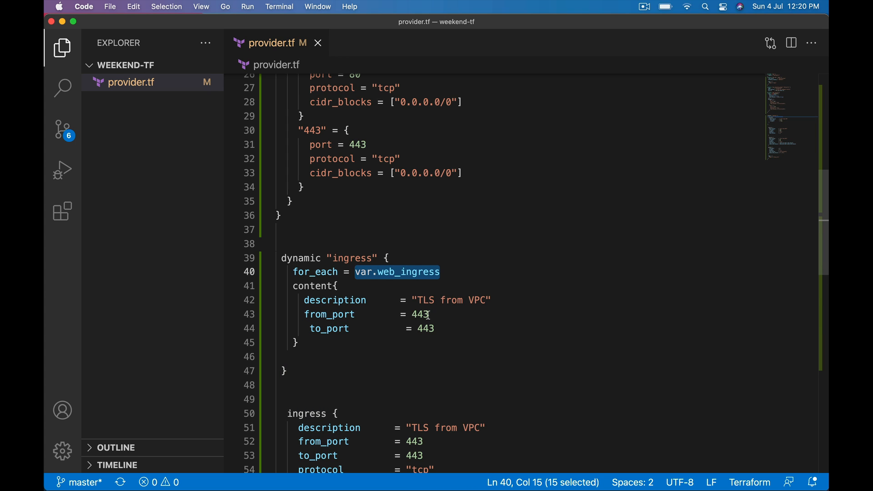
text(in)
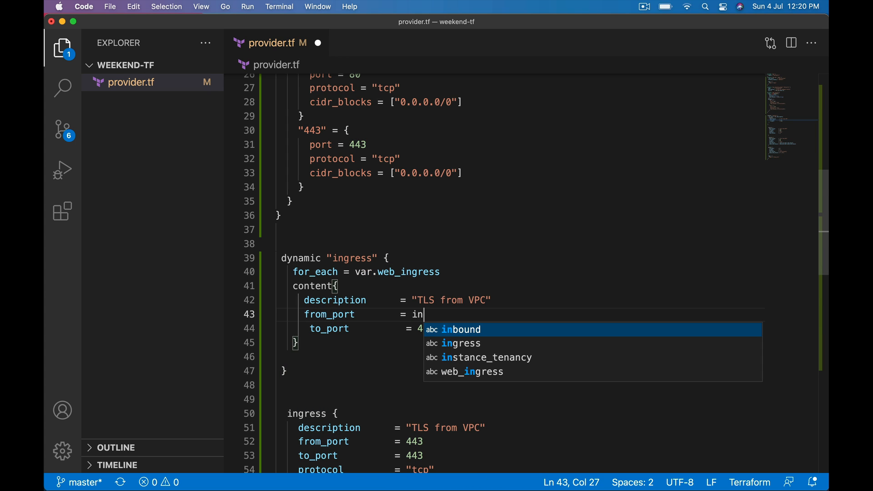
text(gress.)
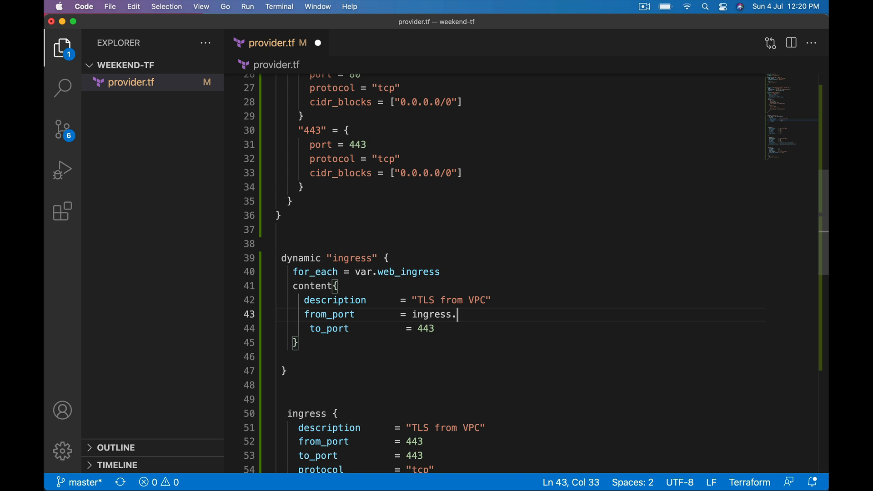
text(e)
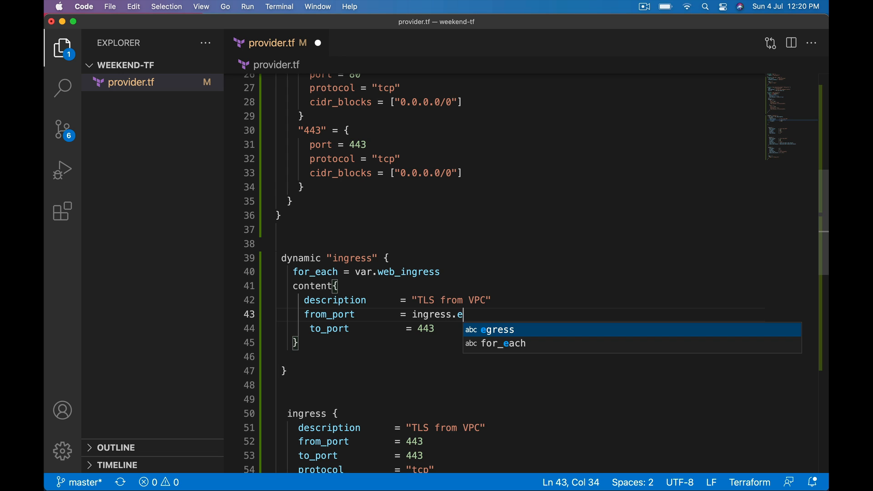
text(ach)
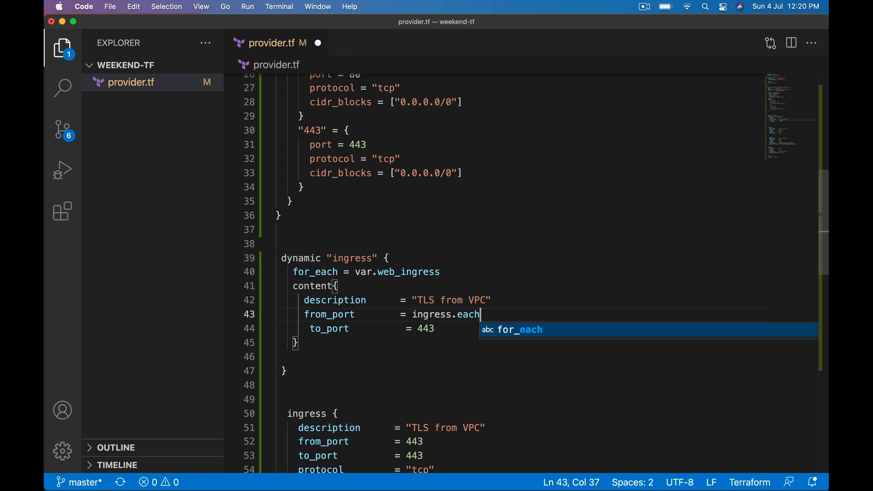
text(.valu)
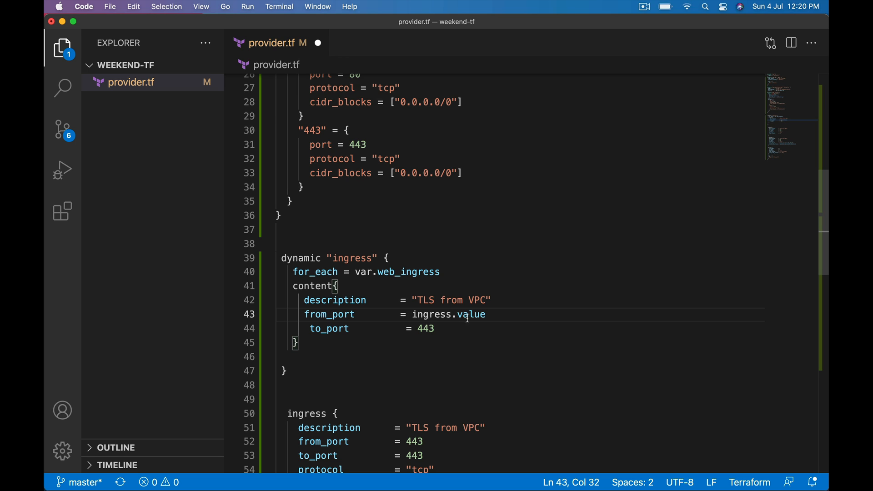
double_click(471, 314)
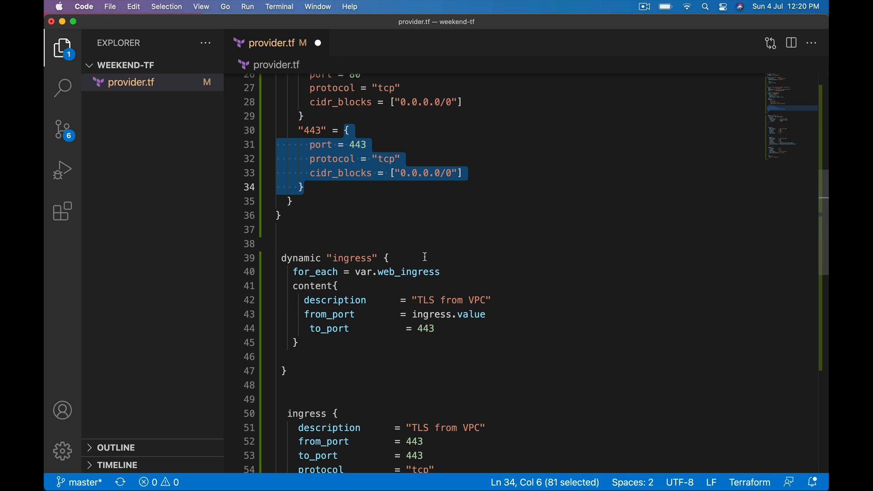
text(.port)
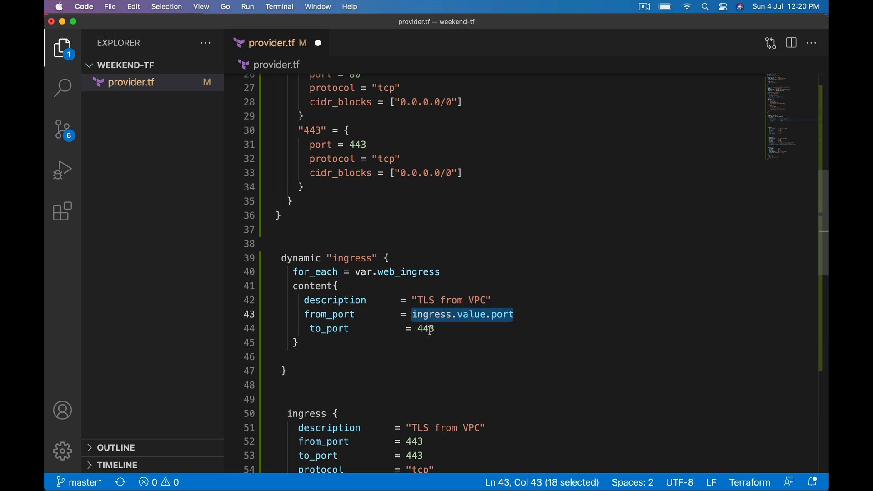
text(ingress.value.port)
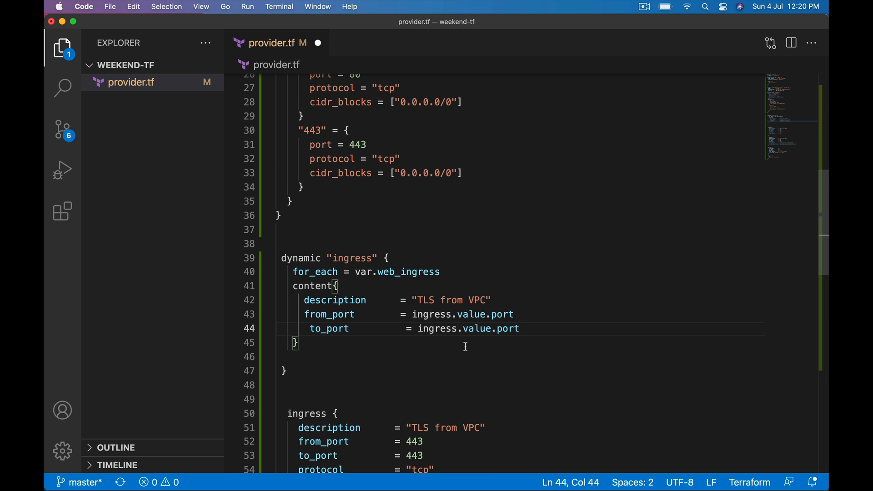
Copy the protocol "tcp" and empty cidr_blocks lines from the static rule into content.
double_click(353, 257)
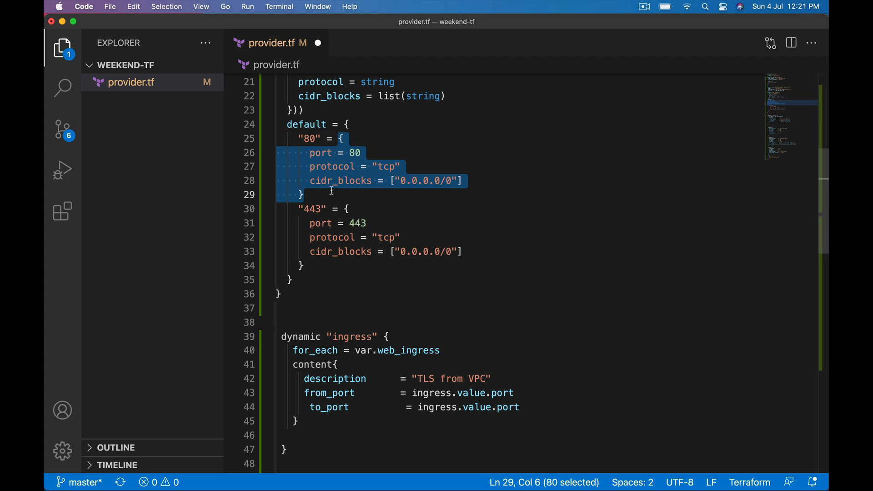
double_click(320, 153)
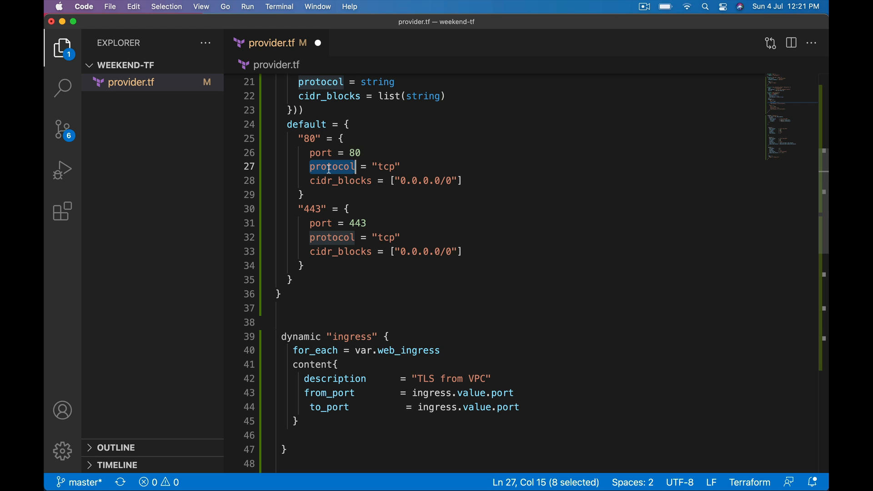
scroll(down, 3)
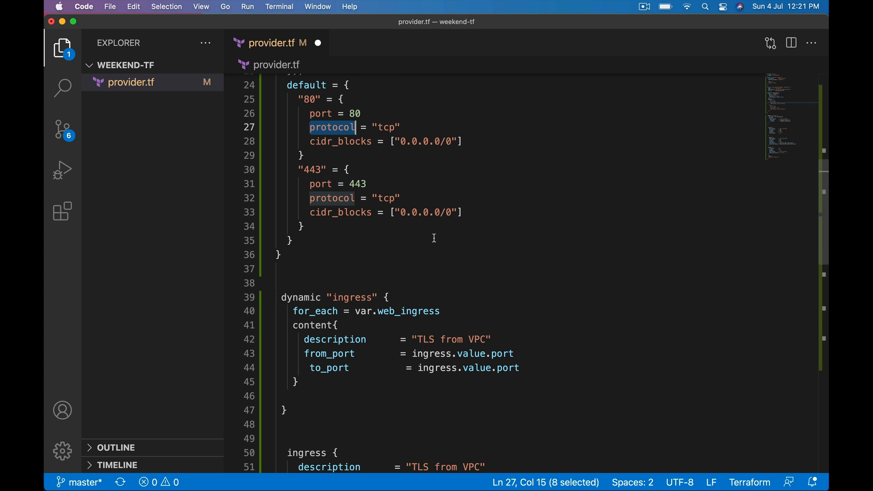
click(315, 368)
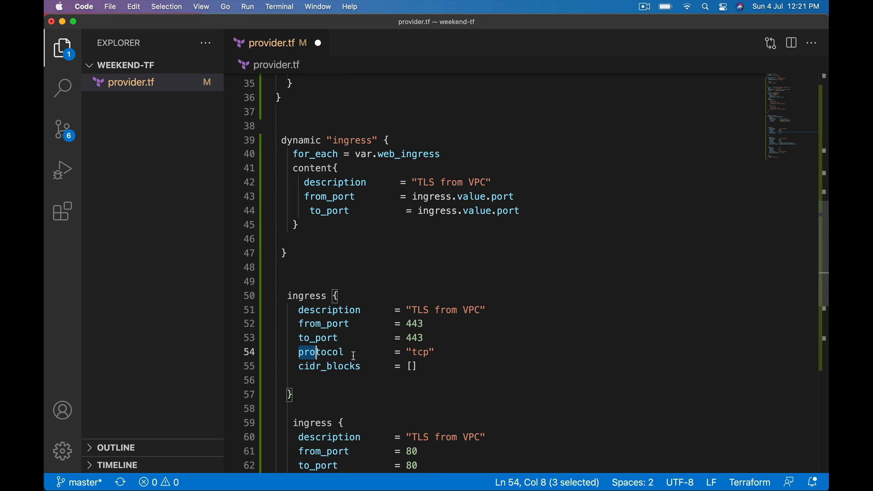
drag(315, 352, 417, 366)
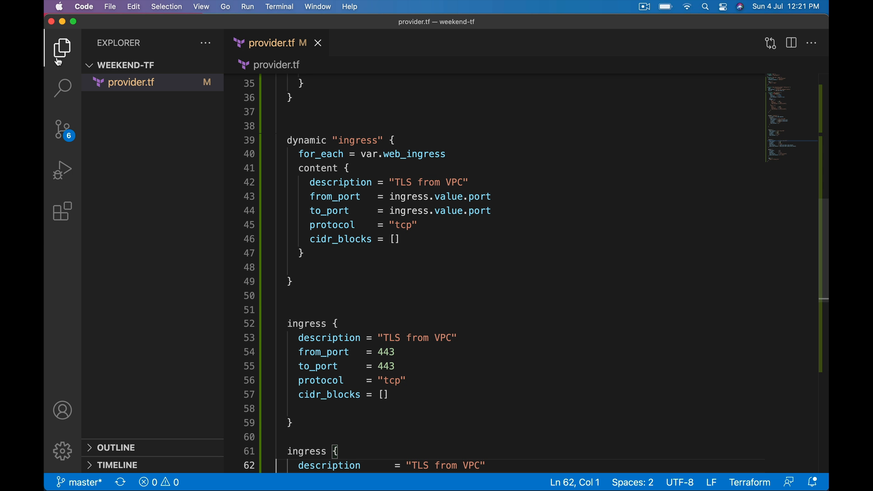
Replace "tcp" with ingress.value.protocol and [] with ingress.value.cidr_blocks, then save provider.tf.
click(62, 48)
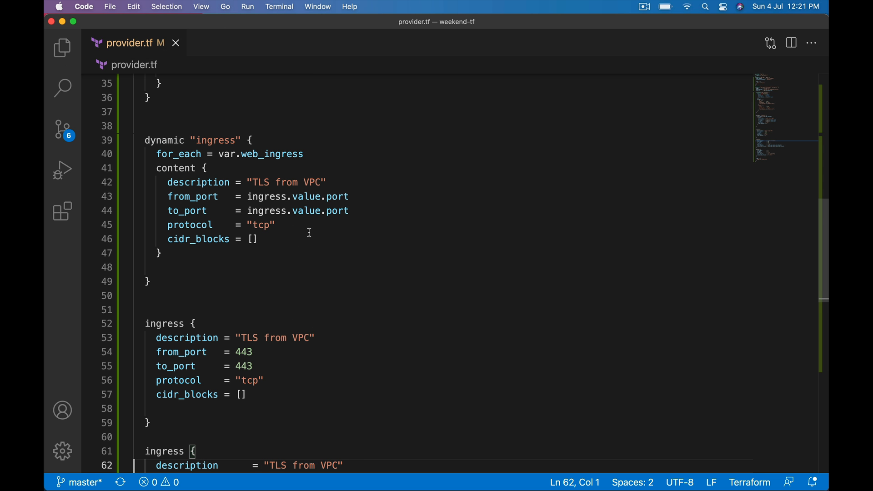
scroll(down, 3)
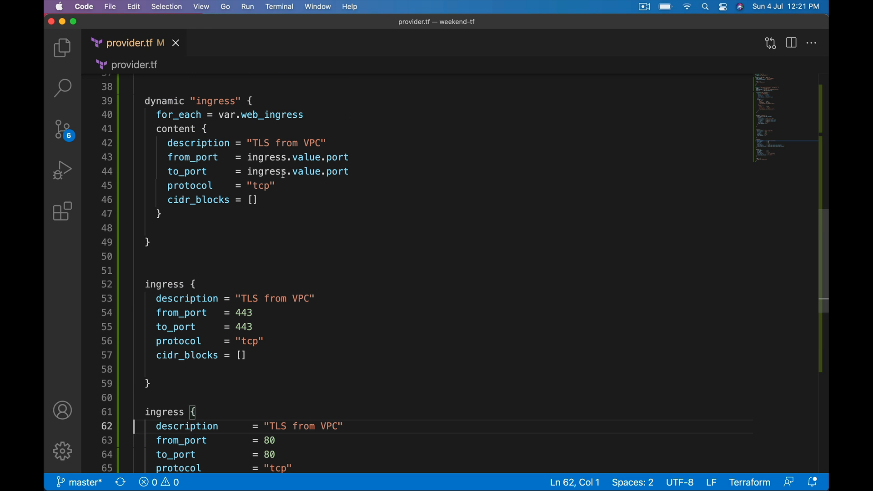
double_click(267, 157)
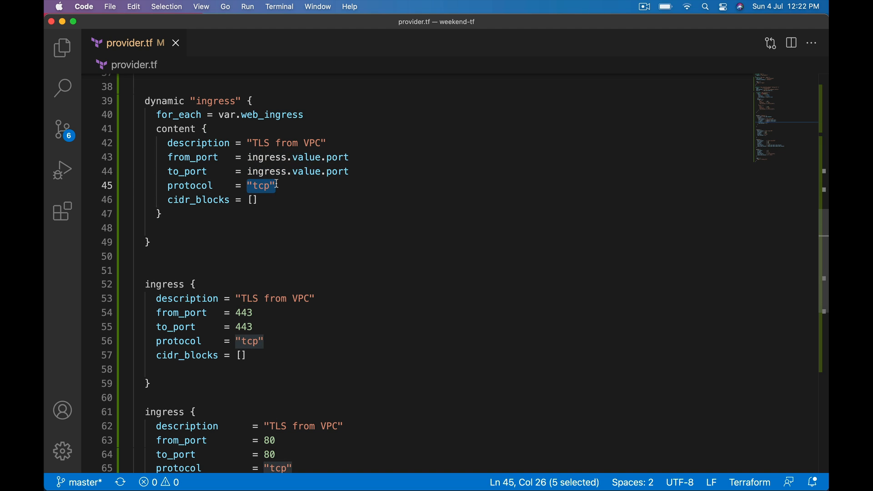
text(ingress.value.)
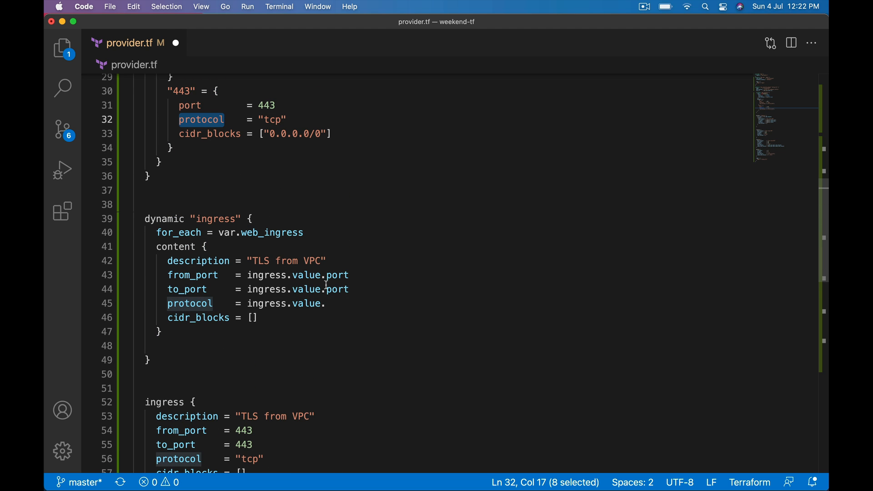
text(protocol)
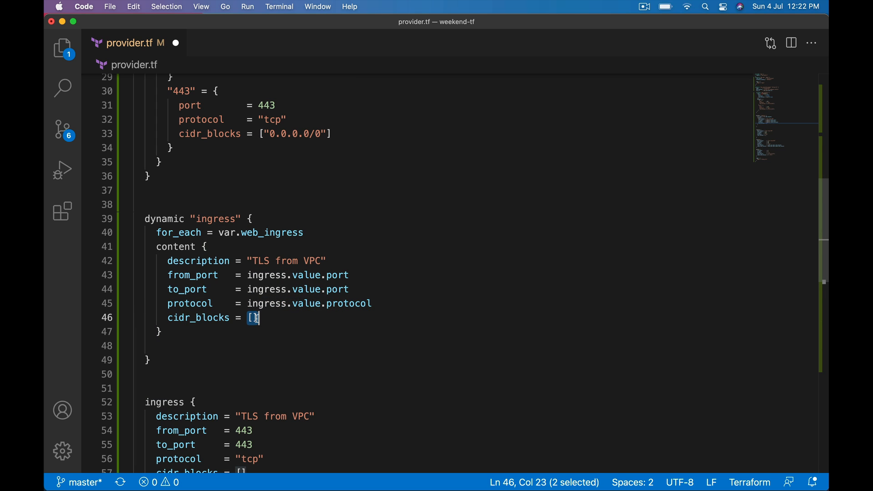
text(ingress.value.)
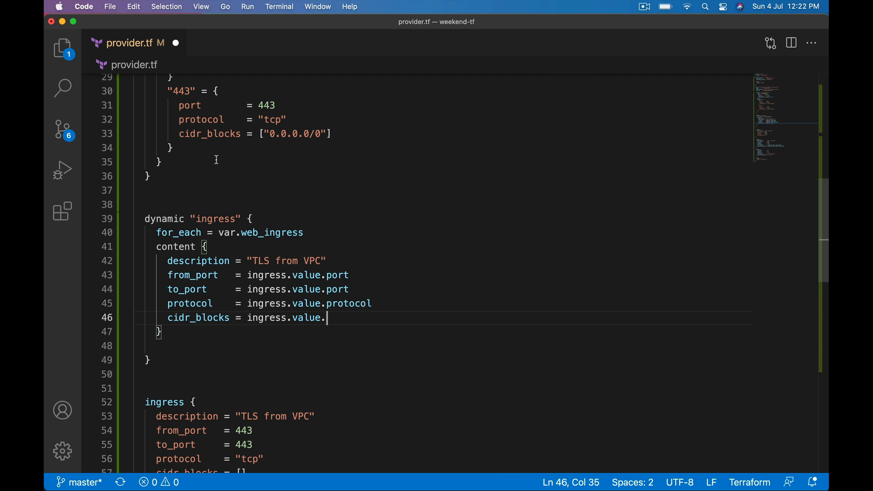
double_click(210, 132)
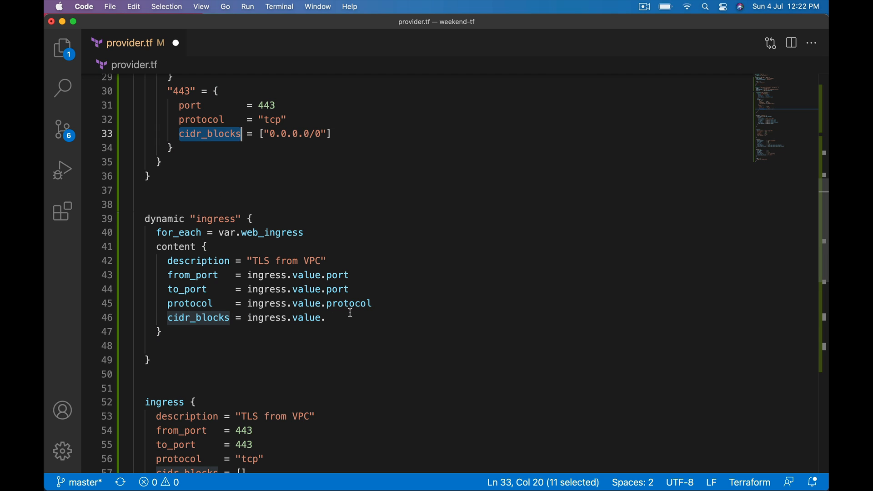
text(cidr_blocks)
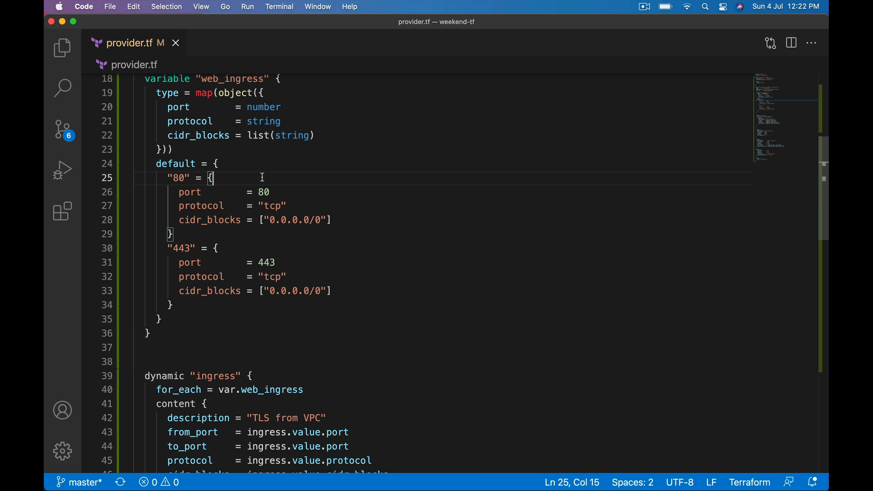
double_click(178, 178)
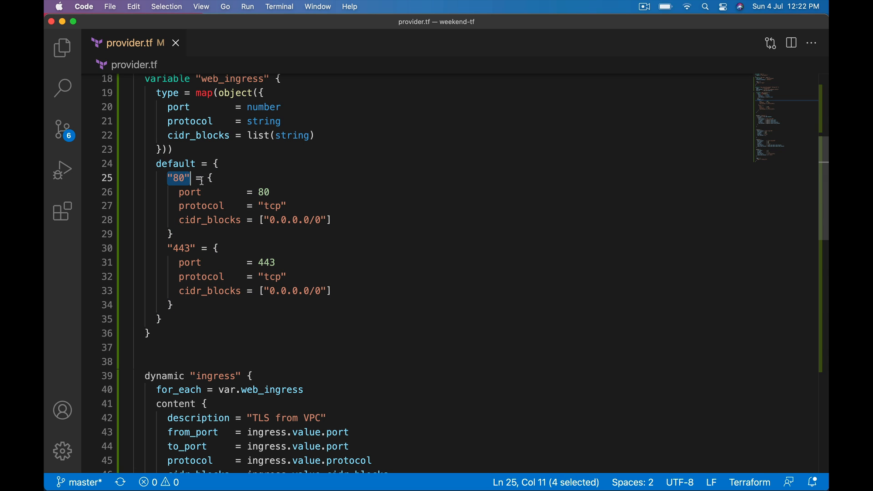
drag(189, 177, 183, 233)
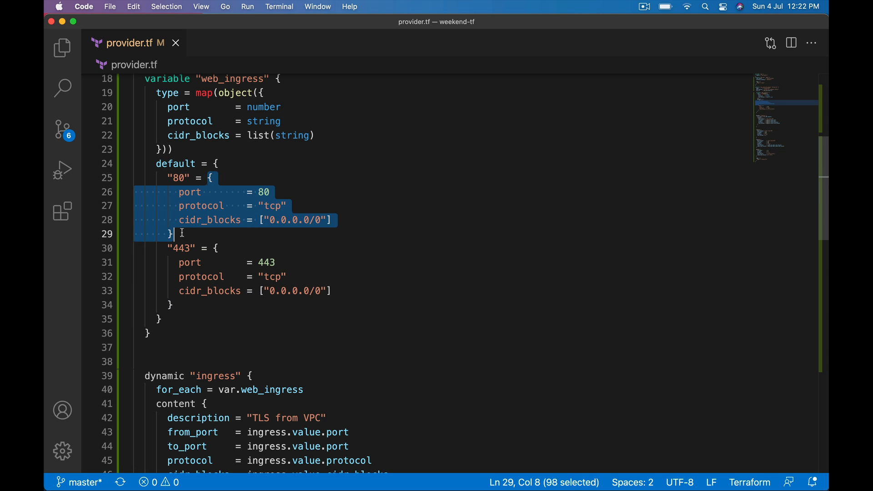
scroll(down, 3)
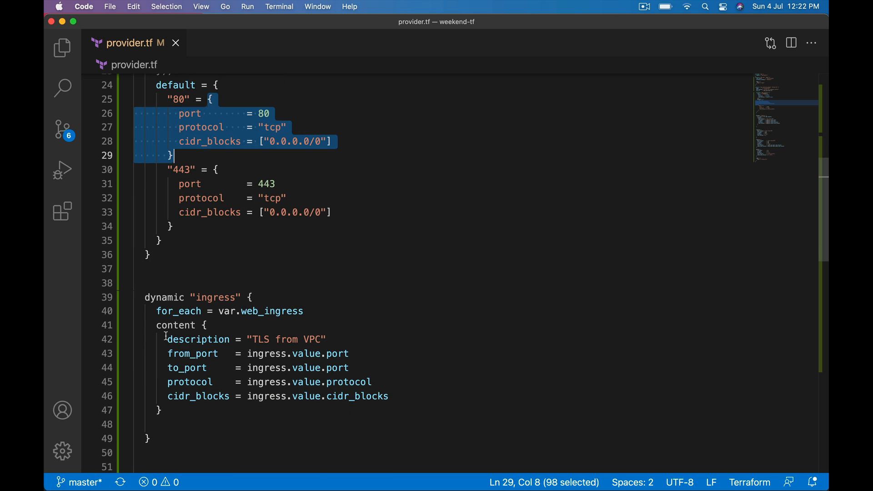
double_click(215, 297)
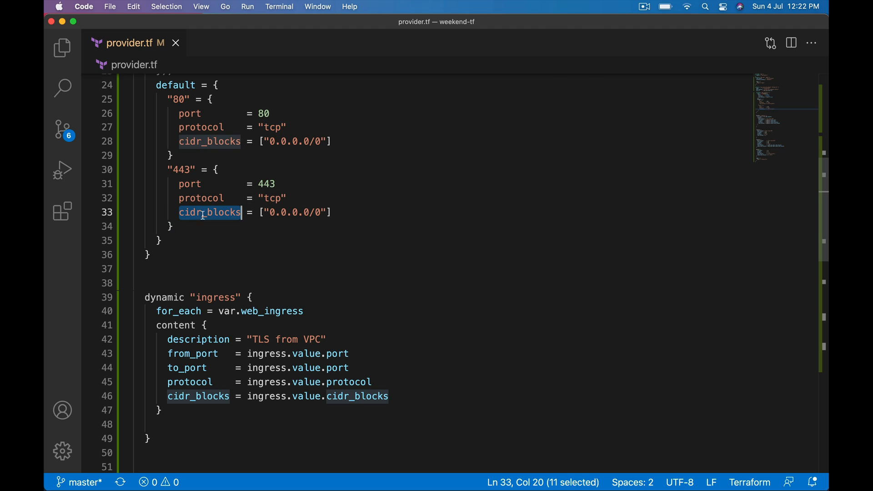
mouse_move(244, 289)
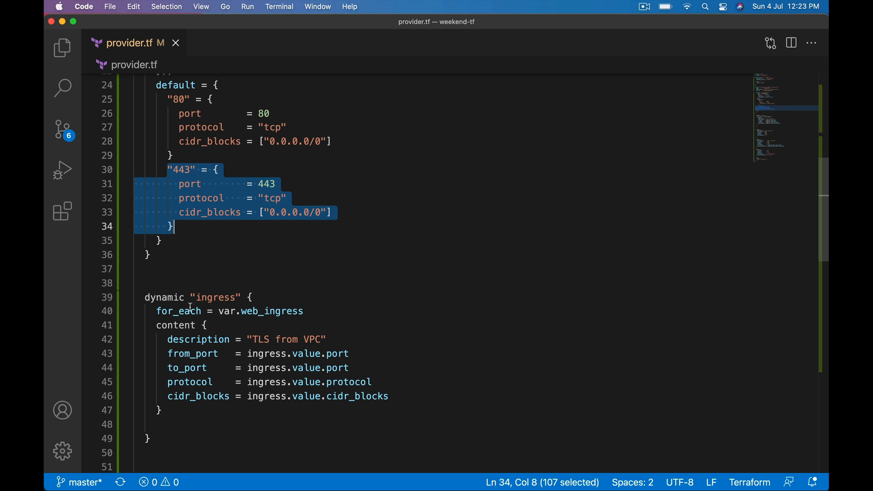
mouse_move(196, 267)
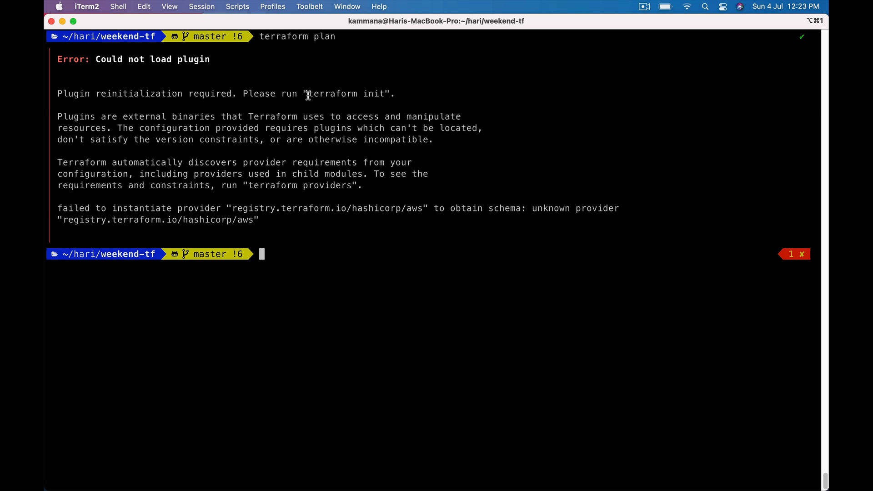
Run terraform init, then terraform plan again, which errors on the nested web_ingress variable.
double_click(345, 94)
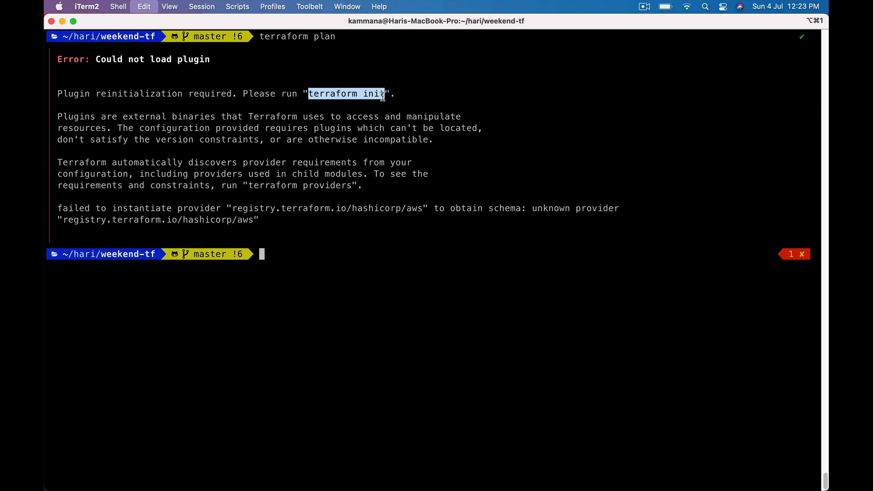
text(terraform init)
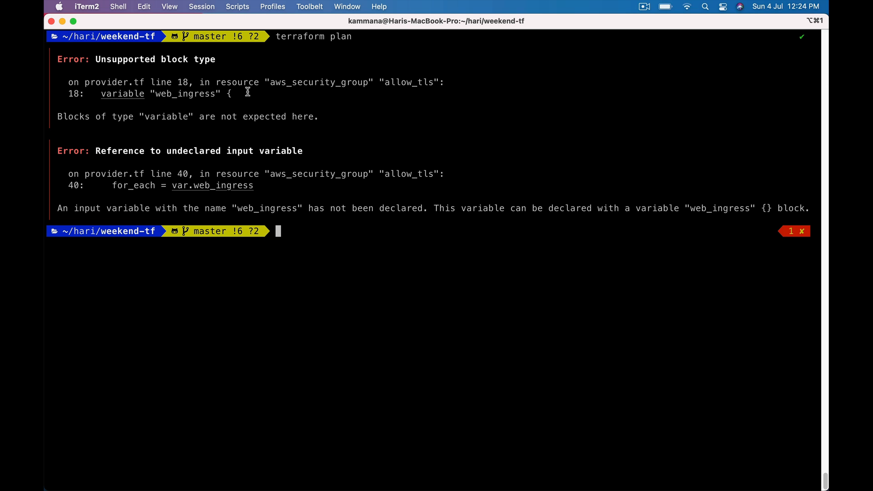
mouse_move(185, 104)
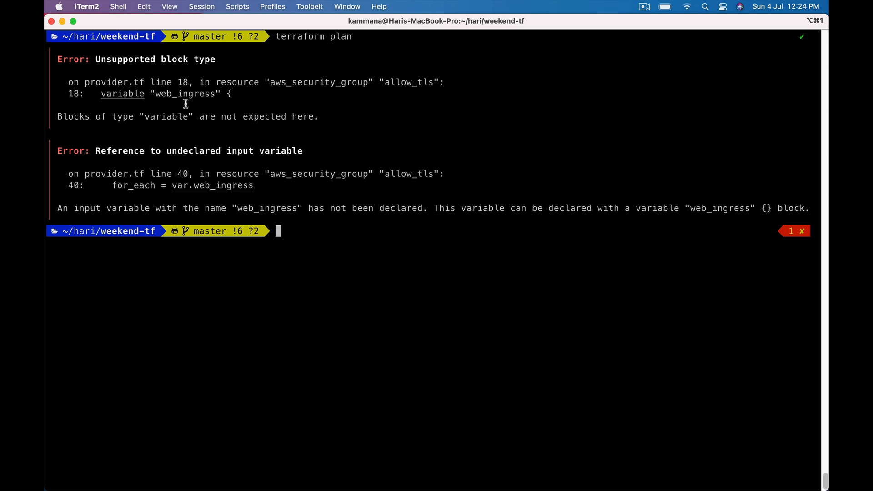
mouse_move(154, 121)
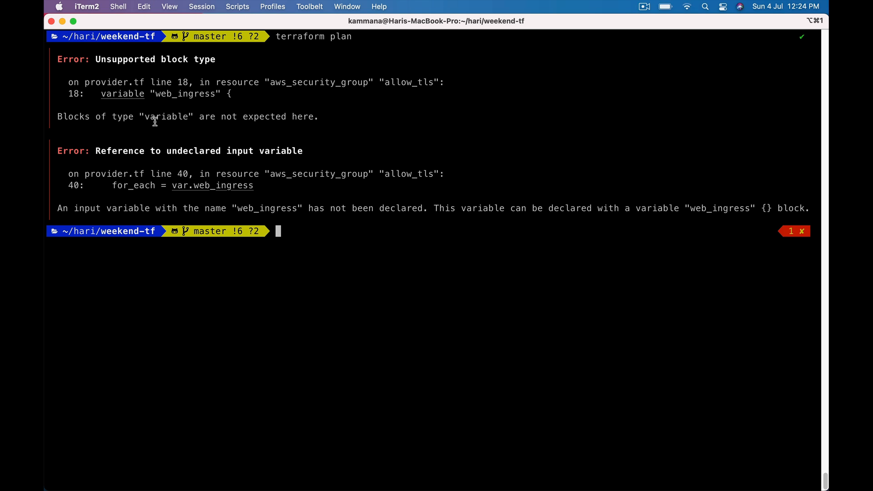
mouse_move(177, 117)
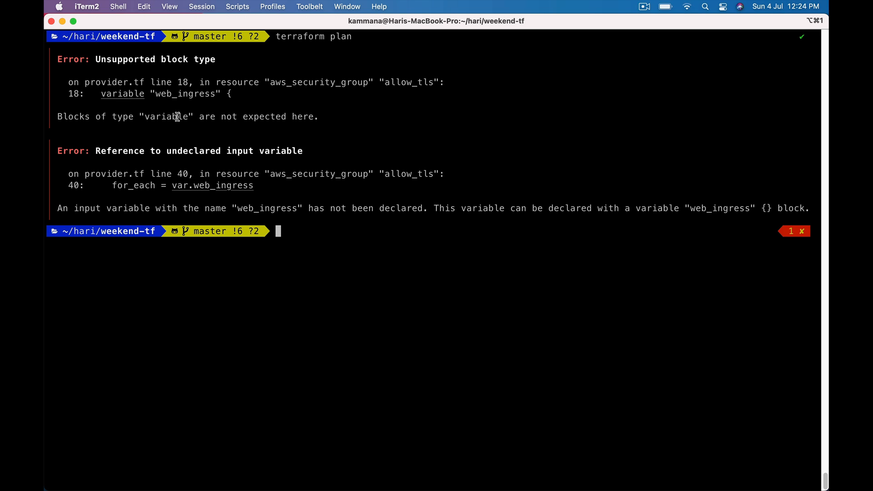
mouse_move(158, 79)
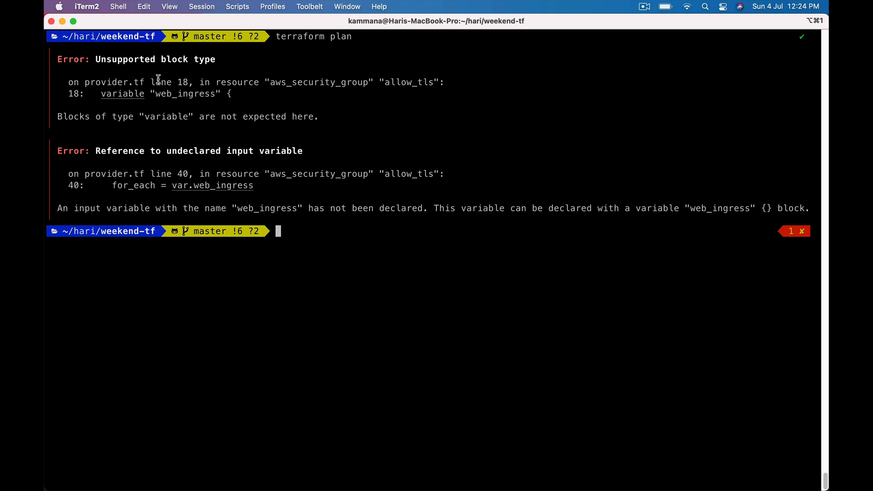
double_click(165, 82)
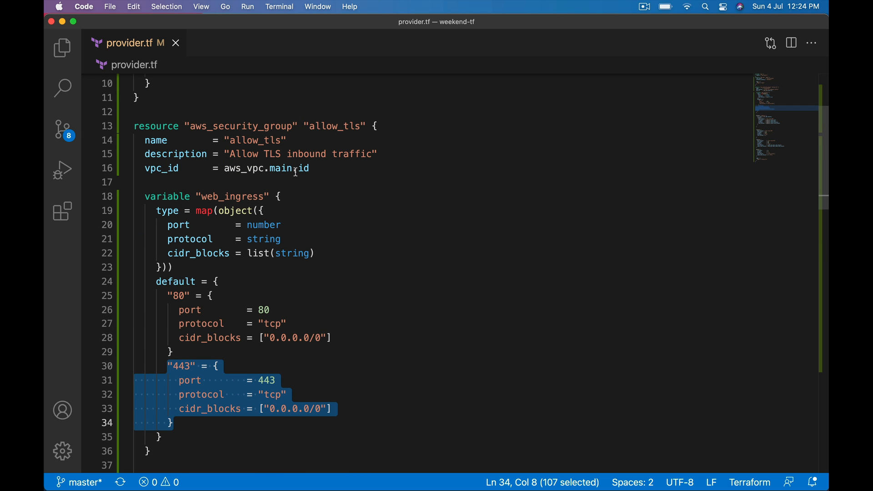
Move the variable "web_ingress" block out of aws_security_group to the top level after aws_vpc.
scroll(down, 3)
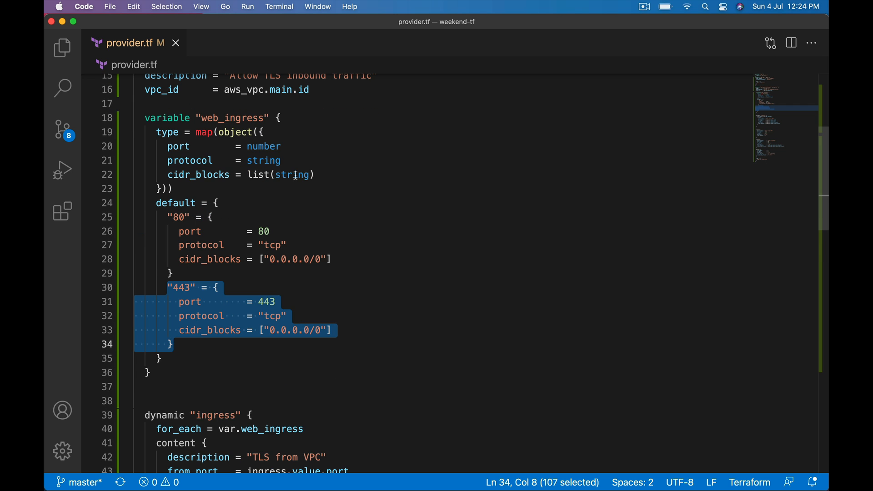
scroll(down, 3)
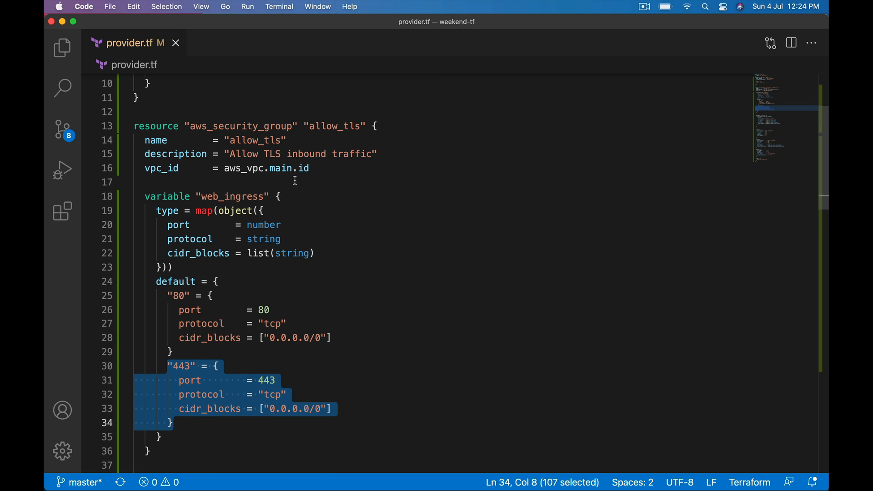
scroll(down, 3)
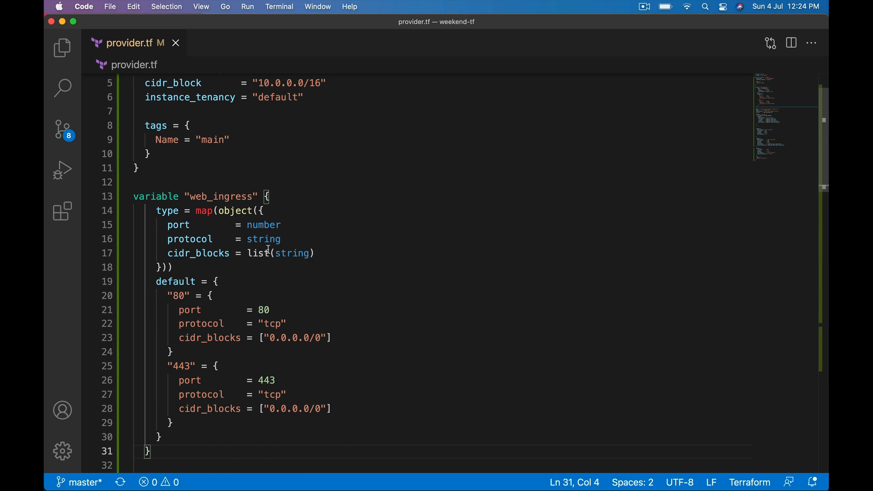
scroll(down, 3)
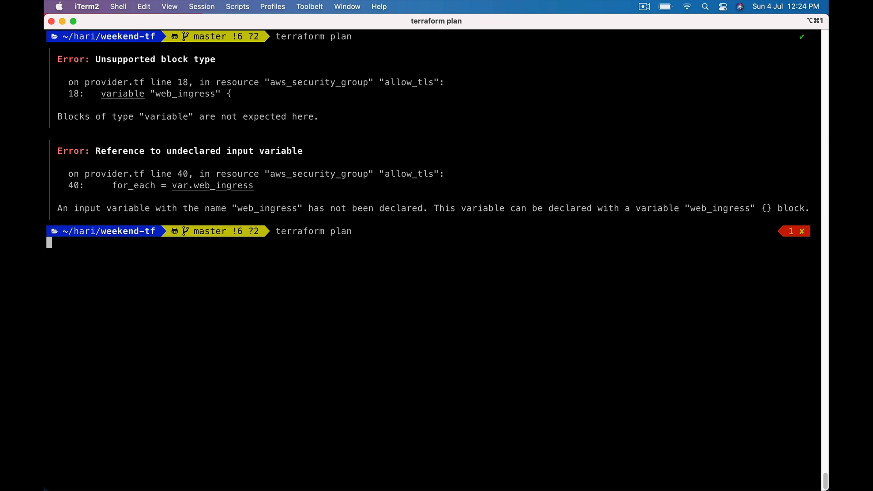
mouse_move(346, 328)
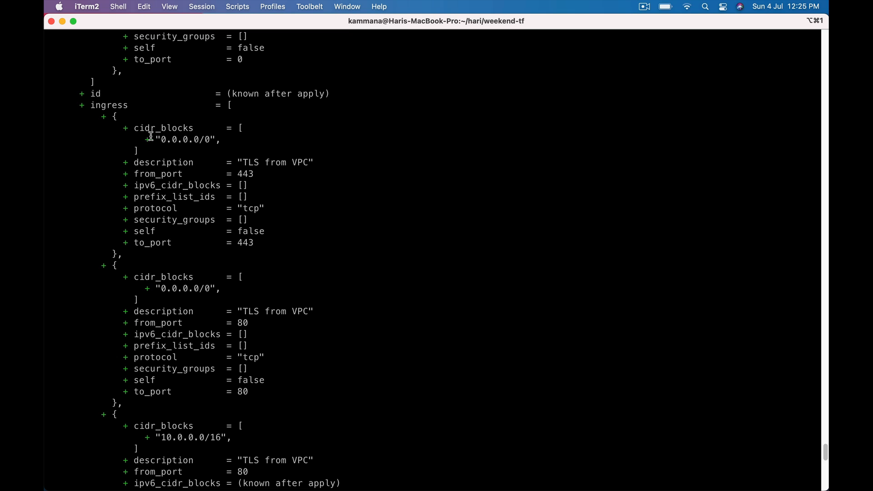
Review the terraform plan output showing ingress rules for ports 443 and 80 open to 0.0.0.0/0.
double_click(109, 105)
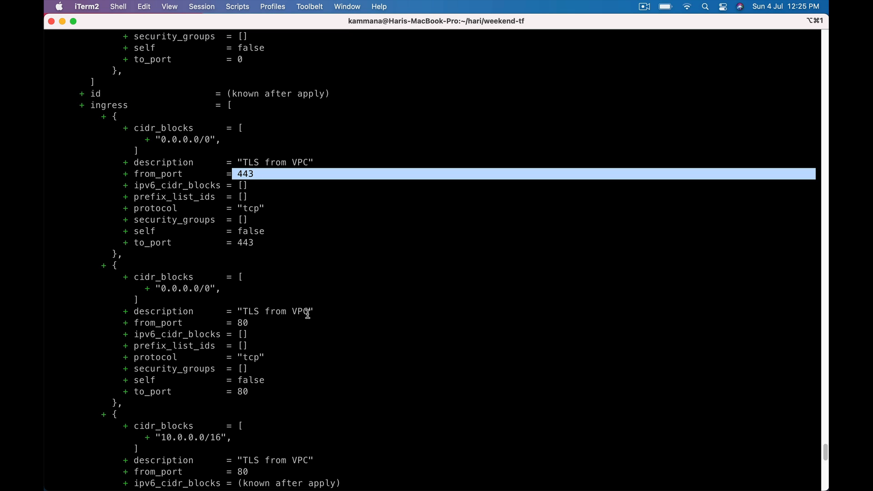
scroll(down, 3)
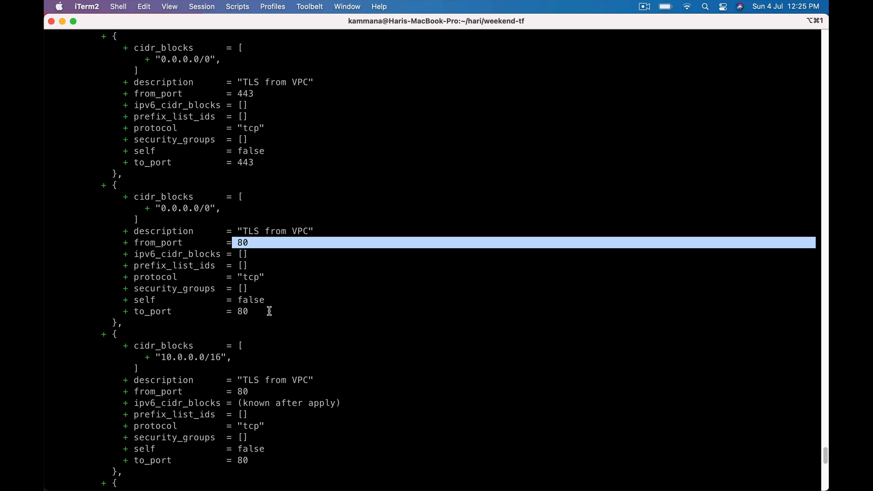
scroll(down, 3)
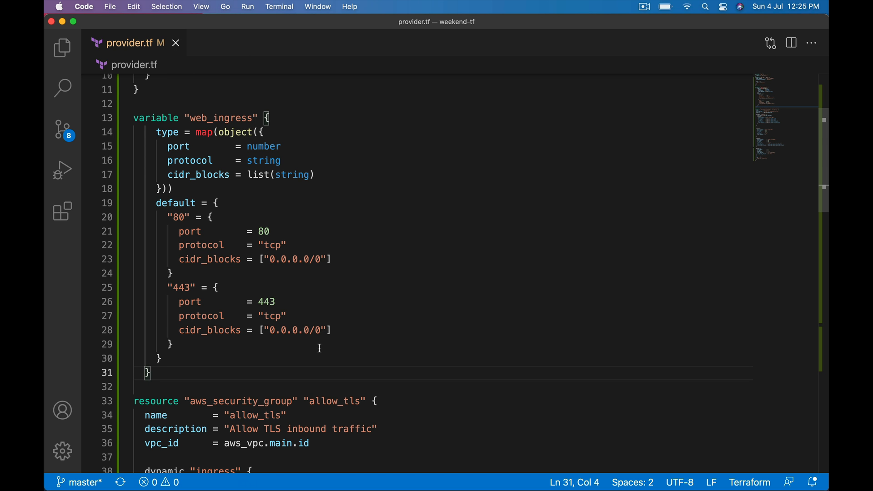
Select and delete the static ingress blocks for ports 443 and 80 below the dynamic block.
scroll(down, 3)
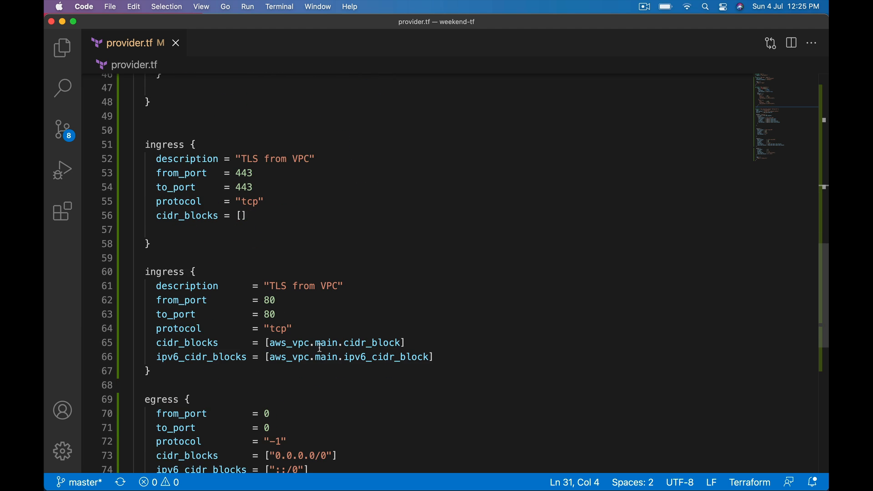
drag(145, 144, 150, 371)
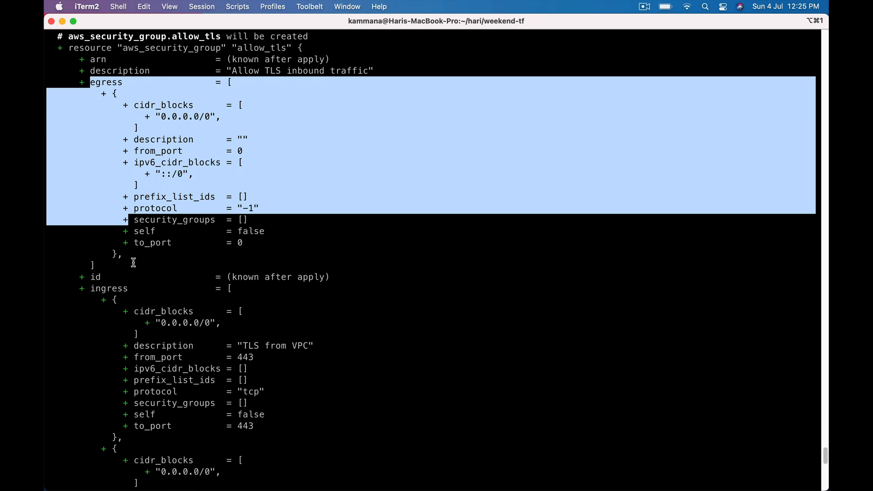
Scroll through the new terraform plan output showing generated 443 and 80 TCP ingress rules from 0.0.0.0/0.
scroll(down, 3)
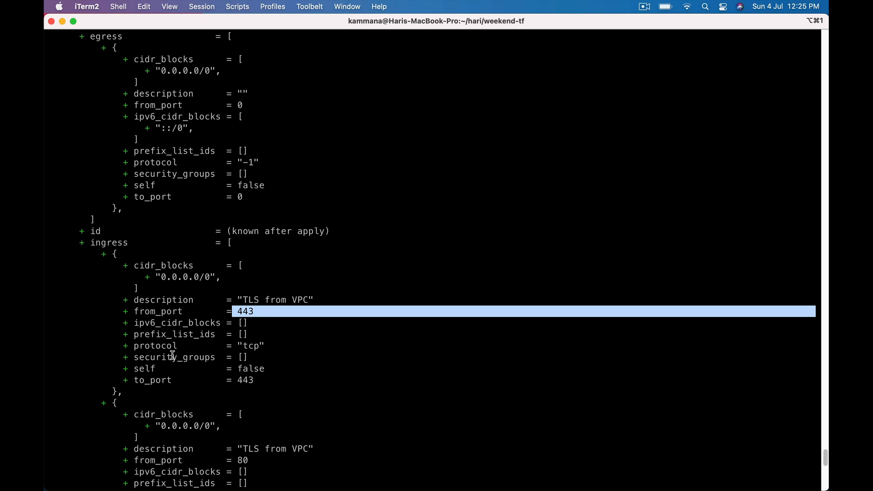
mouse_move(252, 359)
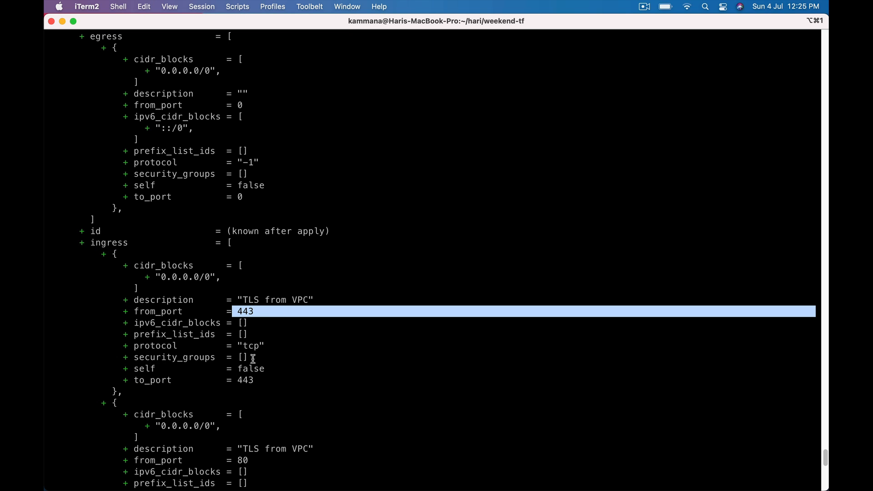
mouse_move(164, 322)
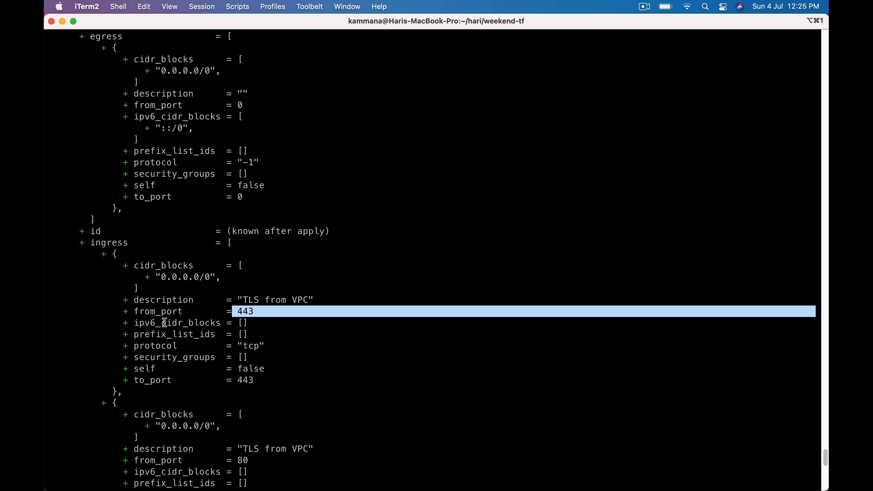
mouse_move(206, 349)
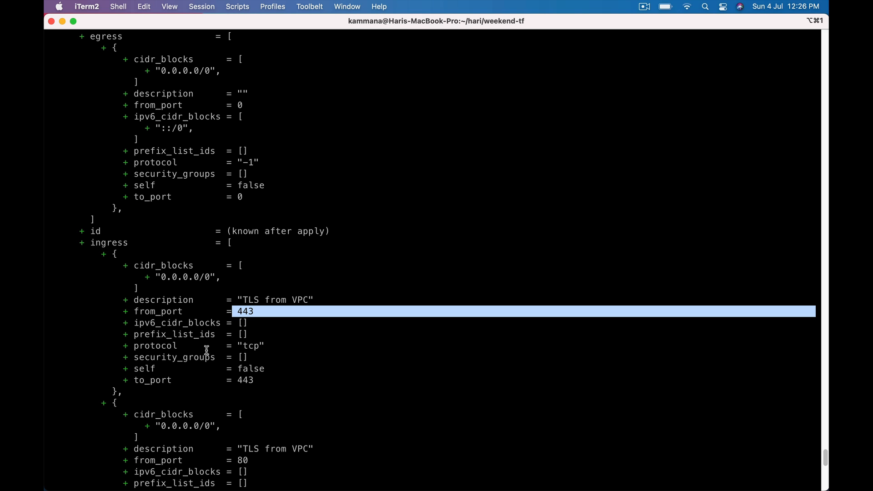
scroll(down, 3)
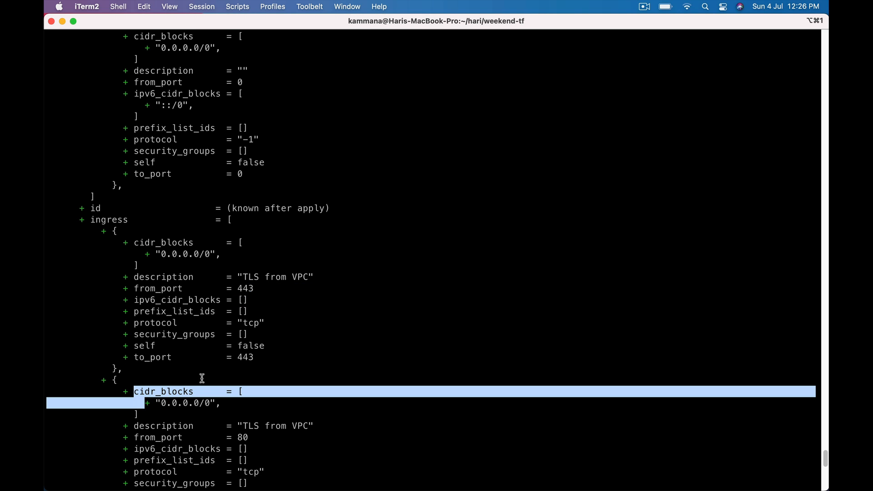
scroll(down, 3)
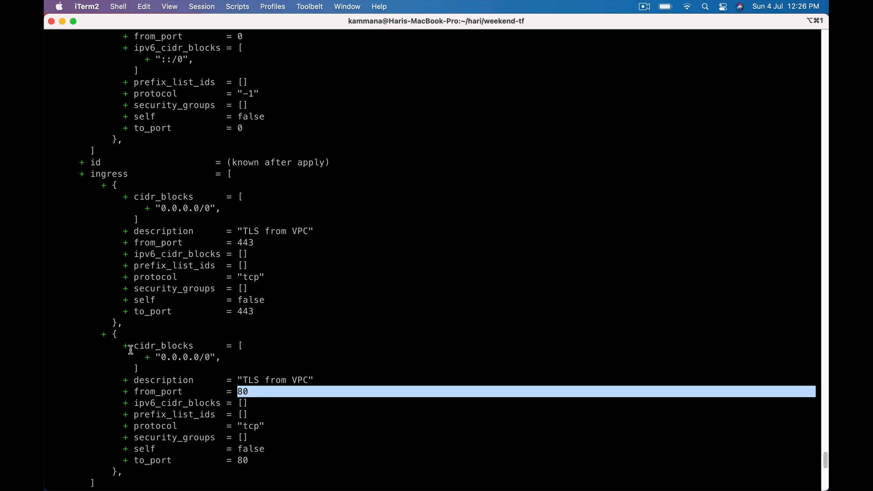